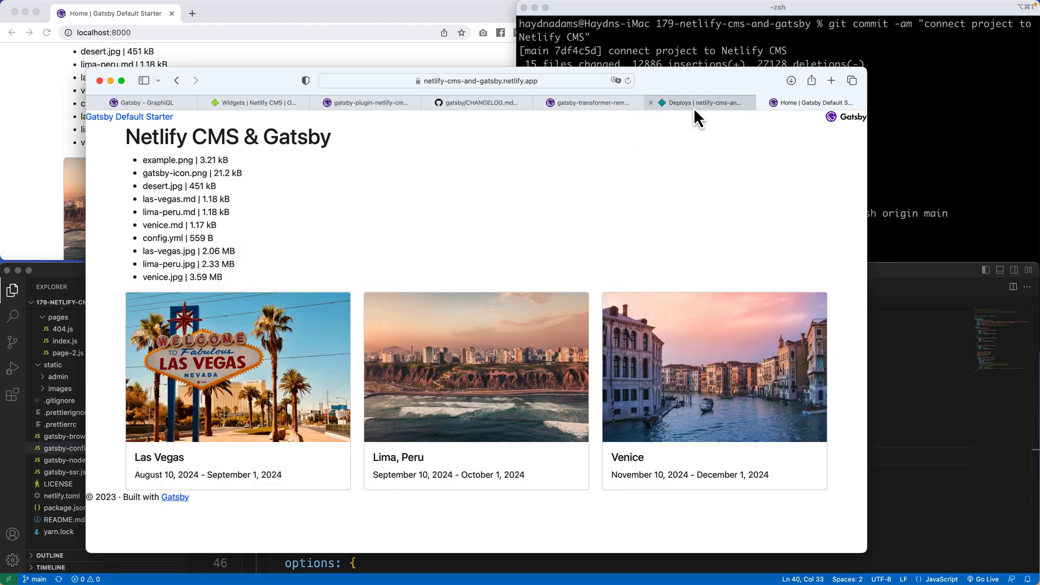
Go from the Deploys overview to the site's Identity settings.
click(706, 102)
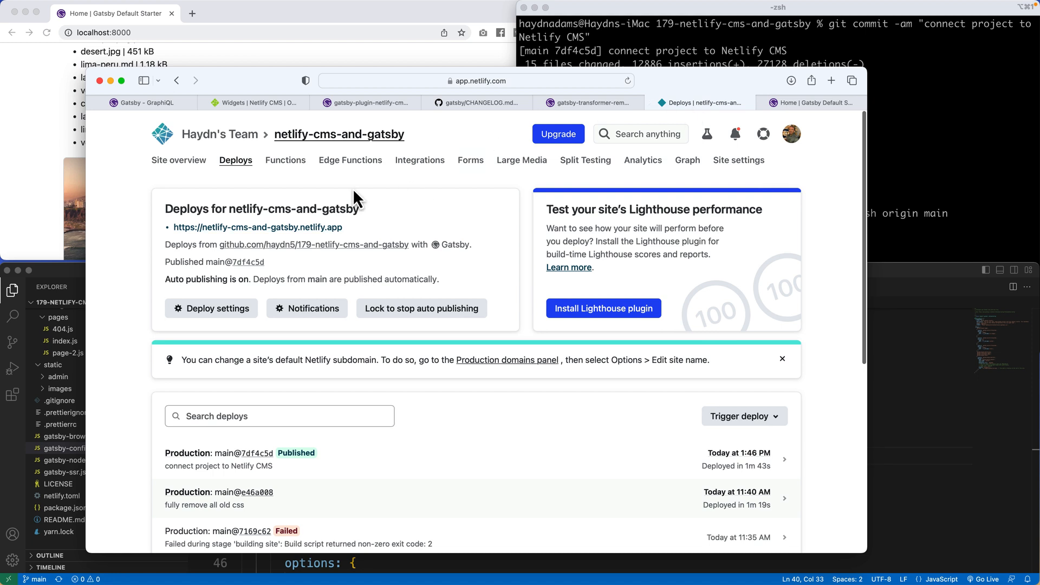
click(179, 160)
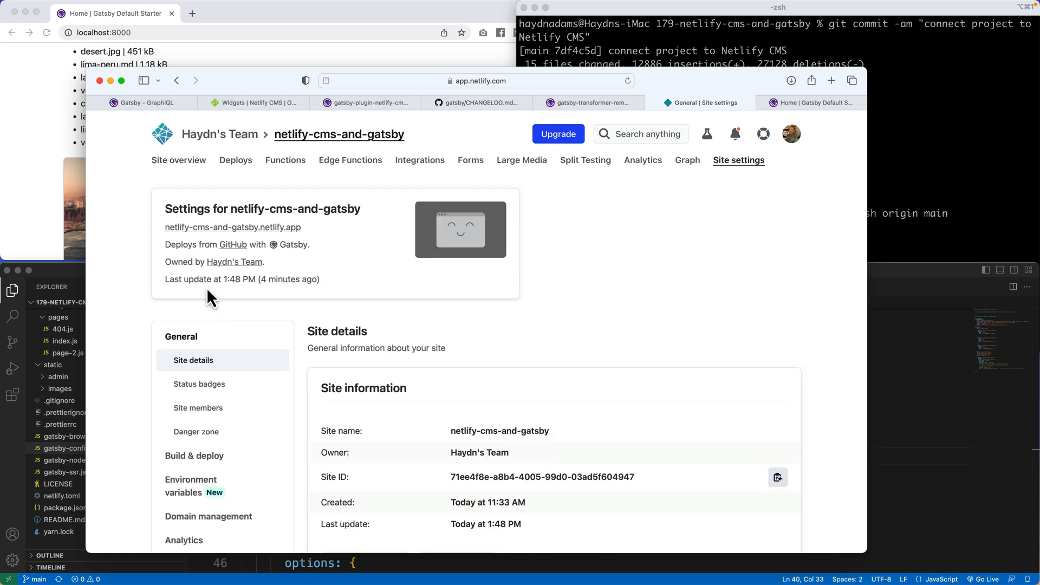
scroll(down, 3)
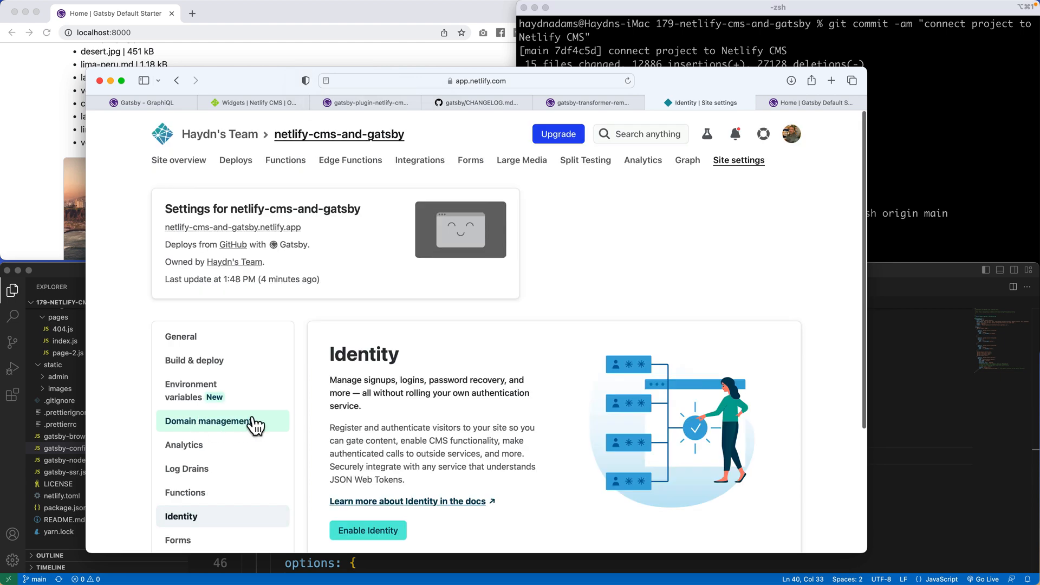
scroll(down, 3)
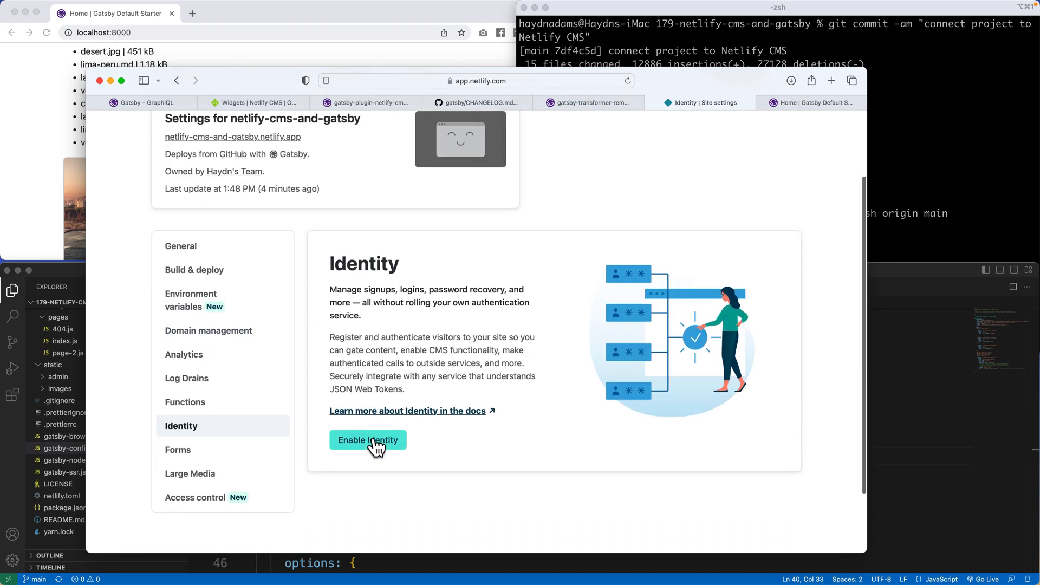
Enable Netlify Identity for the netlify-cms-and-gatsby site.
click(368, 440)
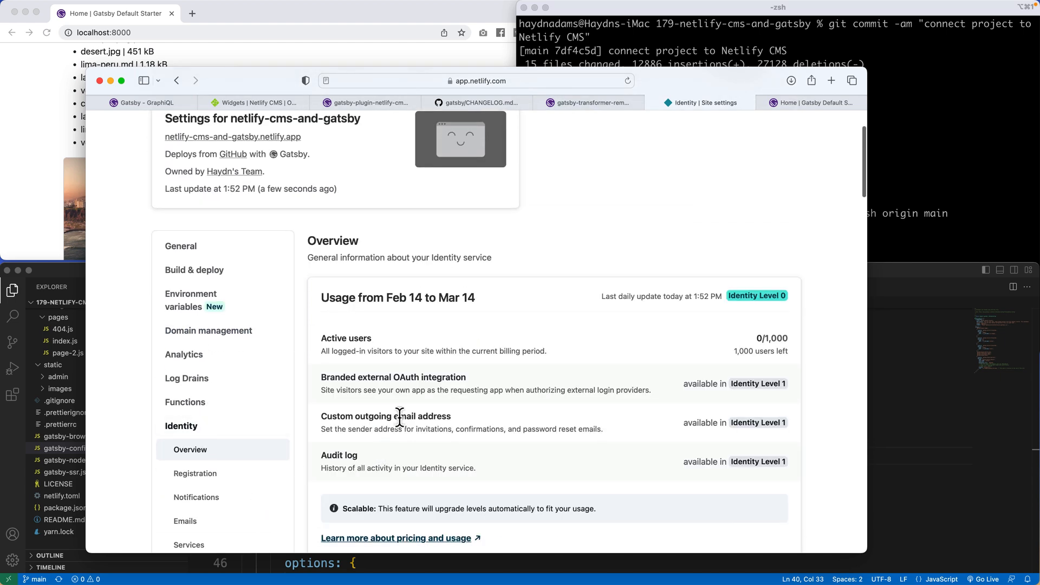
scroll(down, 3)
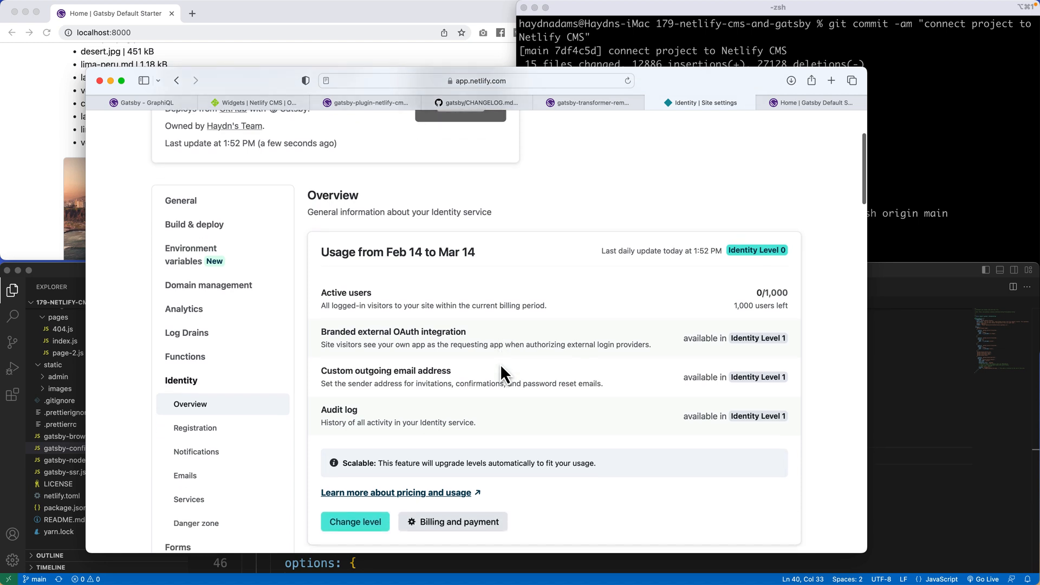
scroll(down, 3)
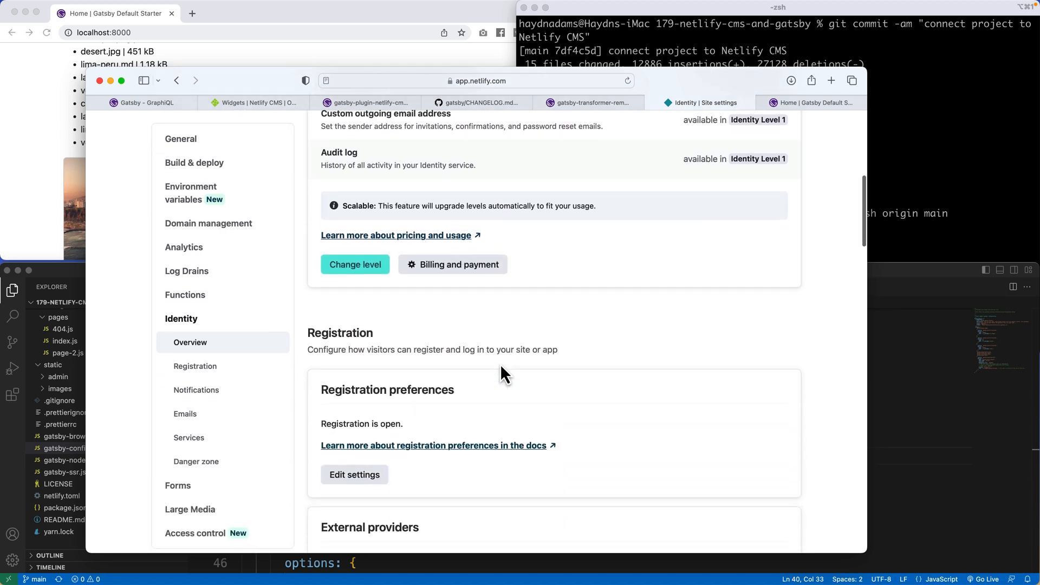
click(195, 366)
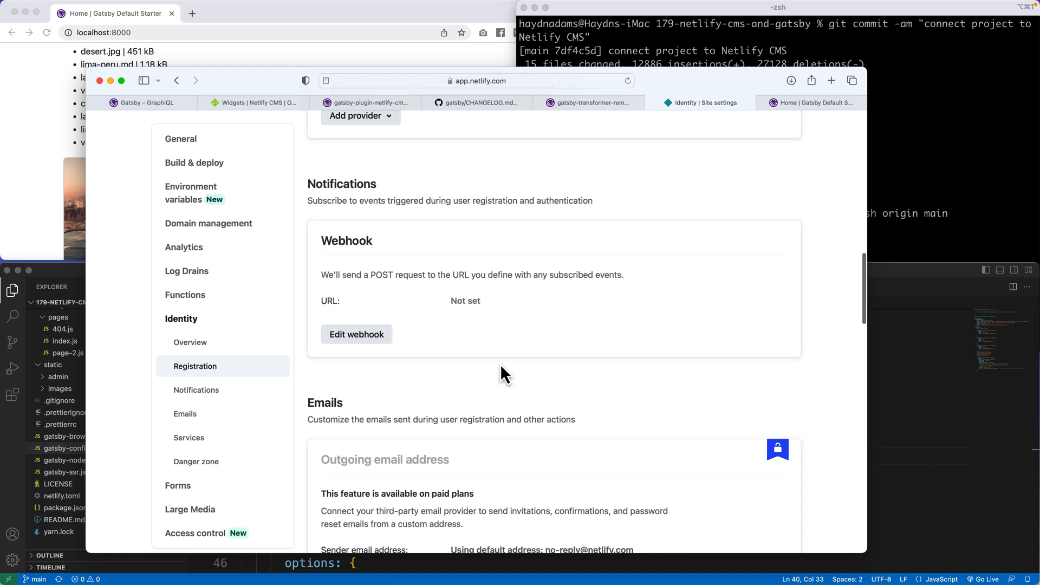
click(185, 414)
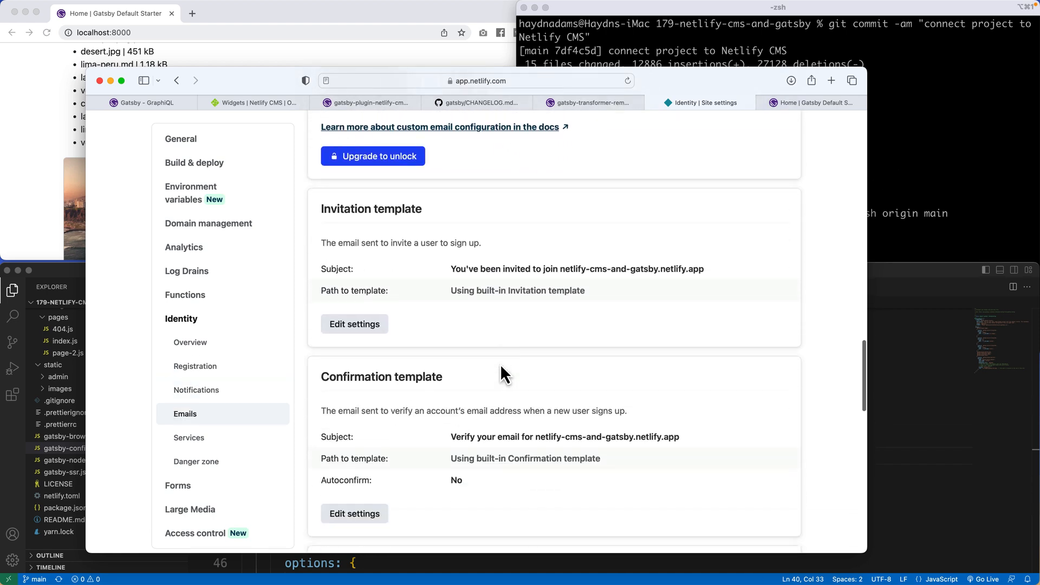
Enable Git Gateway linked to the 179-netlify-cms-and-gatsby GitHub repository.
scroll(down, 3)
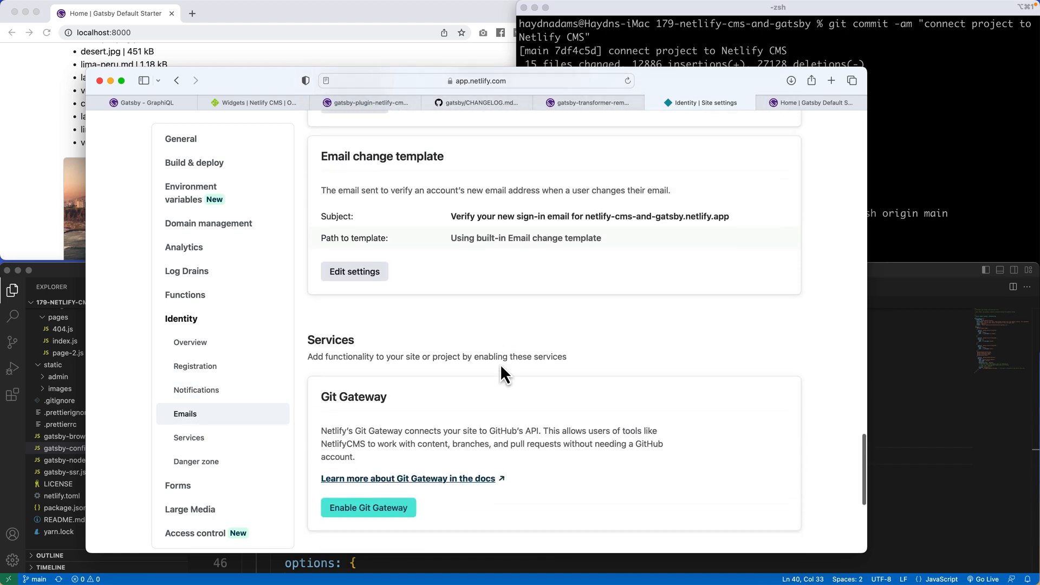
scroll(down, 3)
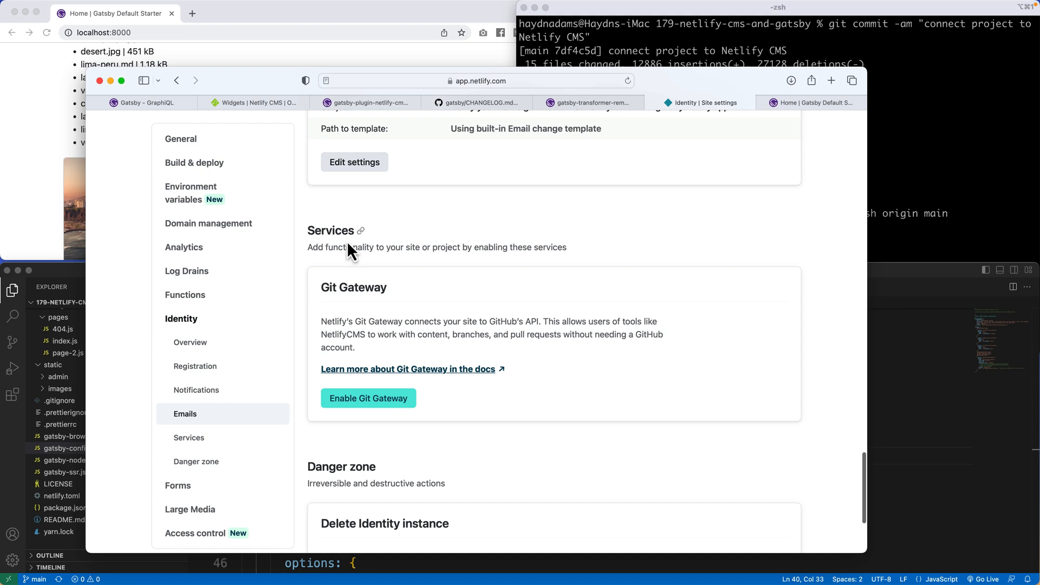
click(368, 398)
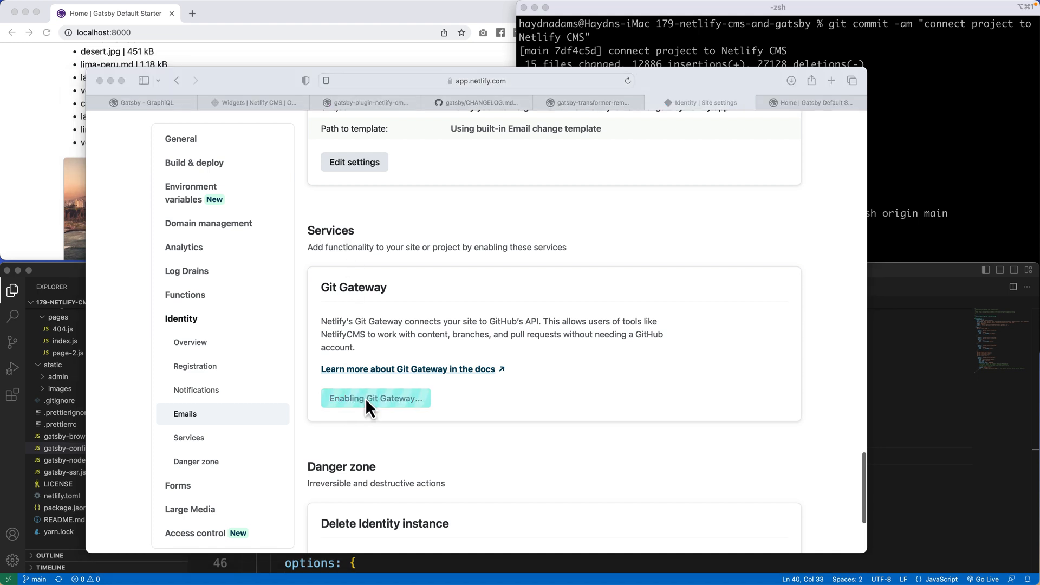
click(376, 399)
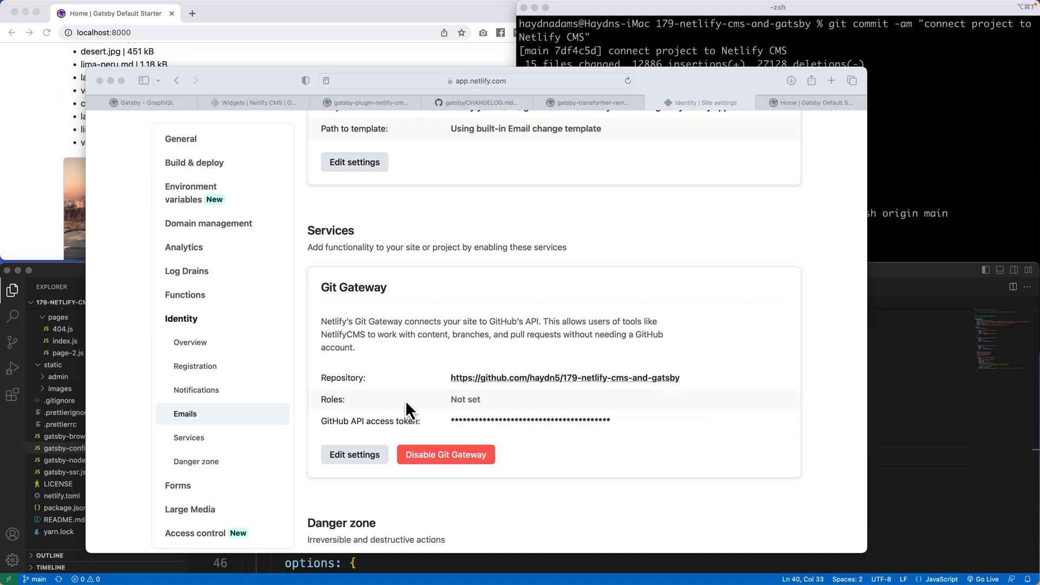
mouse_move(360, 413)
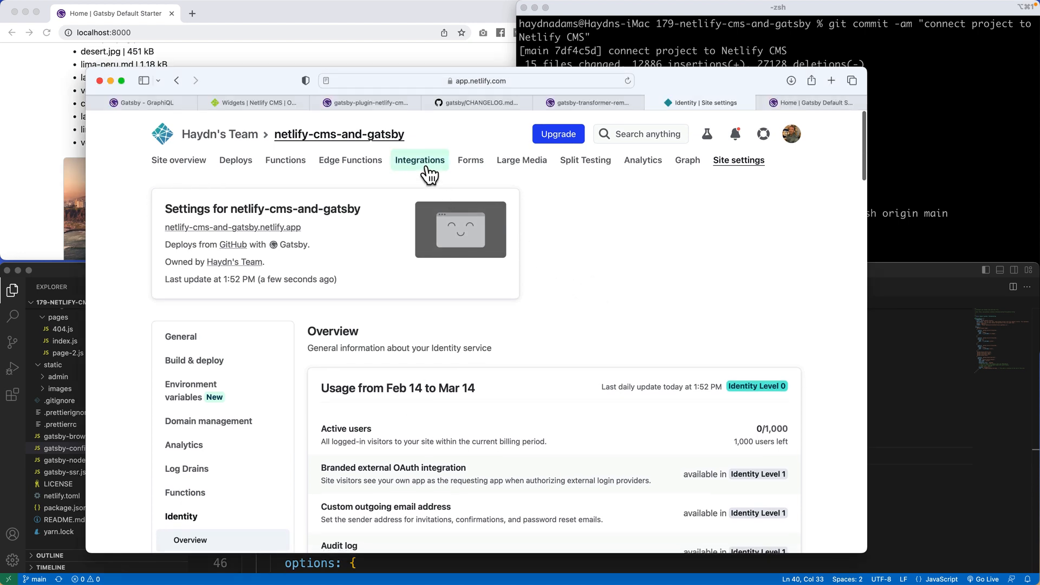
click(419, 160)
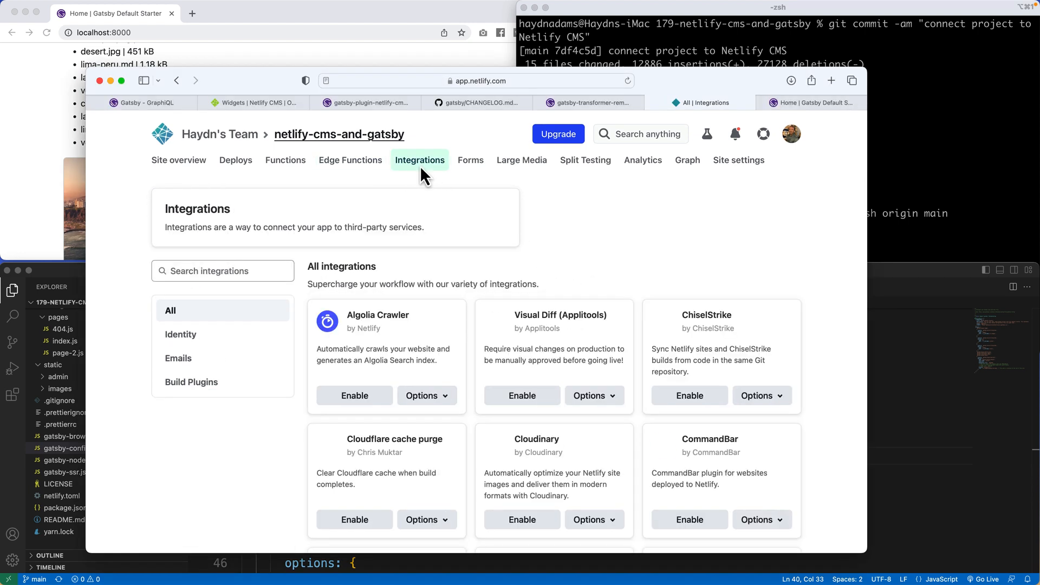
click(180, 334)
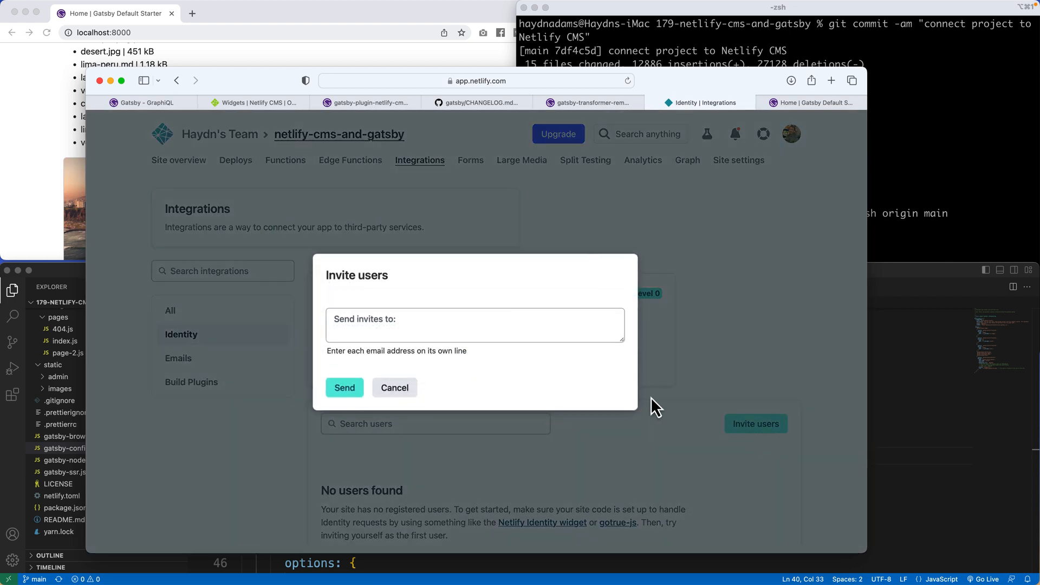
text(ha)
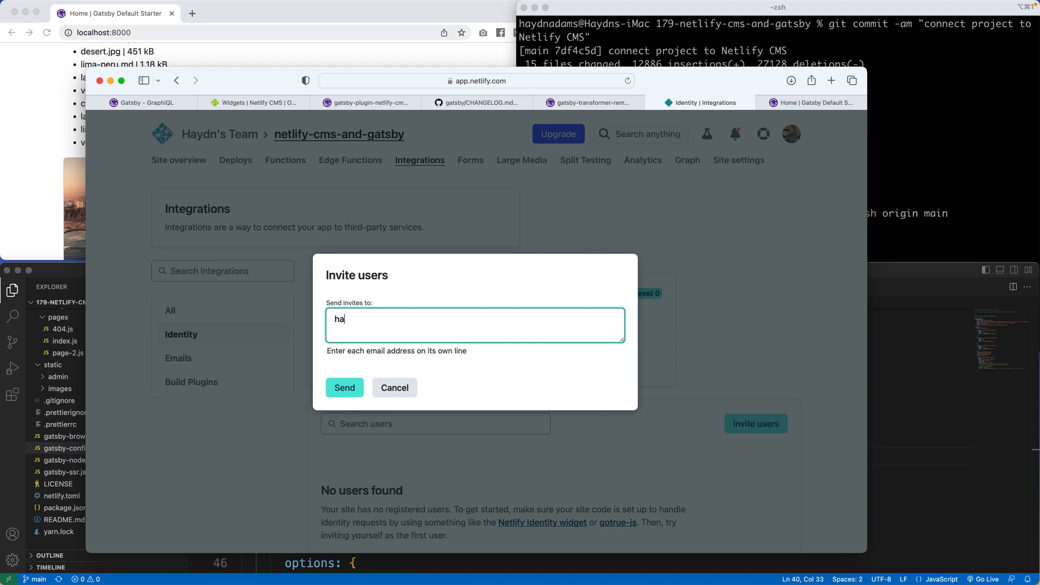
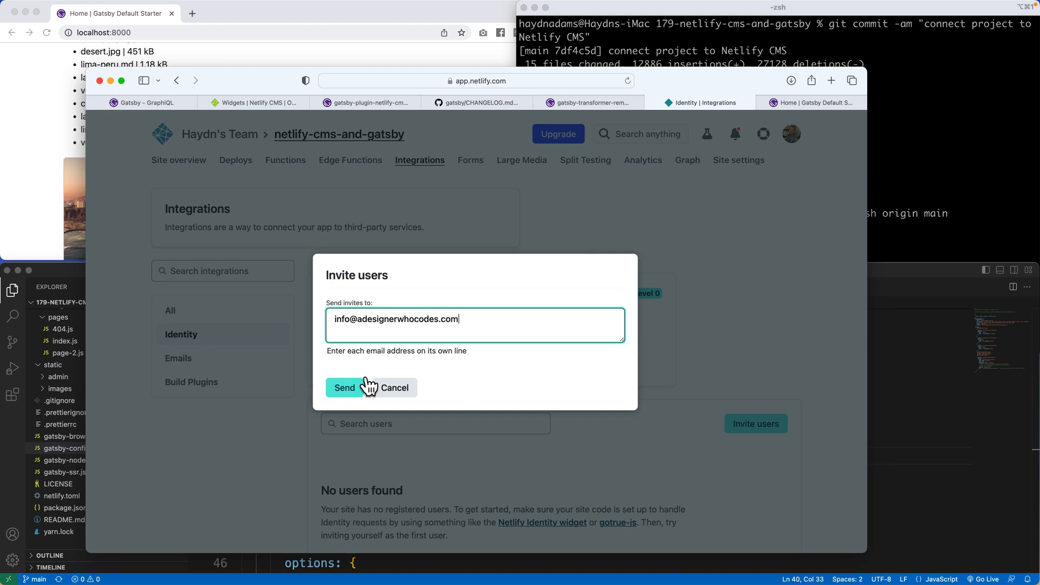
click(344, 387)
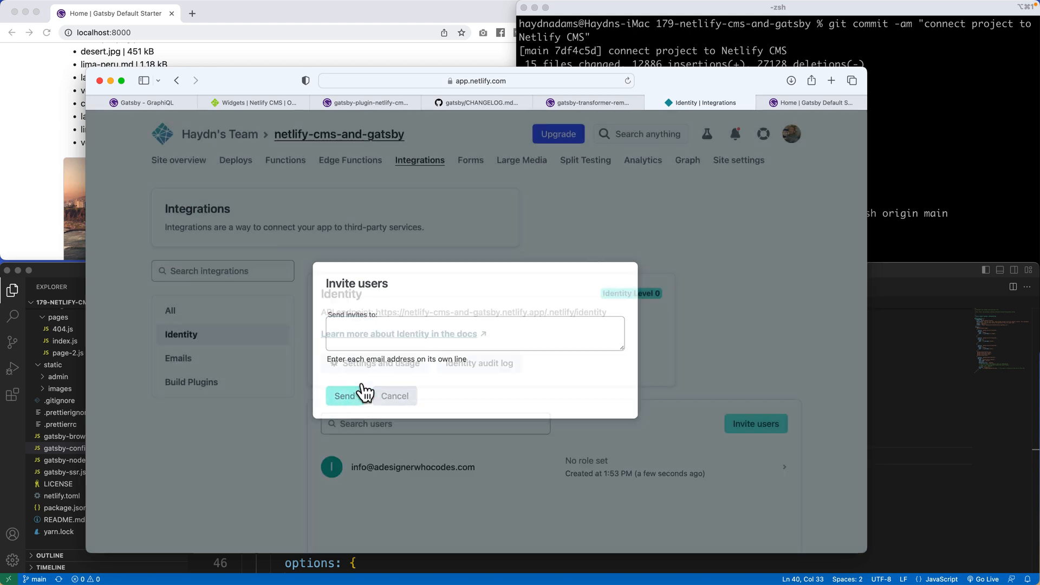
click(395, 396)
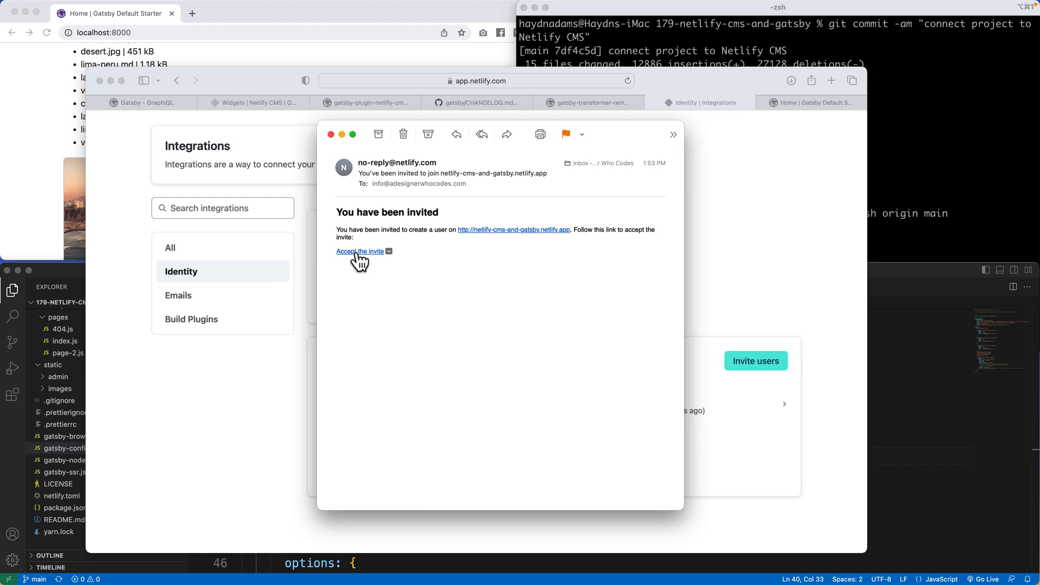
Accept the invitation and complete signup with a new password.
click(360, 251)
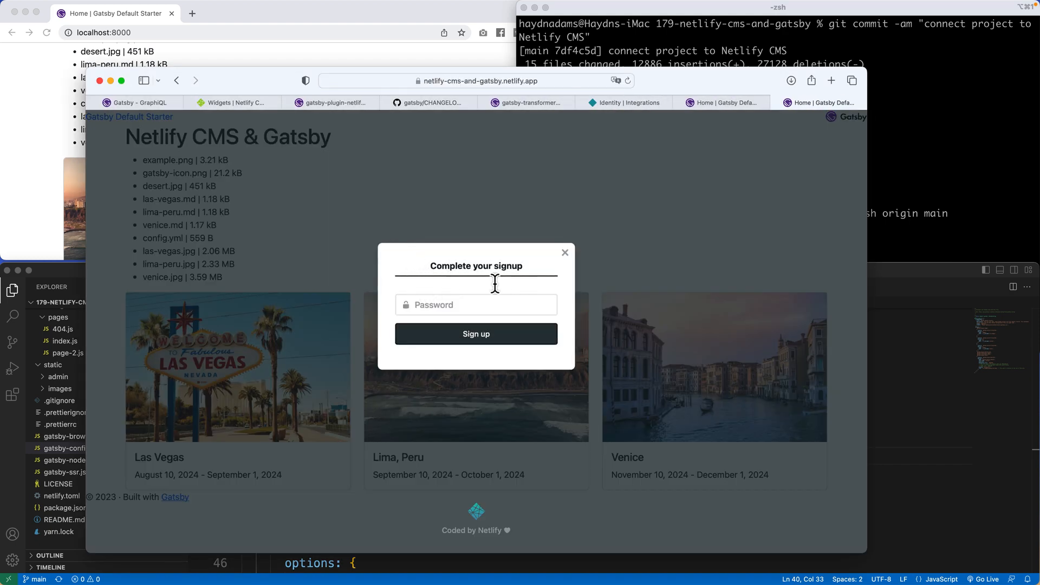
text(•••••)
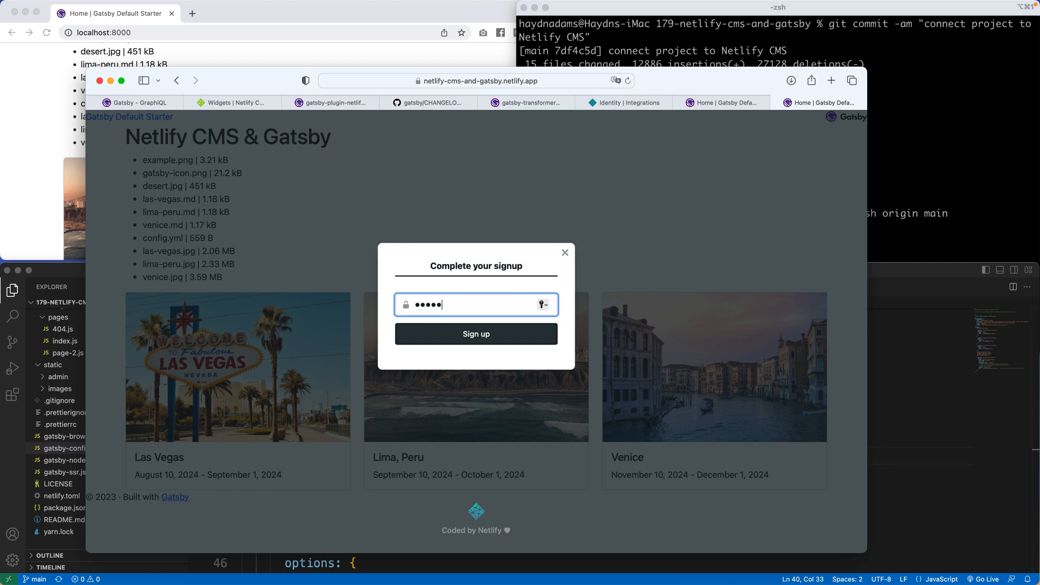
click(476, 334)
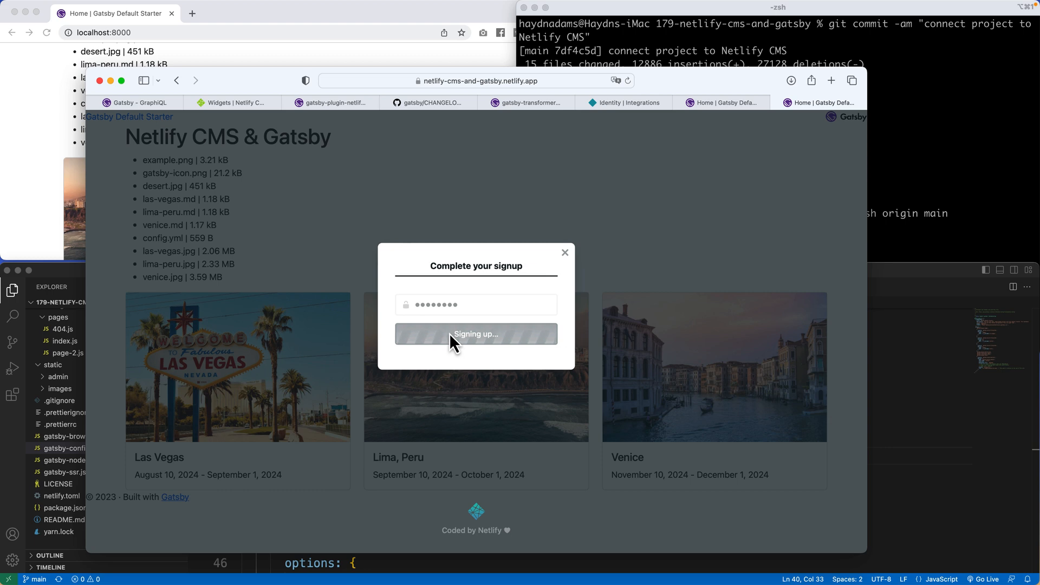
mouse_move(430, 343)
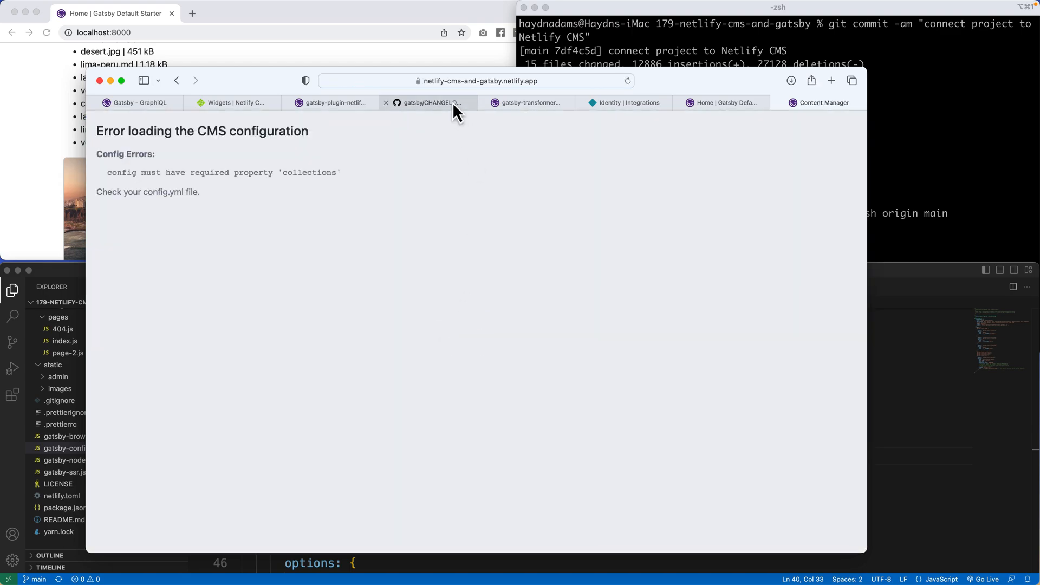
Commit the config.yml typo fix and push it to origin main.
click(58, 377)
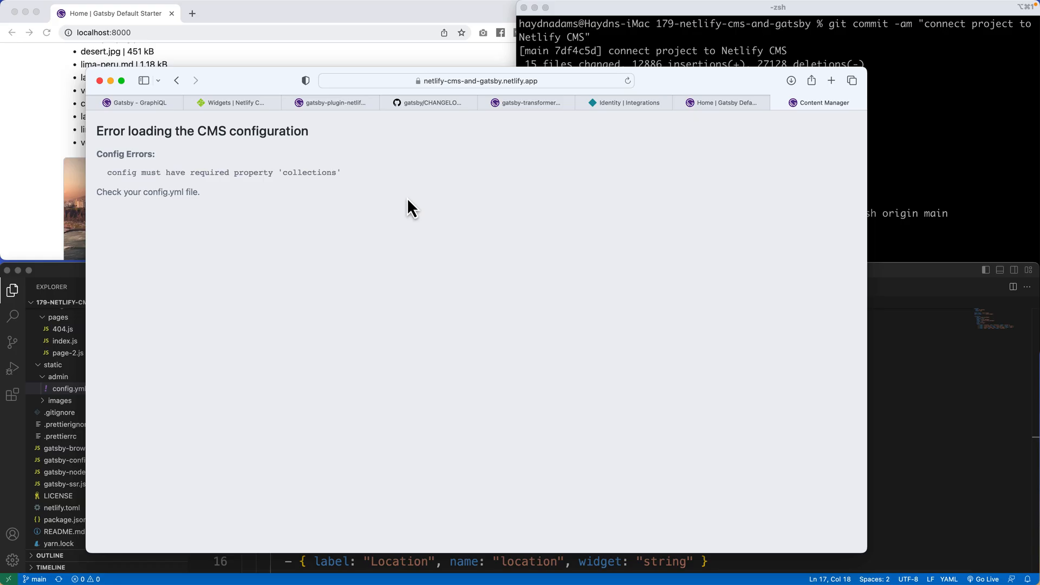
mouse_move(417, 199)
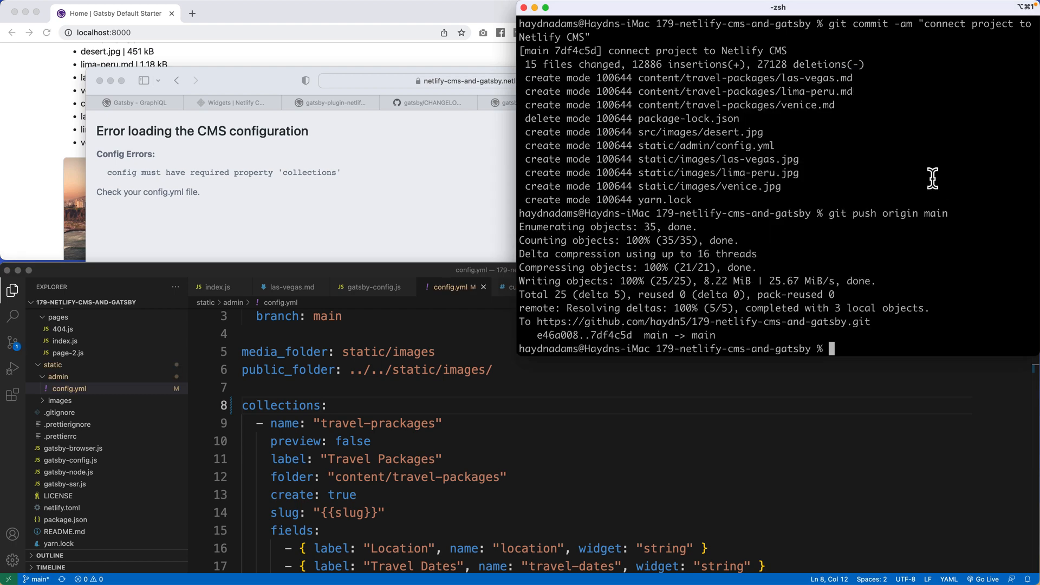
text(git add *)
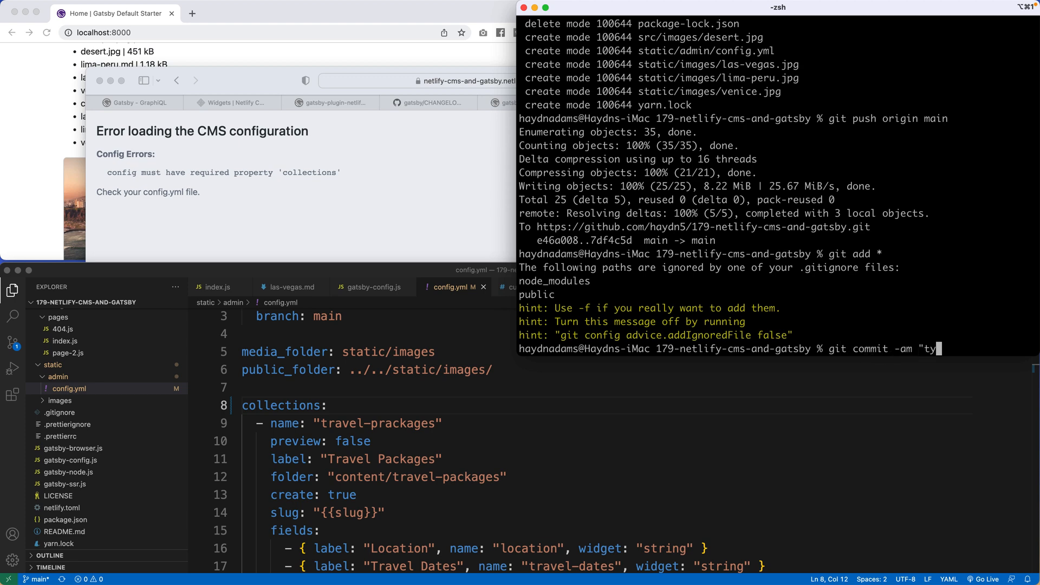
key(Enter)
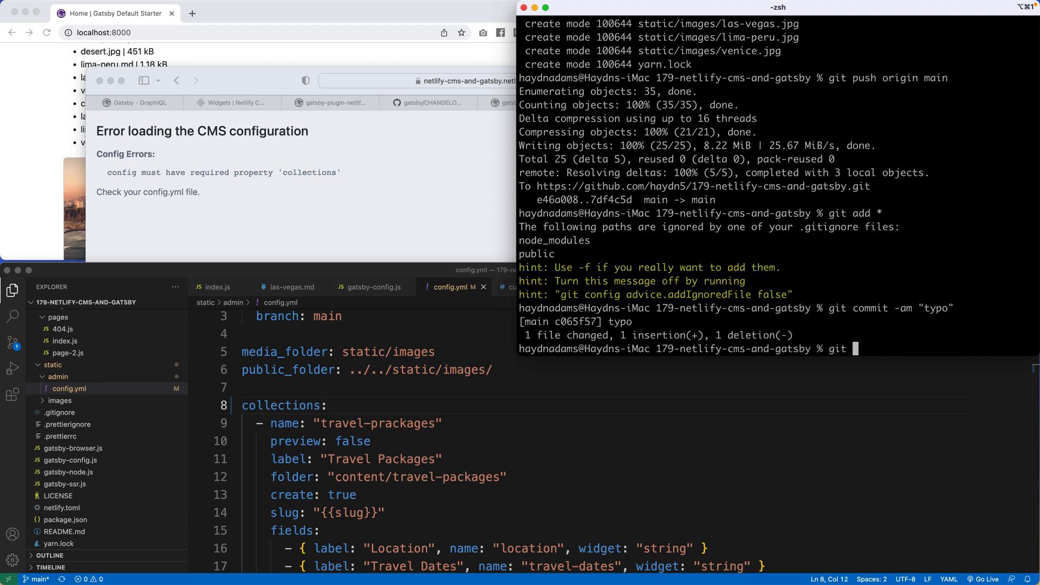
text(push origin mai)
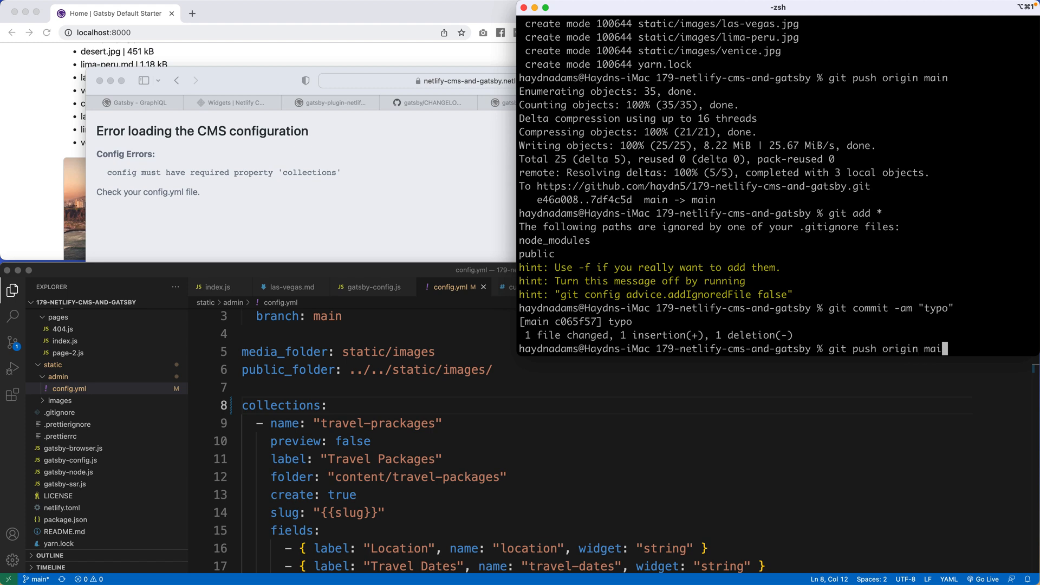
key(Enter)
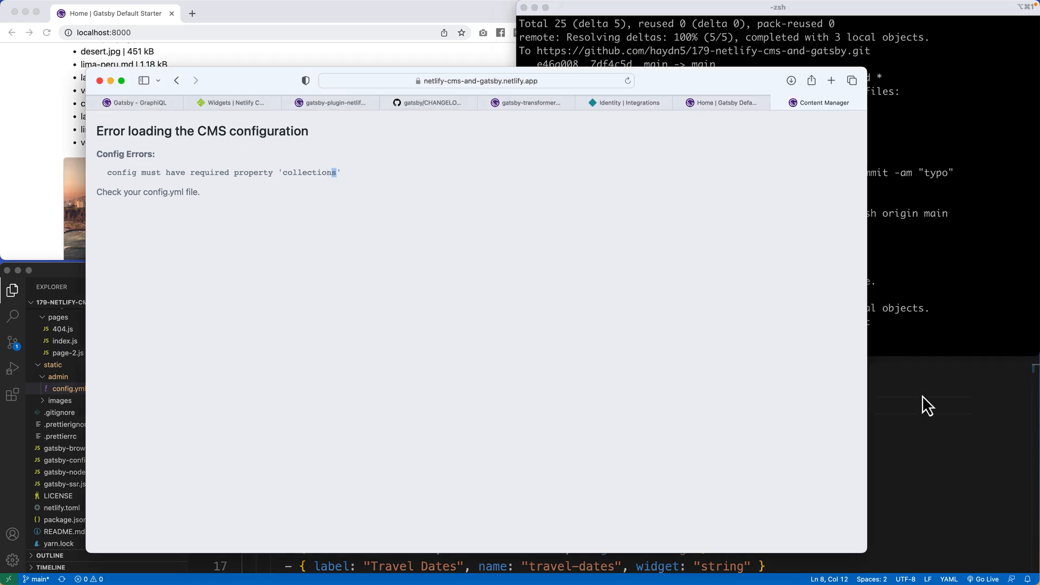
mouse_move(292, 197)
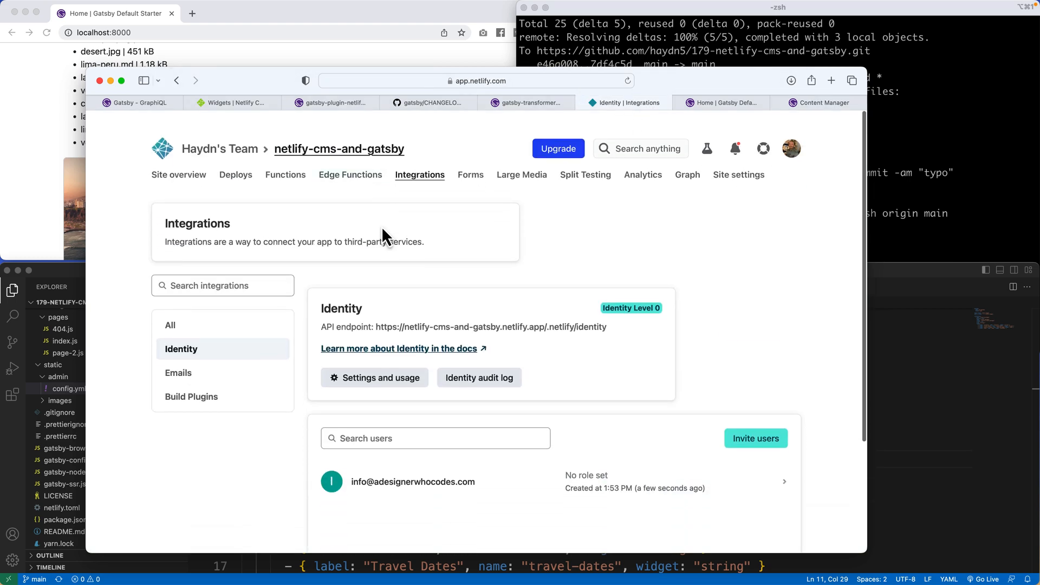
Confirm the latest deploy log finished successfully, then return to the content manager.
click(179, 174)
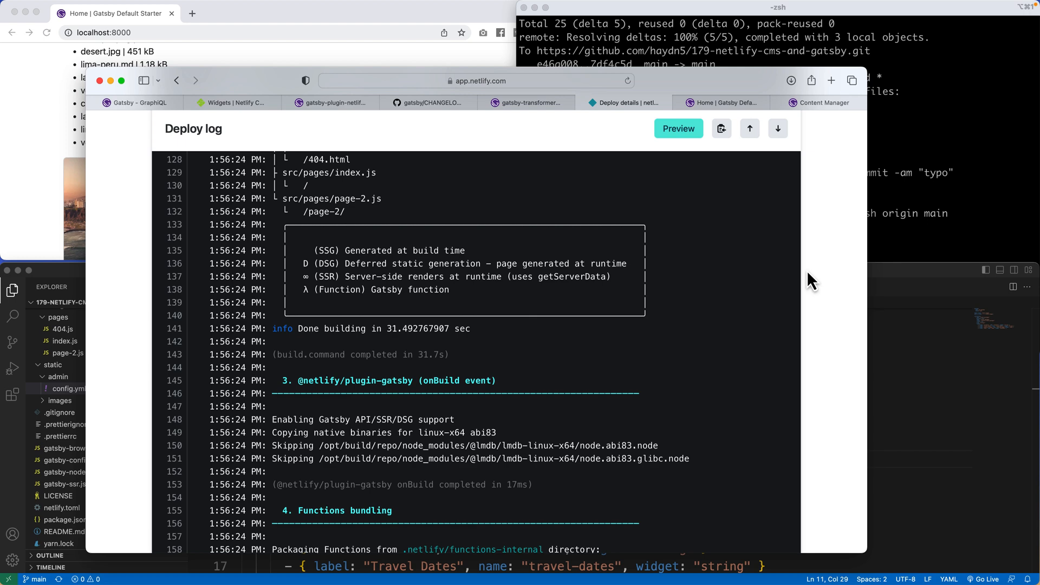
scroll(down, 3)
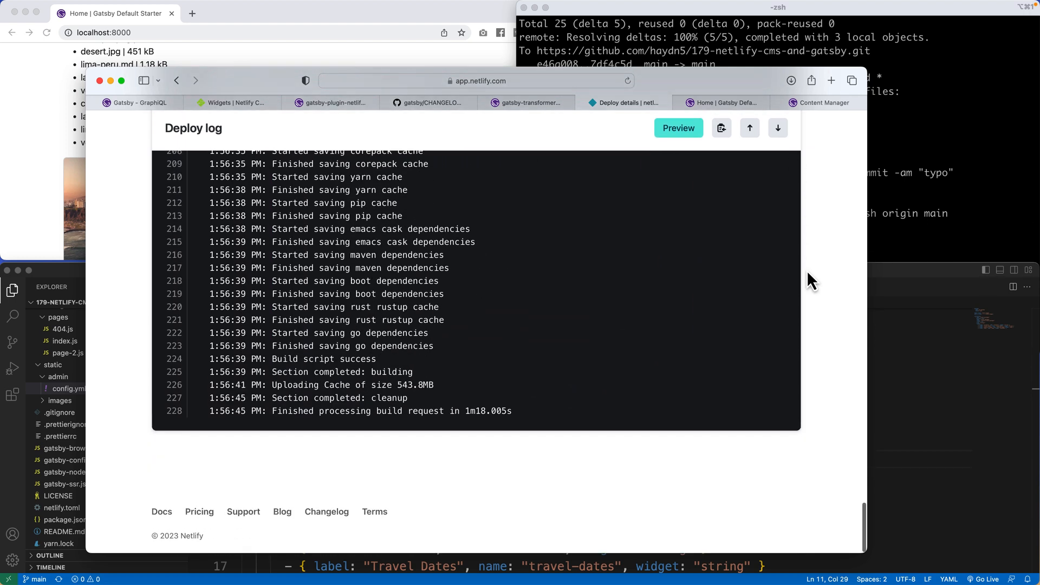
mouse_move(505, 276)
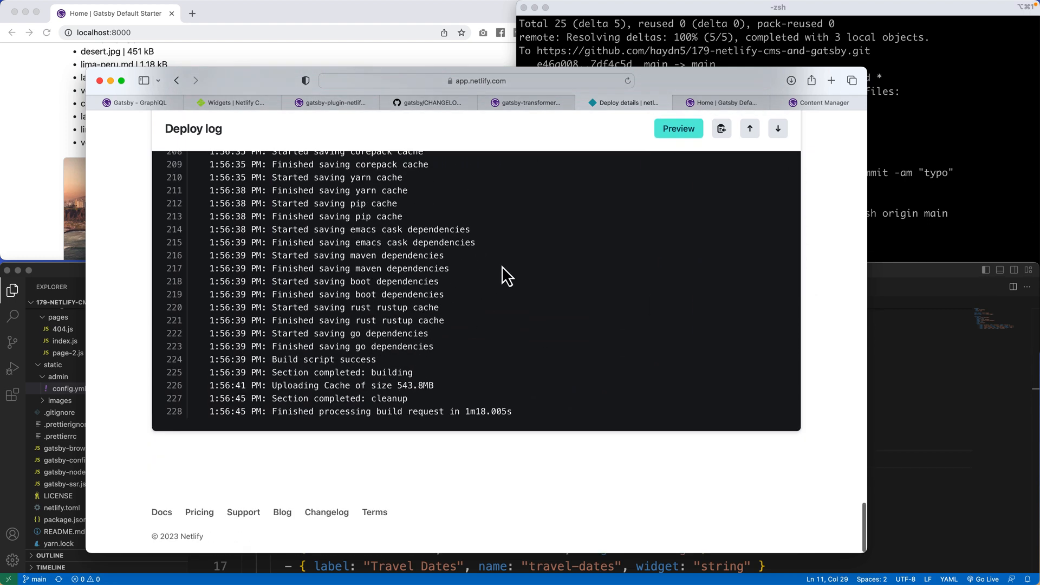
click(823, 103)
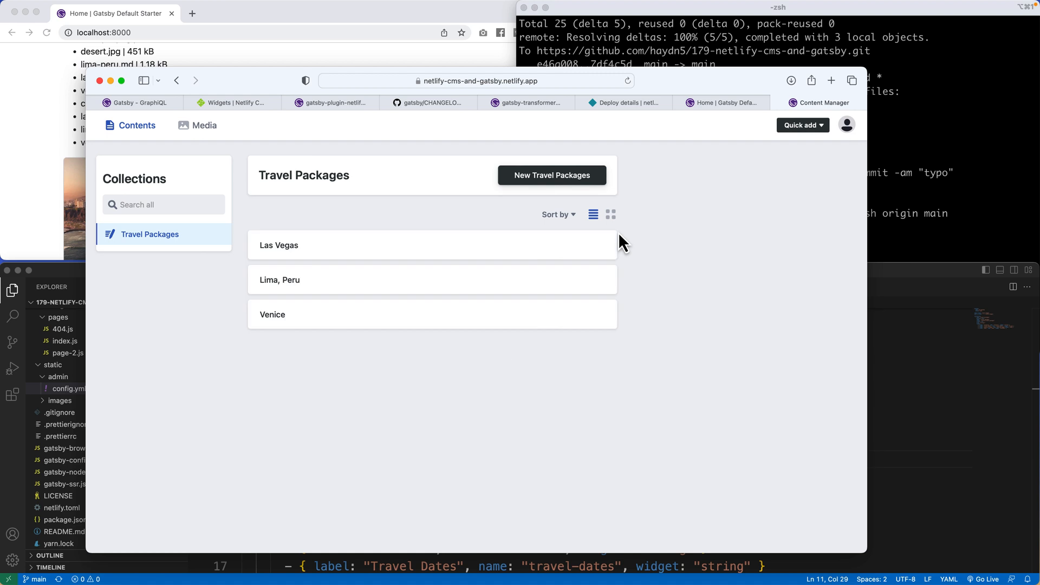
mouse_move(324, 218)
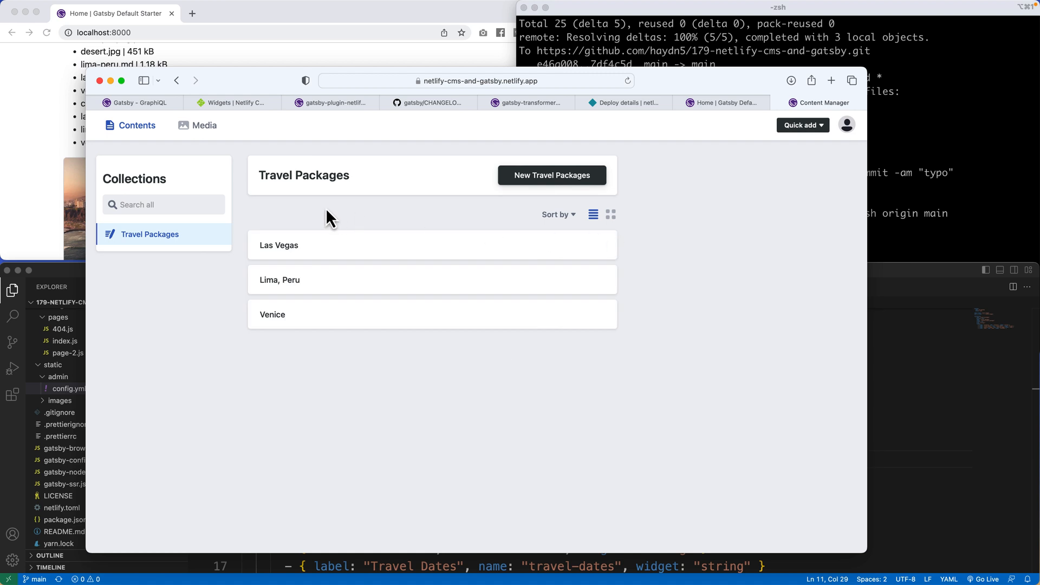
mouse_move(275, 254)
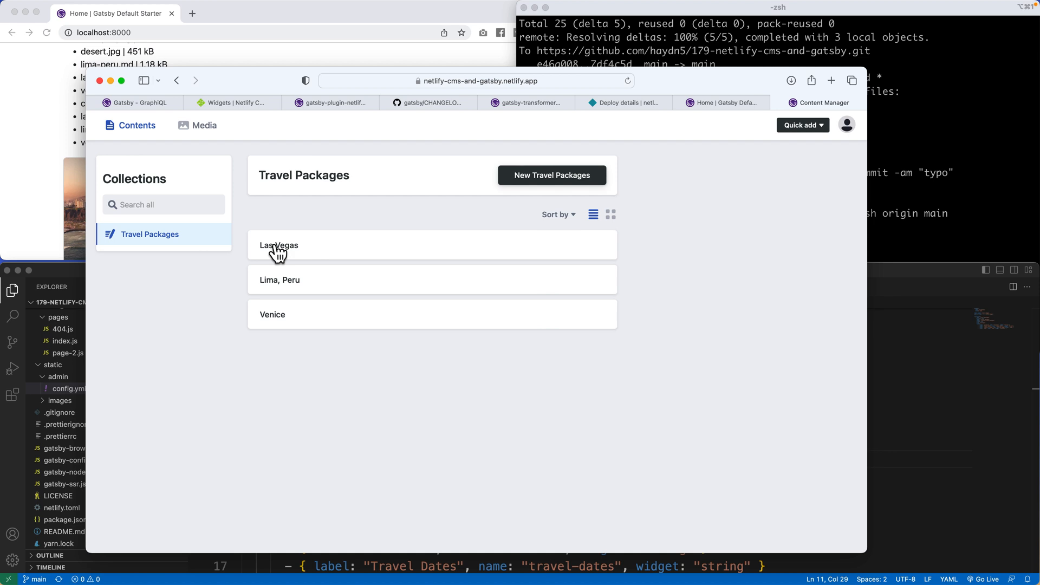
mouse_move(448, 269)
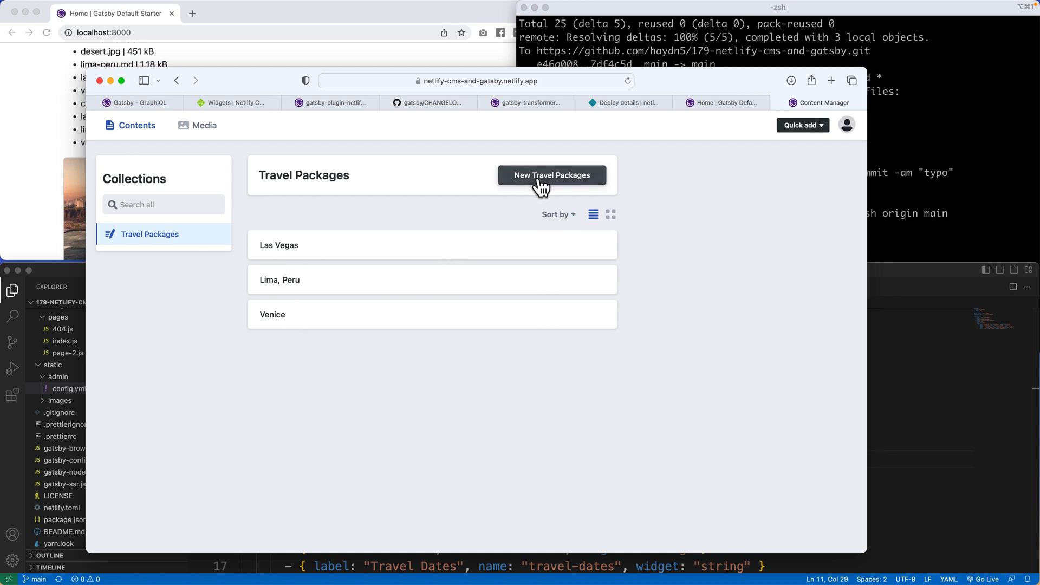
mouse_move(759, 210)
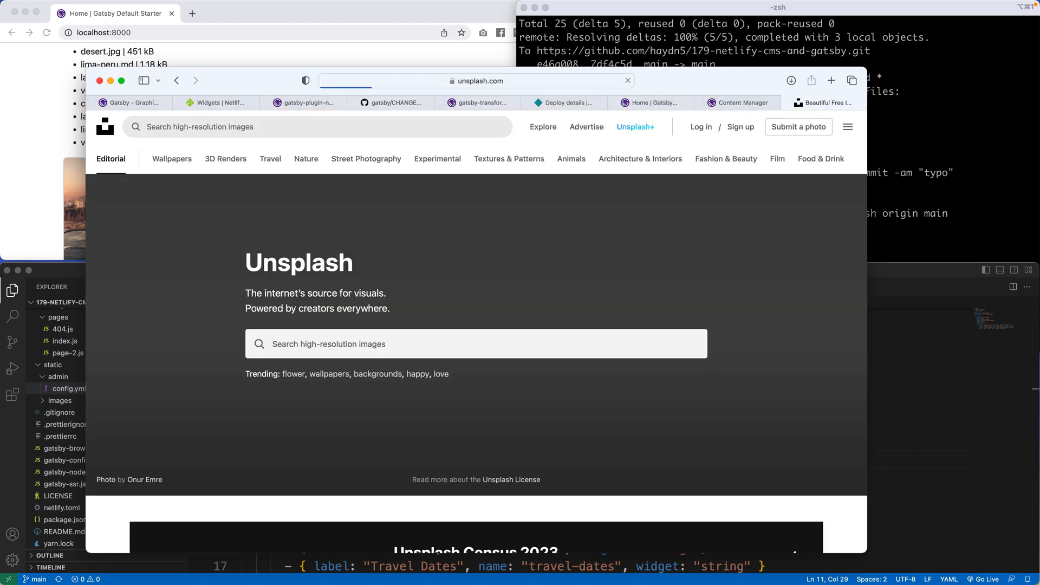
Search Unsplash for New York City photos.
click(431, 344)
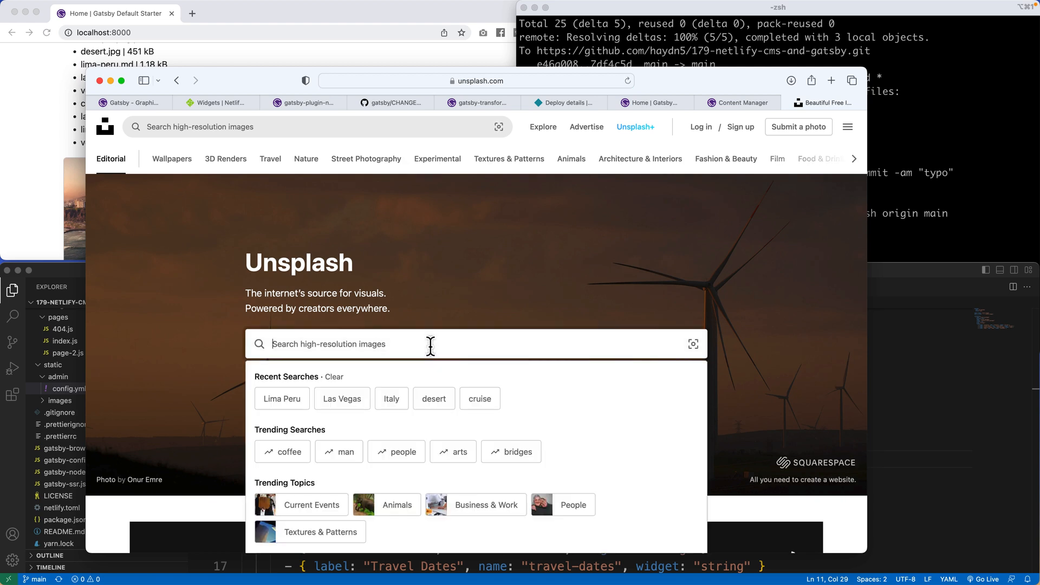
text(New York City)
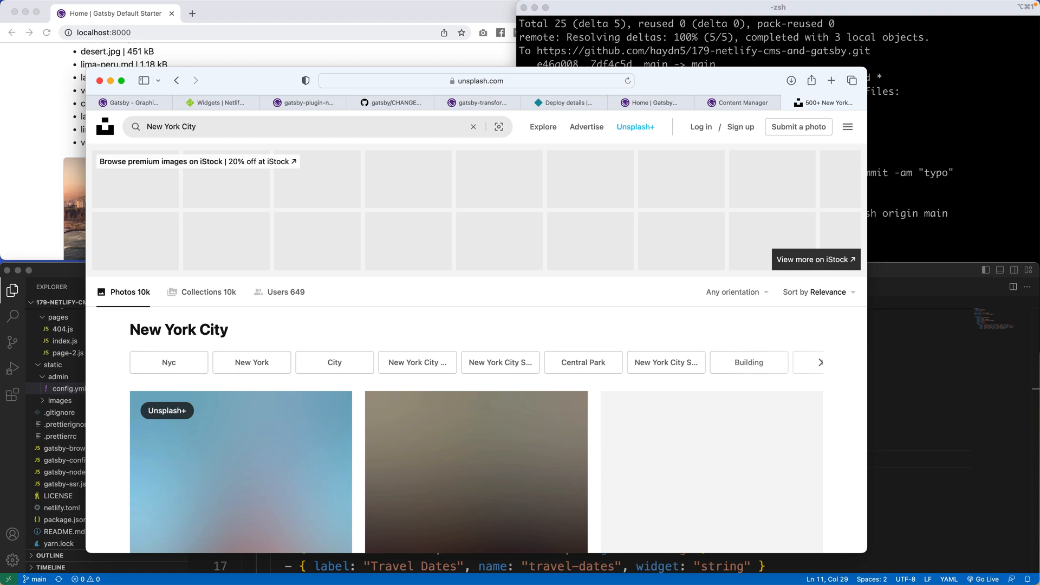
scroll(down, 3)
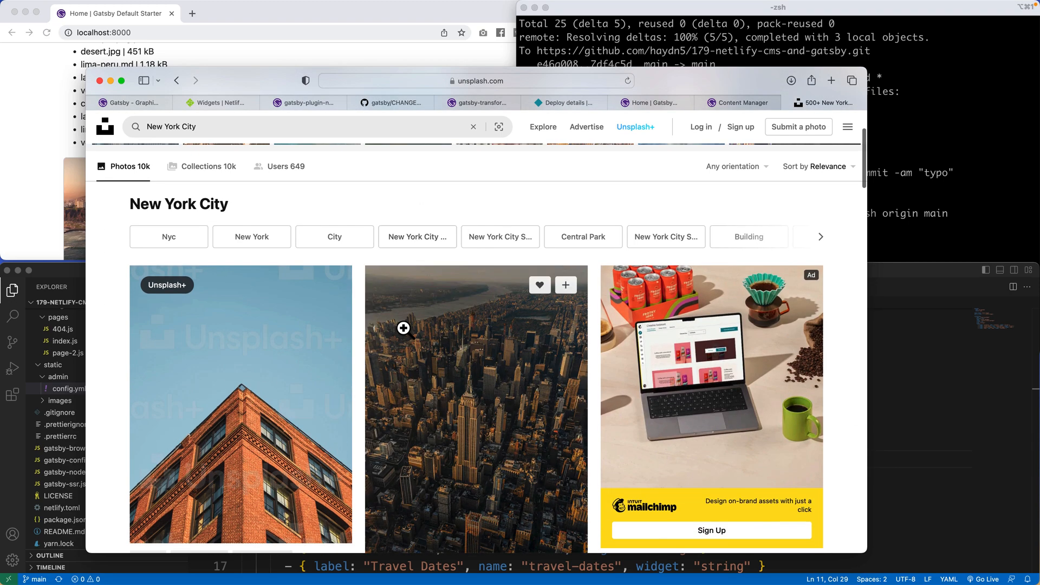
Download the night Times Square photo and return to the content manager.
scroll(down, 3)
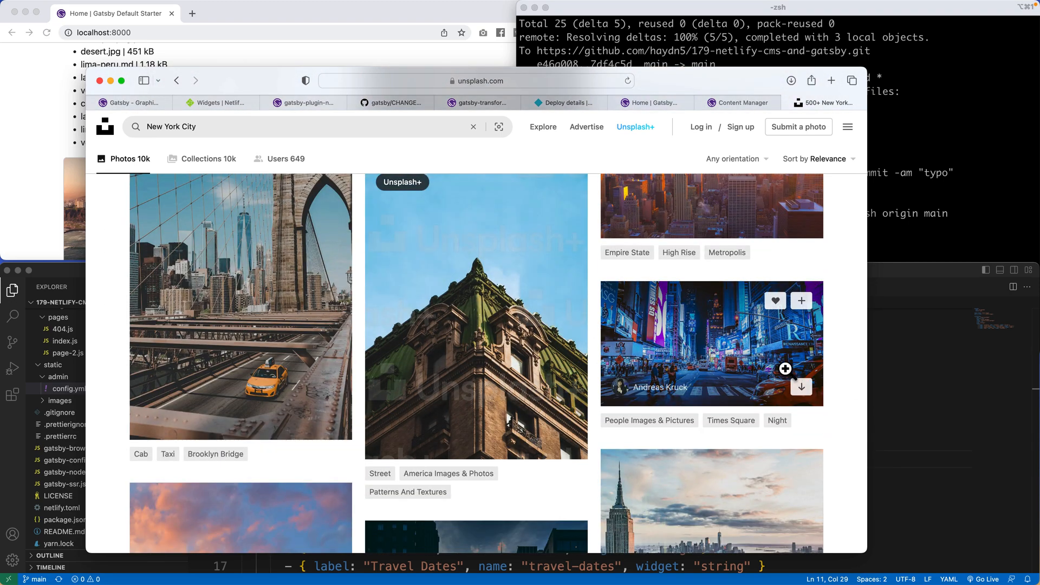
click(802, 387)
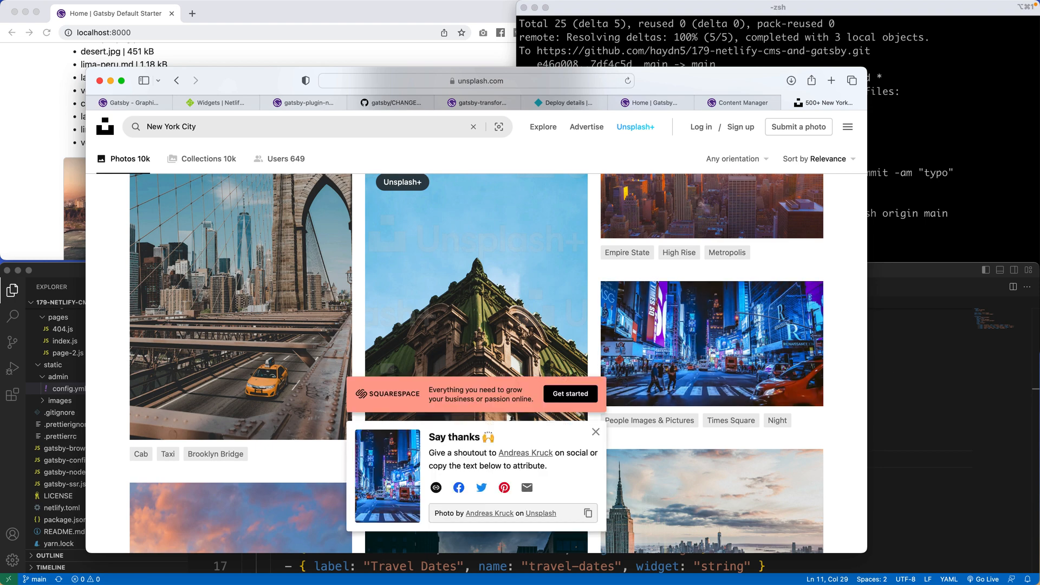
mouse_move(643, 181)
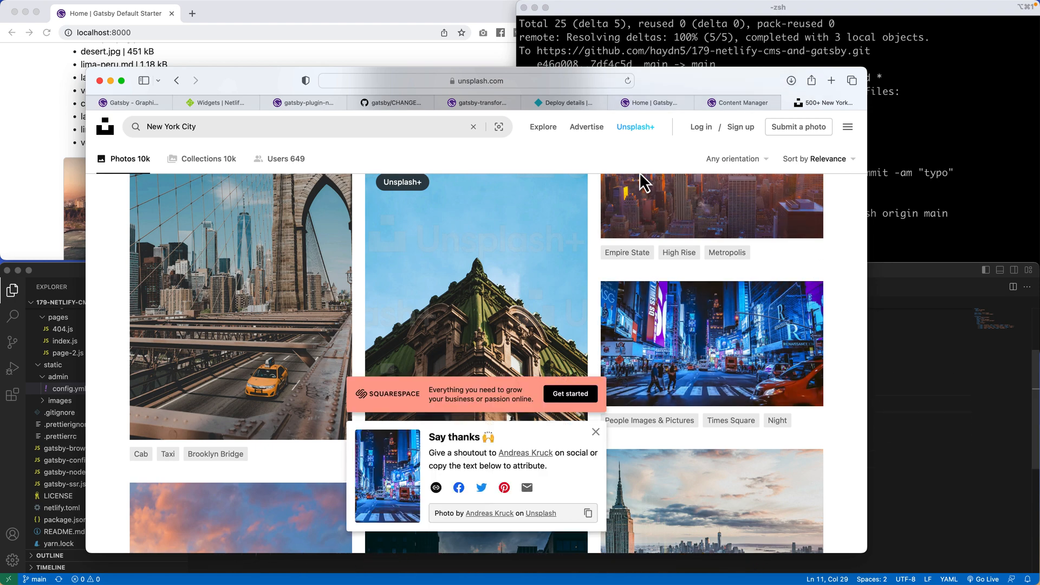
click(742, 103)
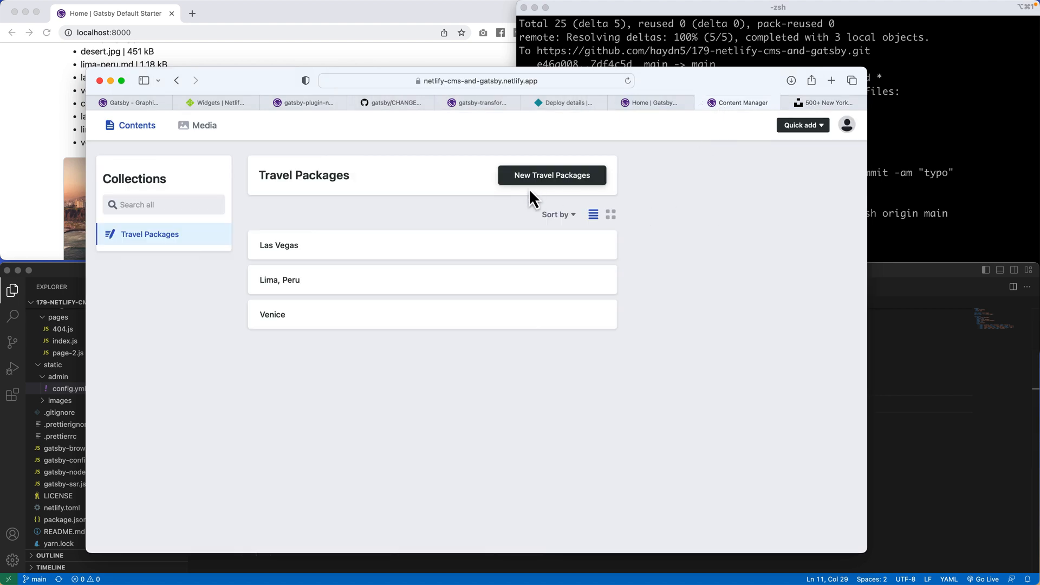
Add a New York, New York package dated December 31st, 2023 - January 15th, 2024.
click(551, 175)
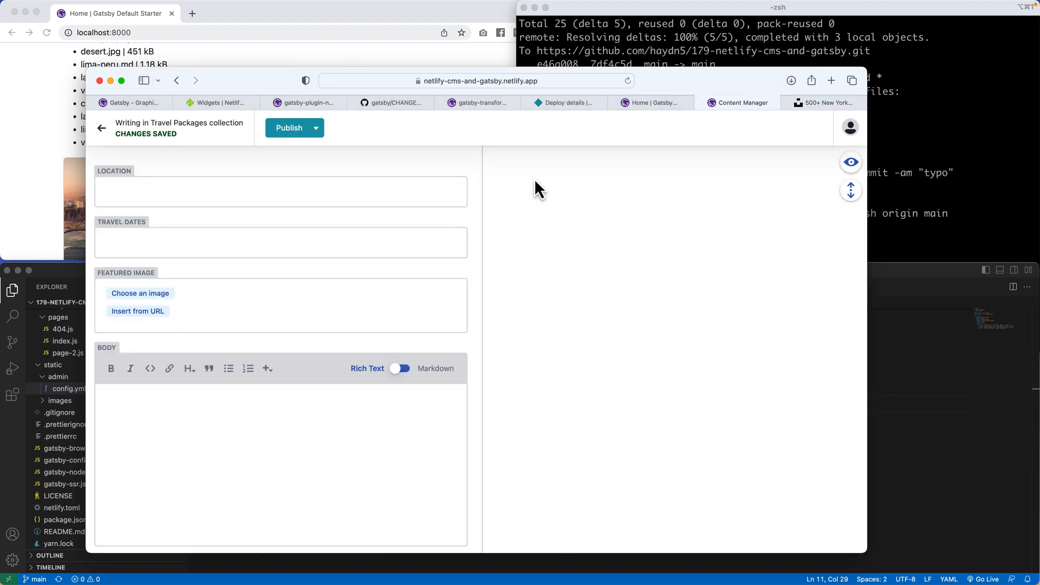
text(New York, New York)
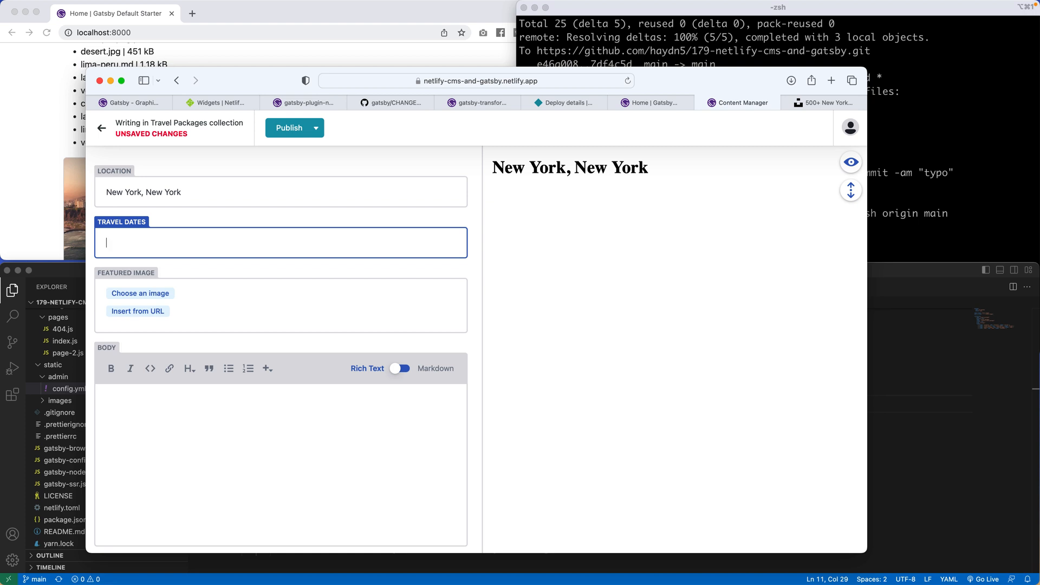
text(December 31st, 20)
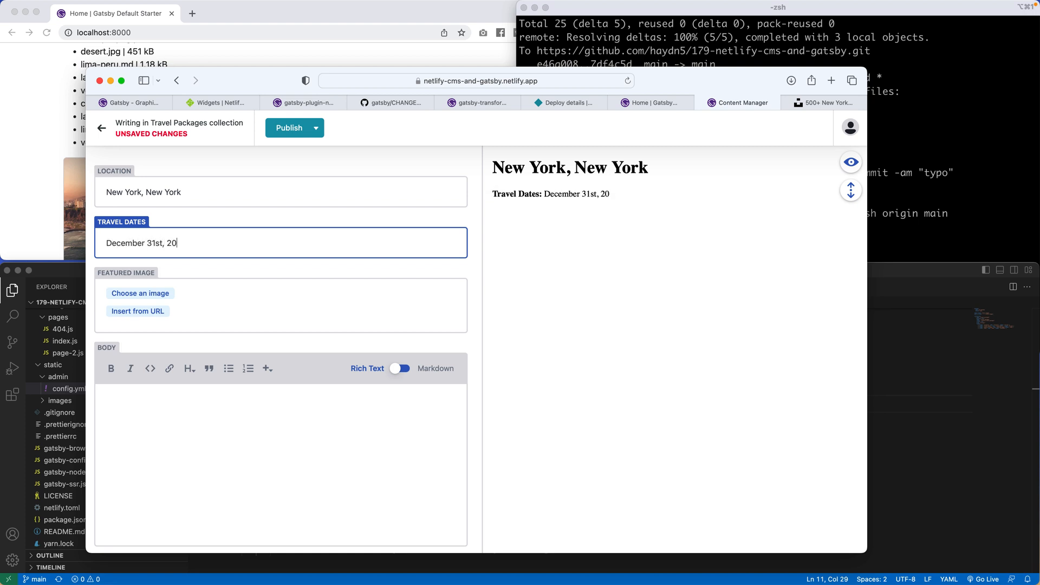
text(23 -)
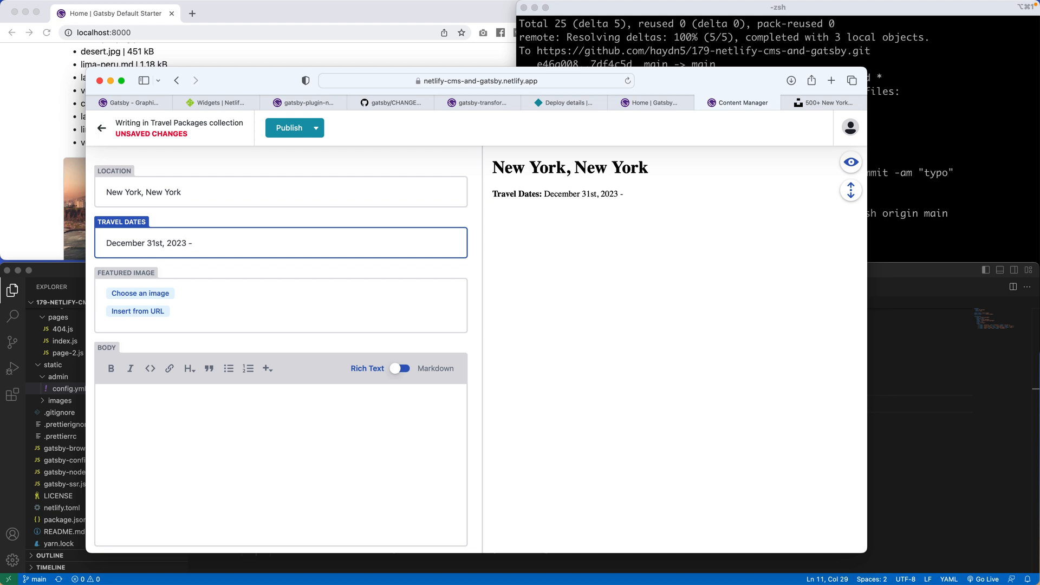
text(January 1)
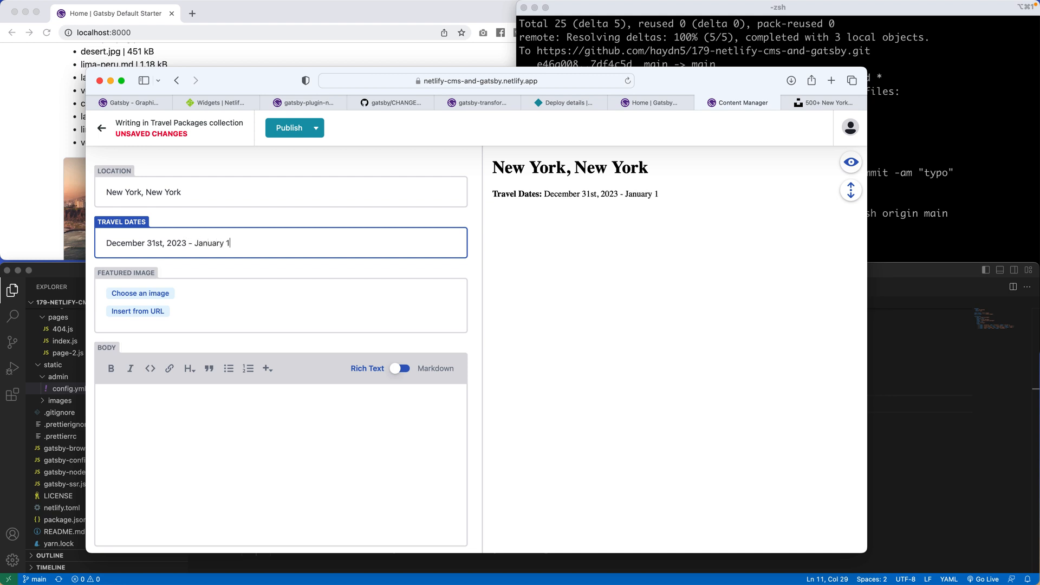
text(th, 203)
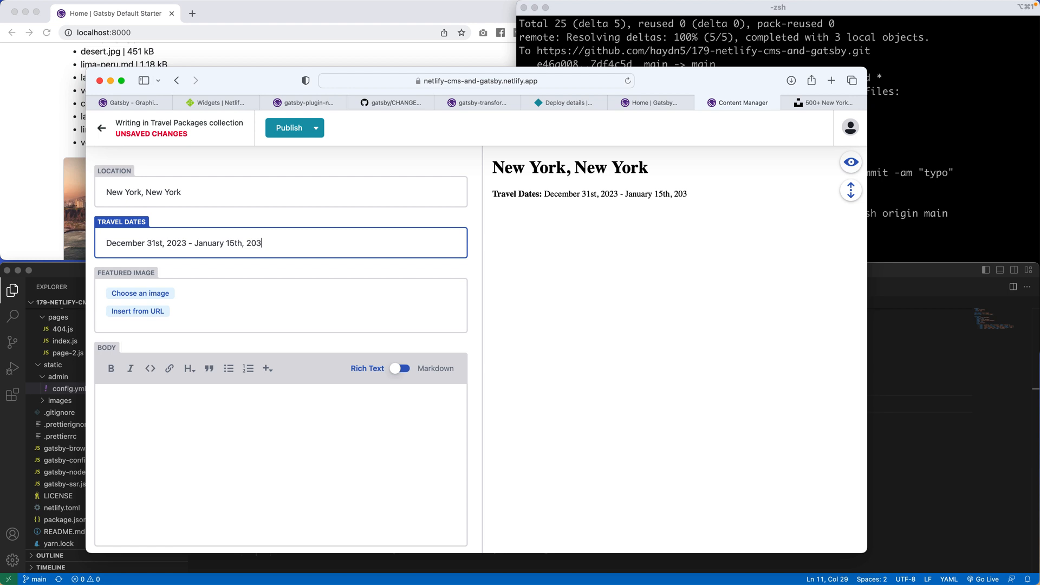
text(4)
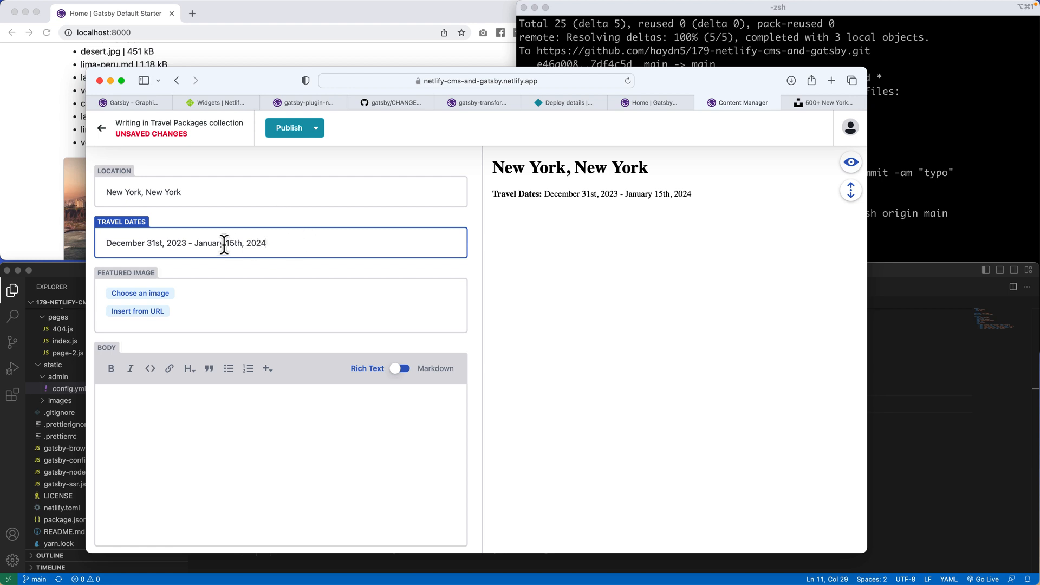
mouse_move(837, 168)
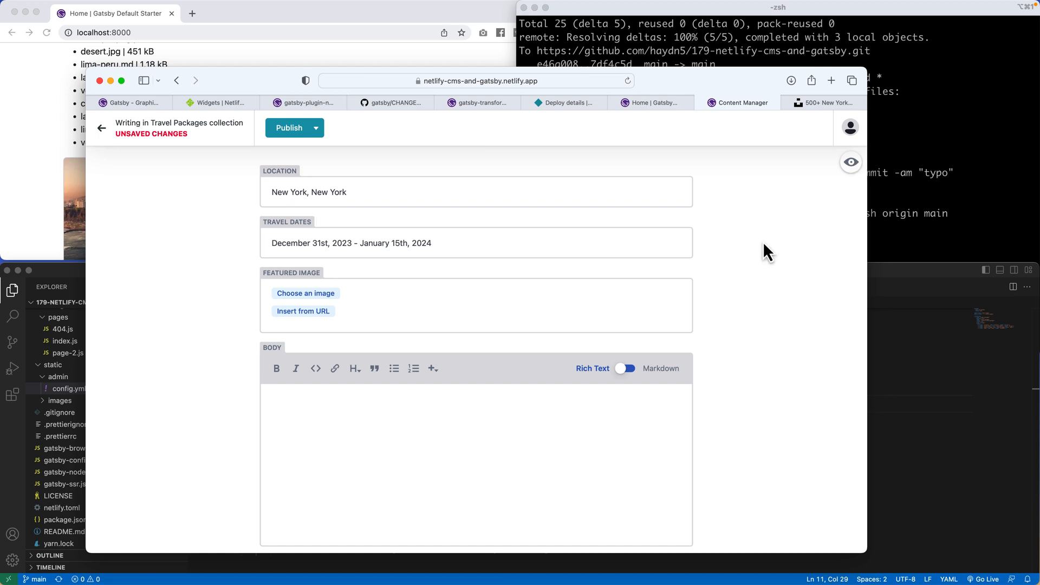
mouse_move(494, 439)
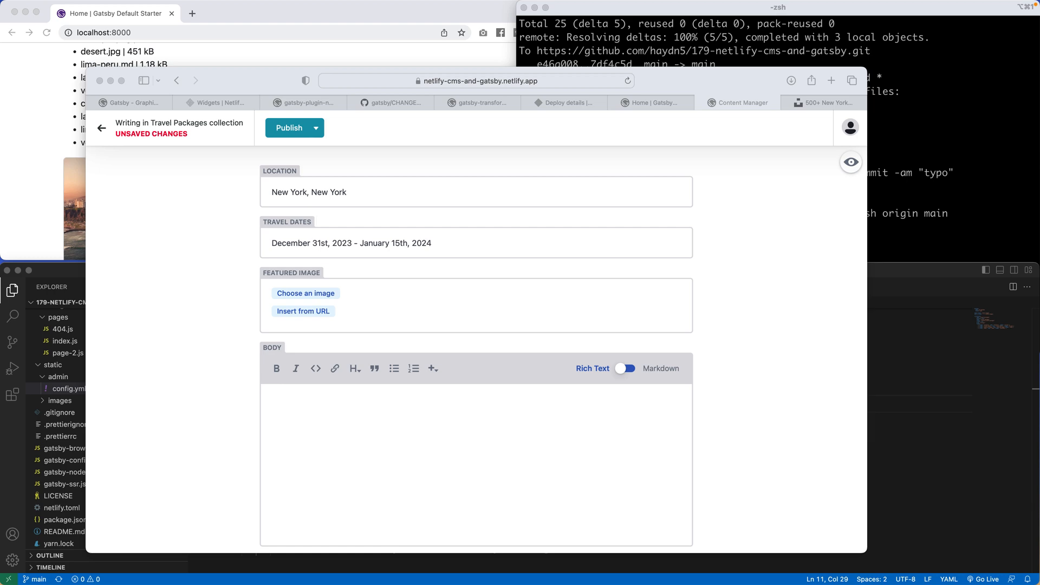
click(306, 293)
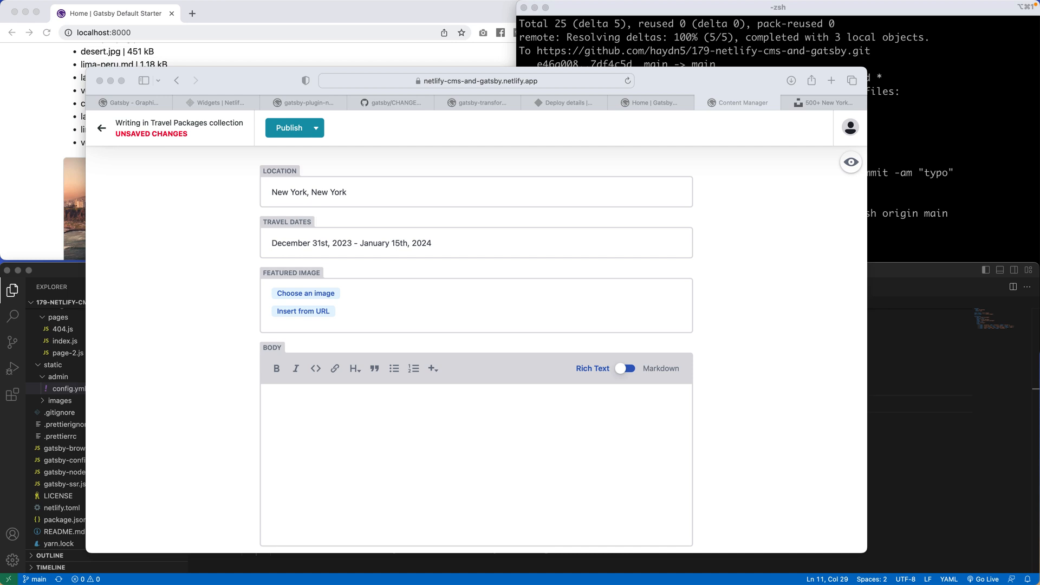
Upload new-york.jpg from Downloads and use it as the featured image.
click(305, 293)
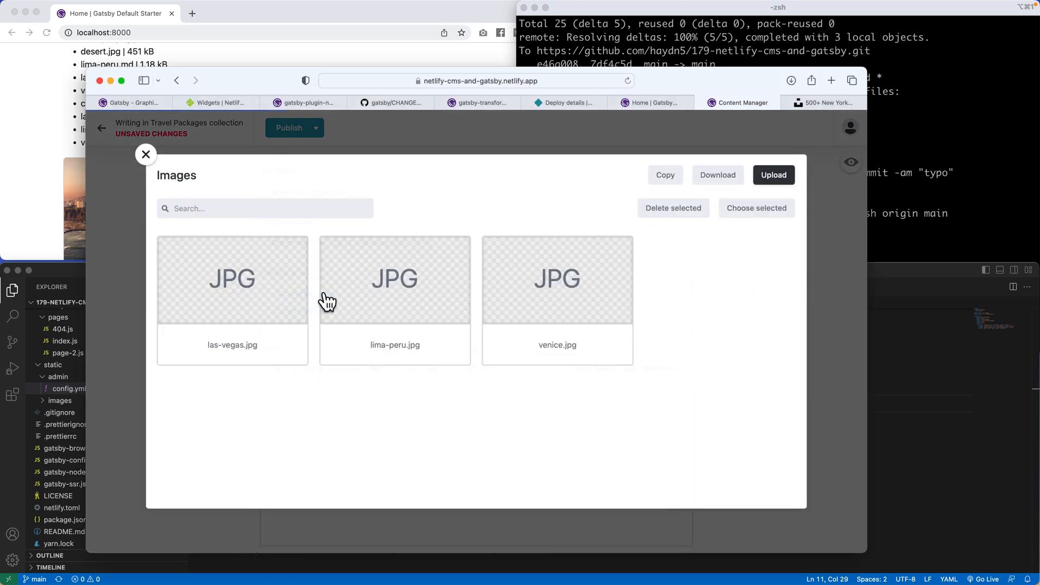
mouse_move(680, 210)
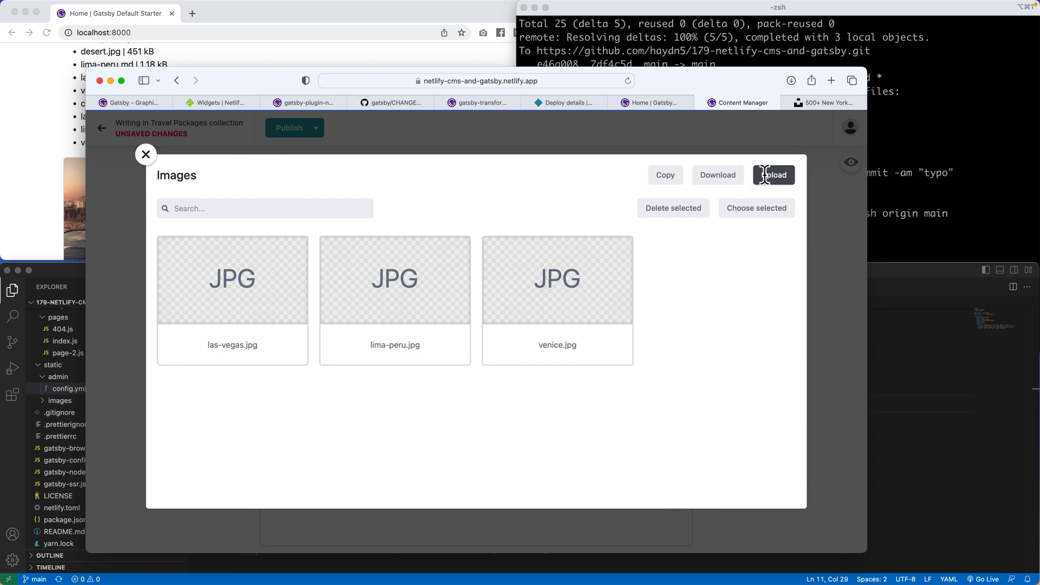
click(773, 174)
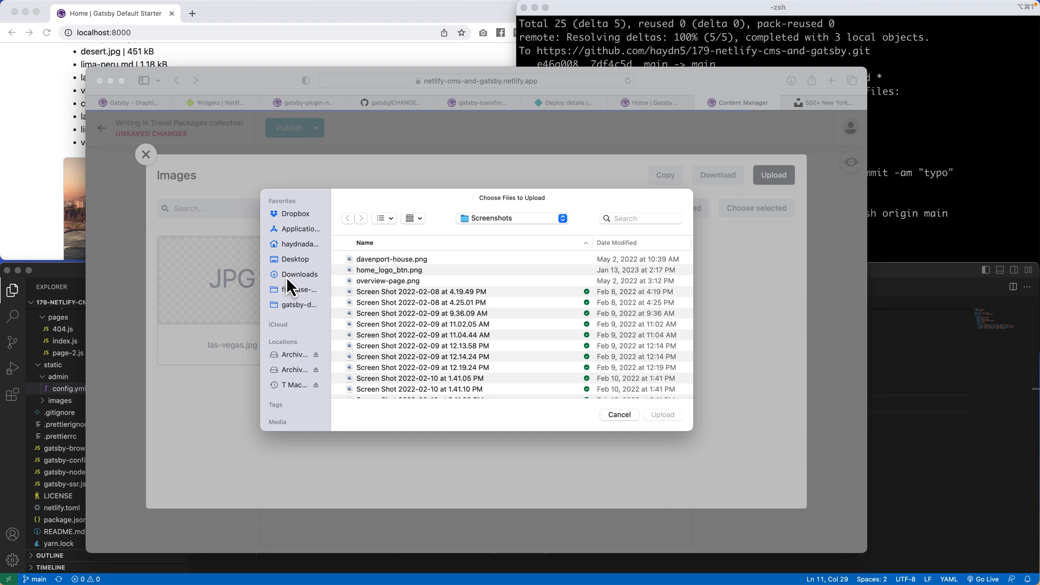
click(299, 274)
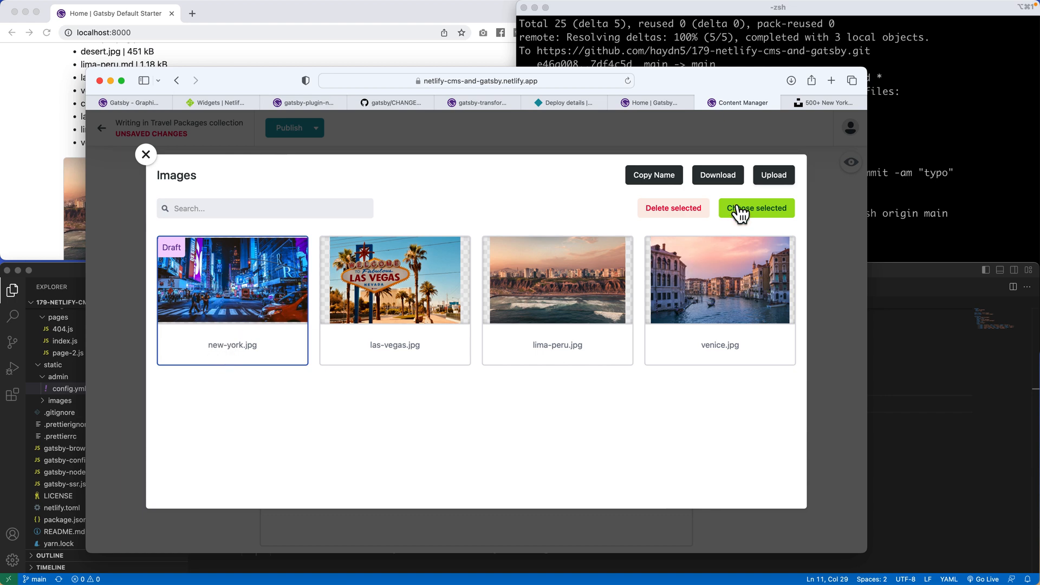
click(757, 208)
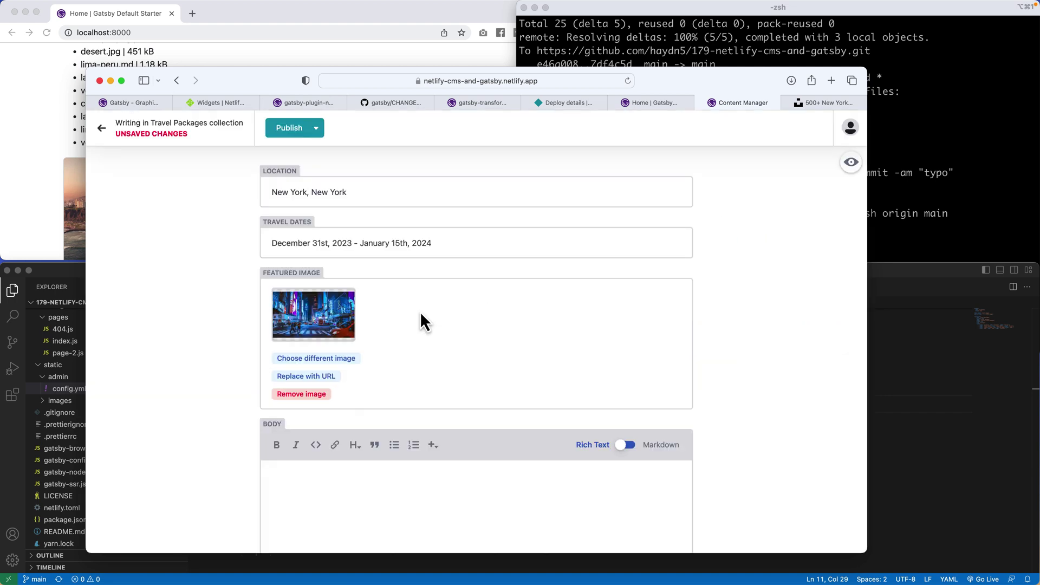
Write the body 'Let's go to New York.' and publish the New York entry.
scroll(down, 3)
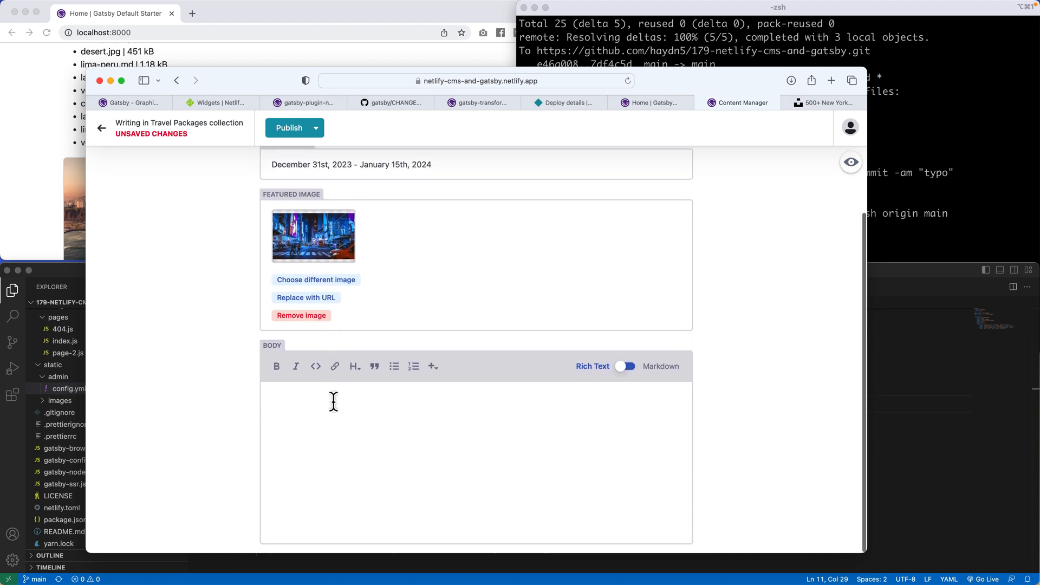
text(Let's go to)
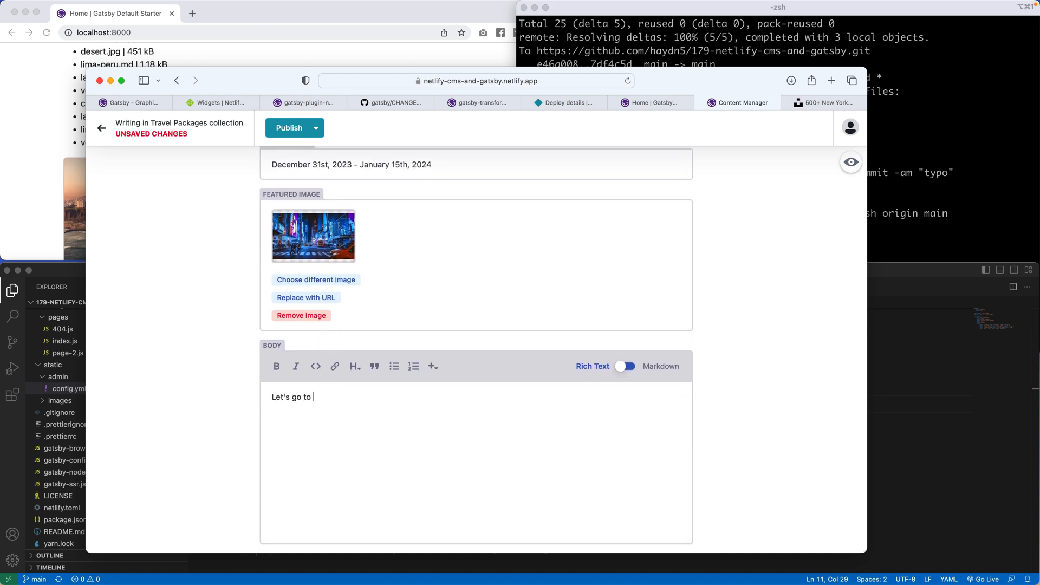
text(e)
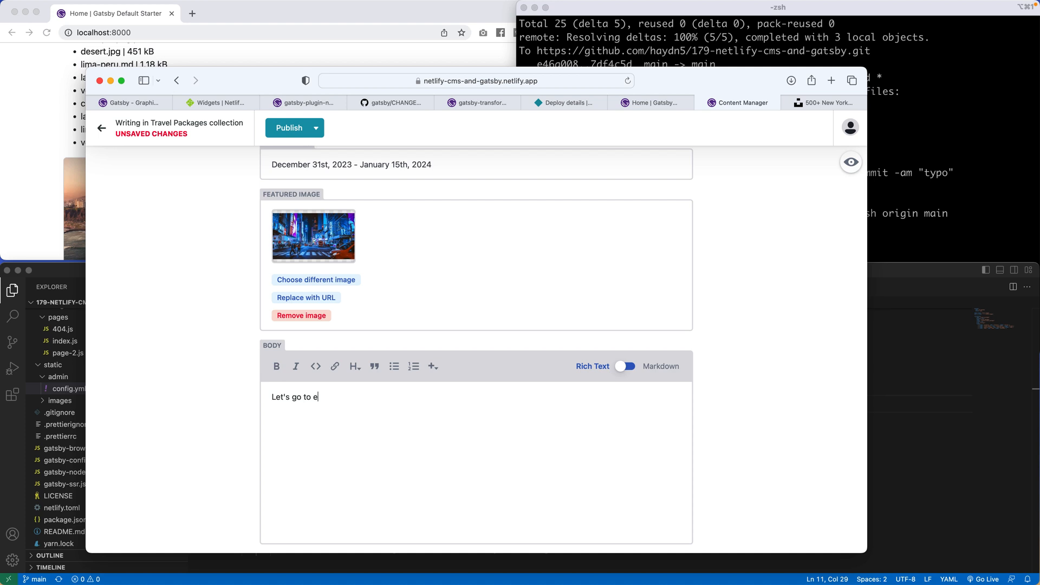
text(New York.)
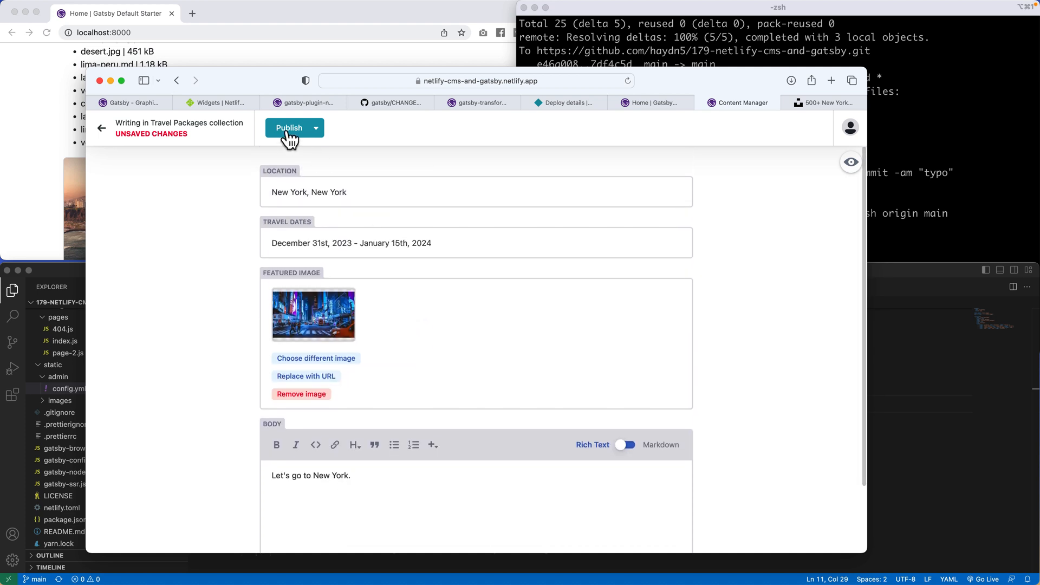
click(289, 128)
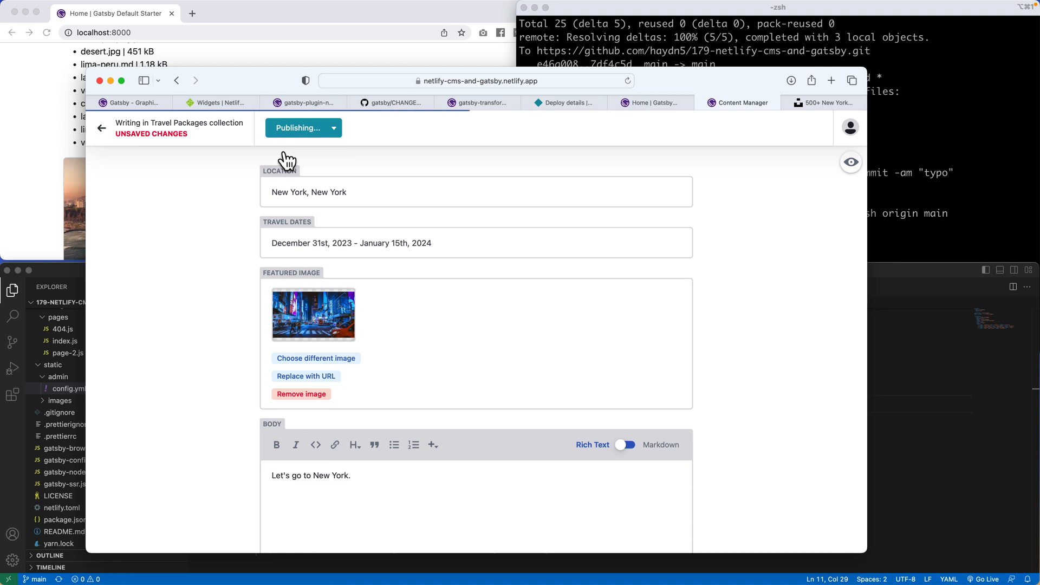
mouse_move(698, 142)
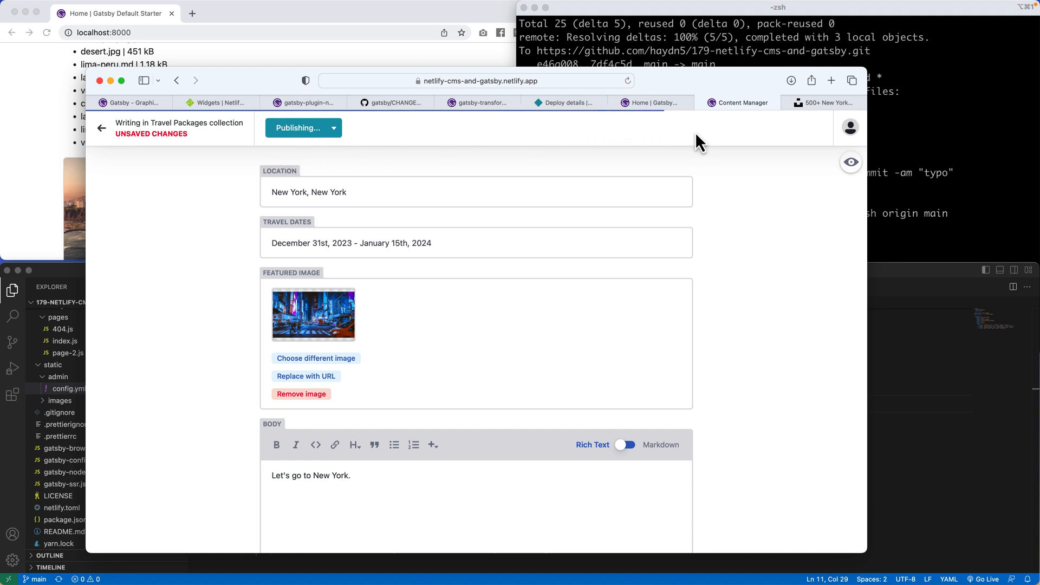
mouse_move(720, 155)
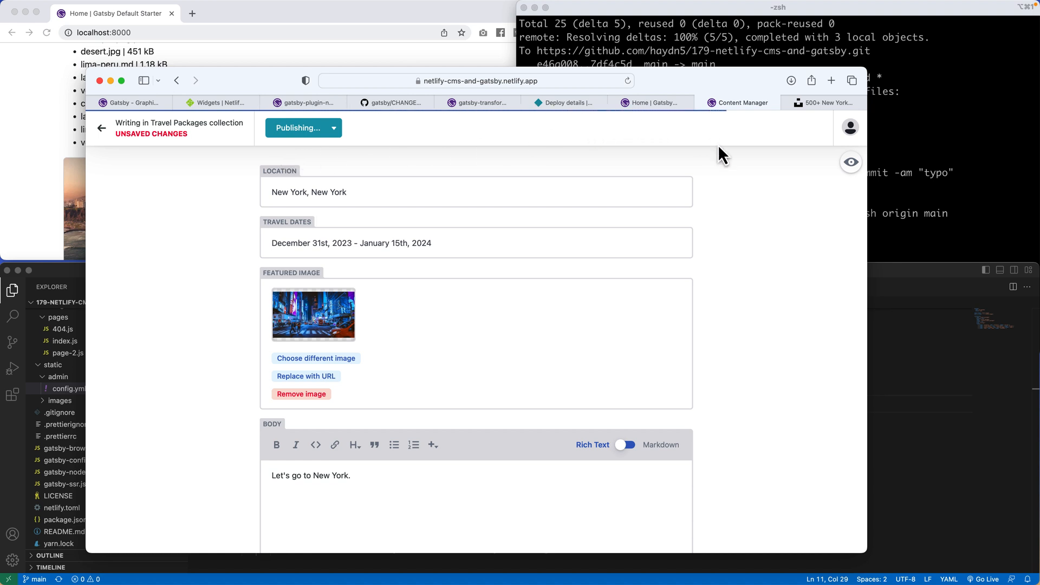
mouse_move(809, 124)
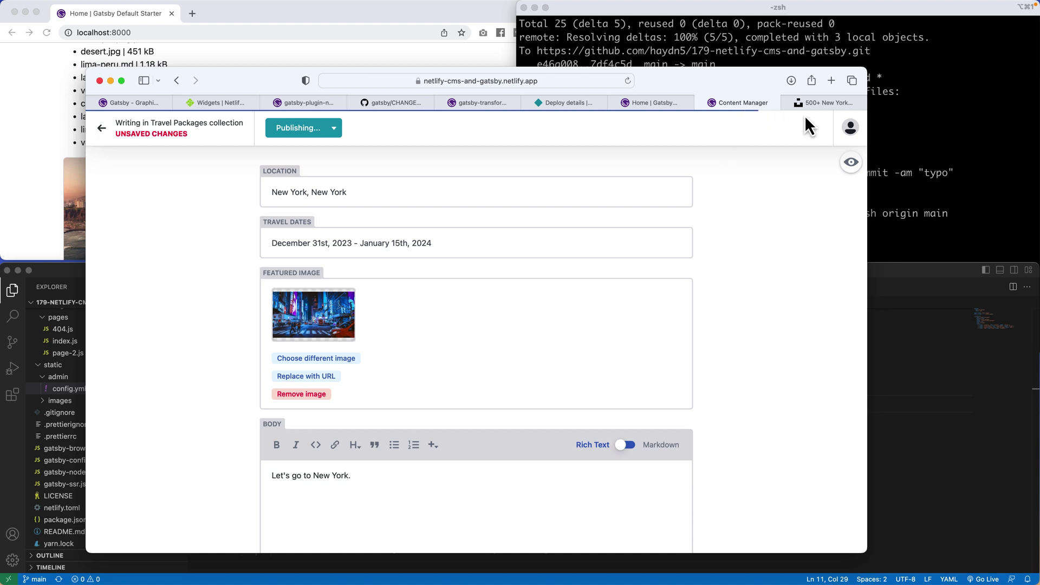
click(299, 128)
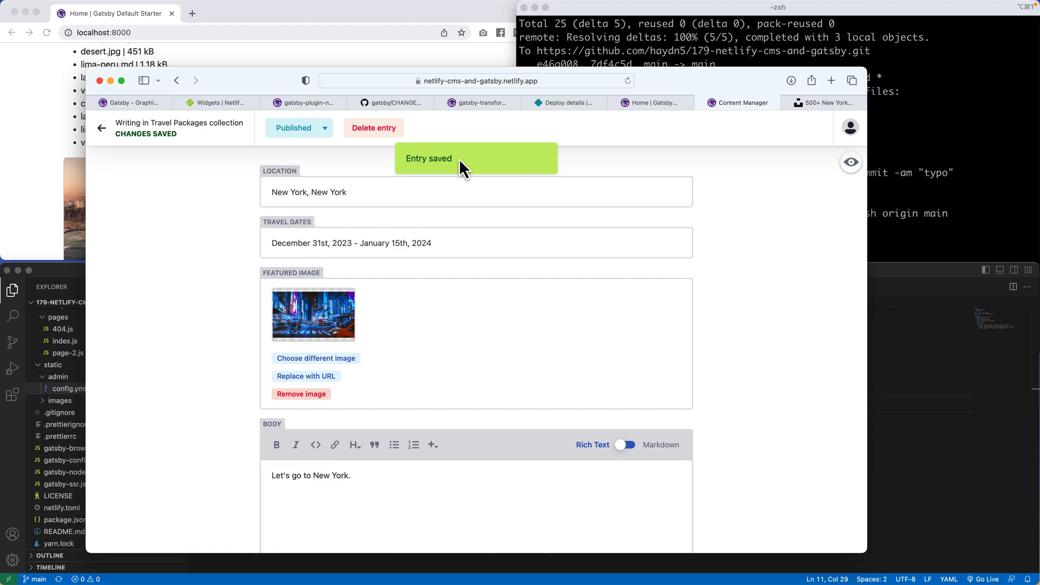
click(566, 103)
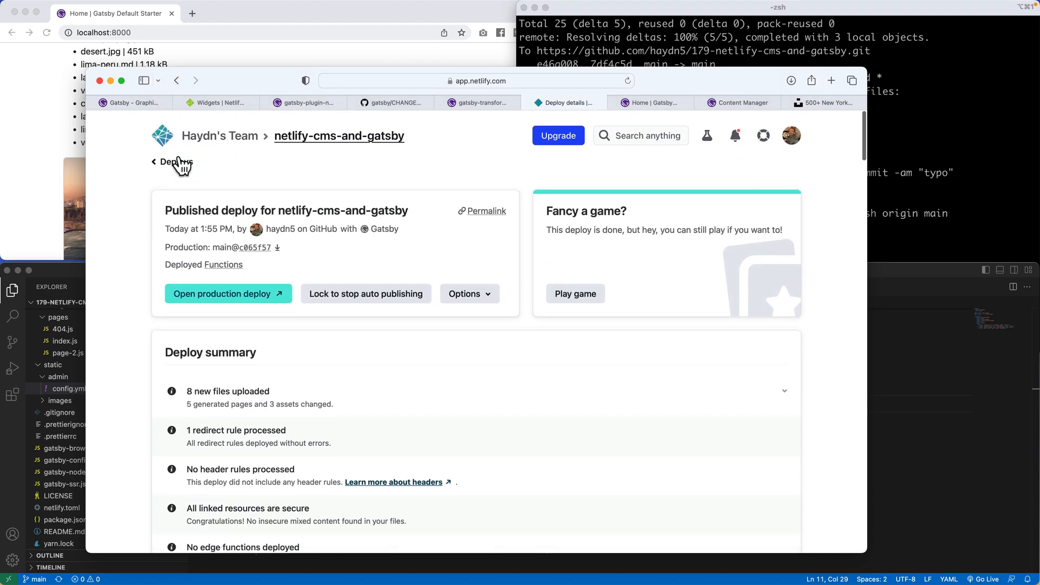
Open the building 'Create Travel Packages' production deploy and scroll through its log.
click(167, 162)
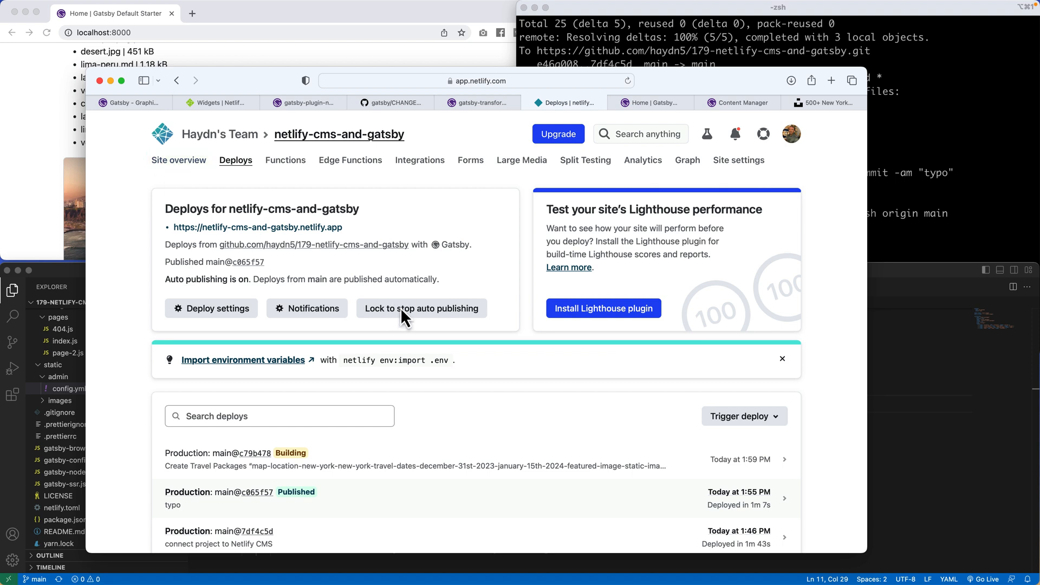
scroll(down, 3)
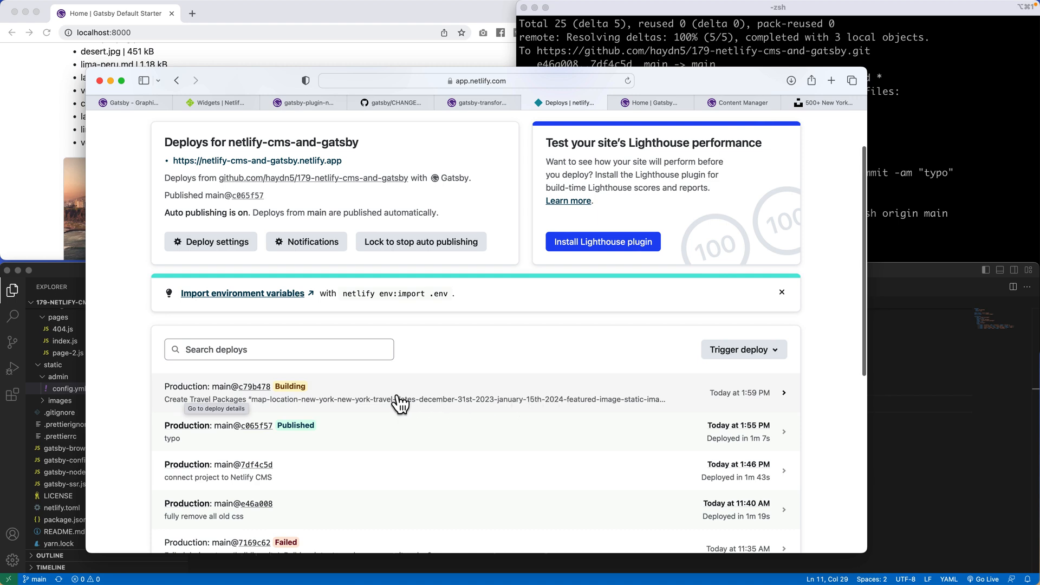
click(398, 400)
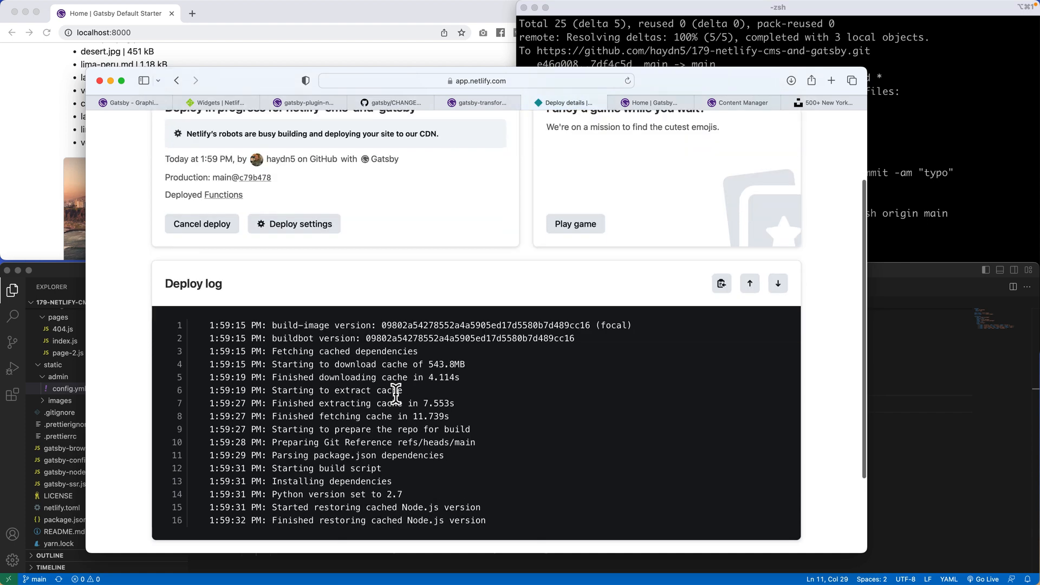
scroll(down, 3)
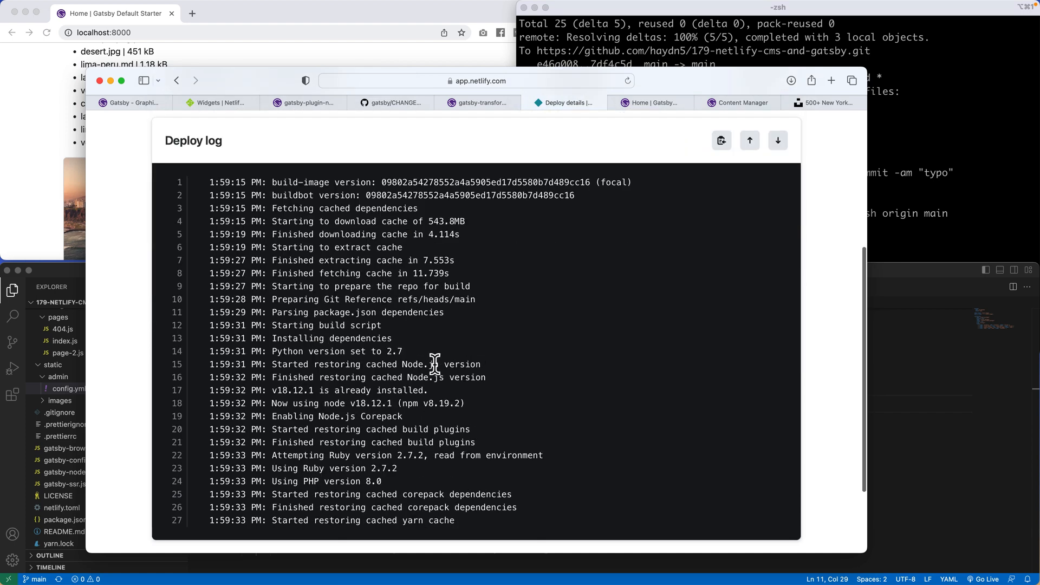
mouse_move(531, 342)
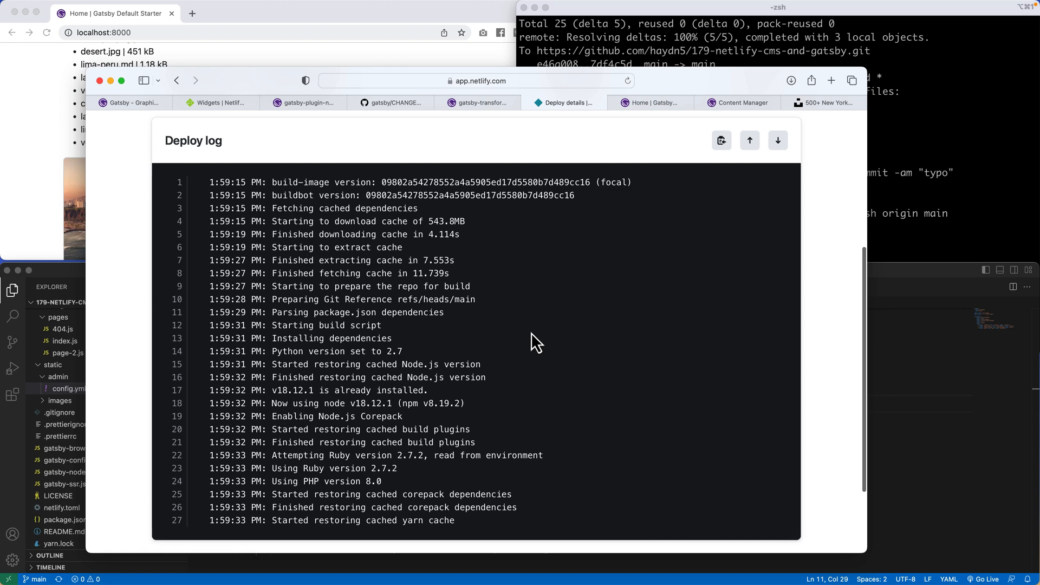
scroll(down, 3)
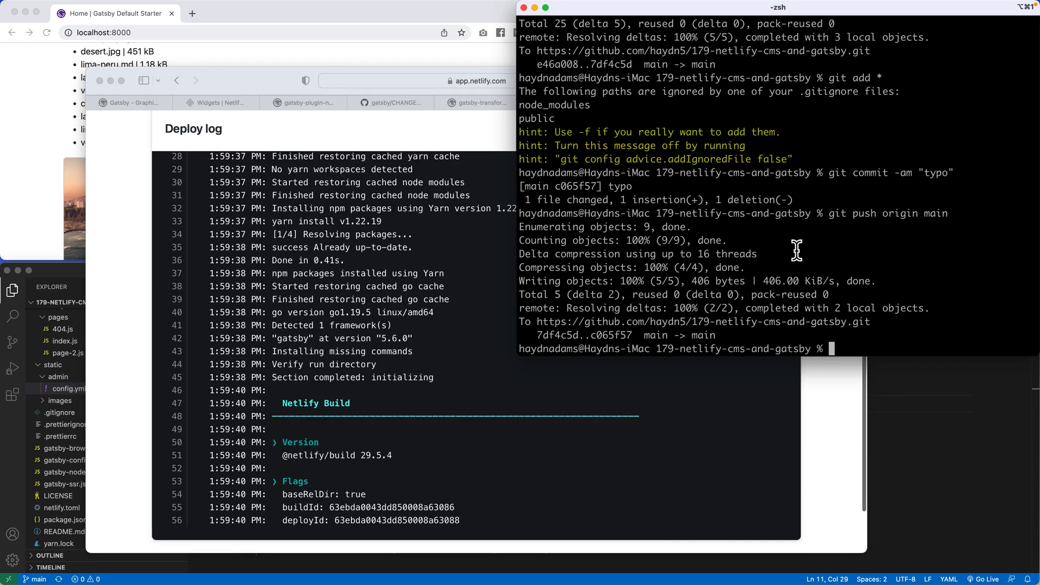
Run git pull origin main to fetch the CMS's New York markdown and new-york.jpg.
scroll(down, 3)
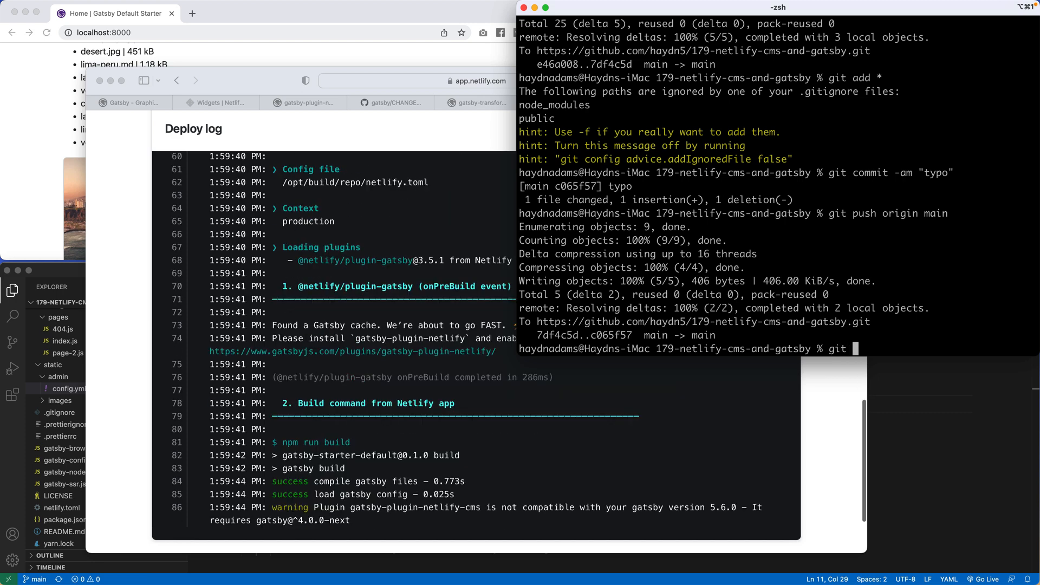
text(pul)
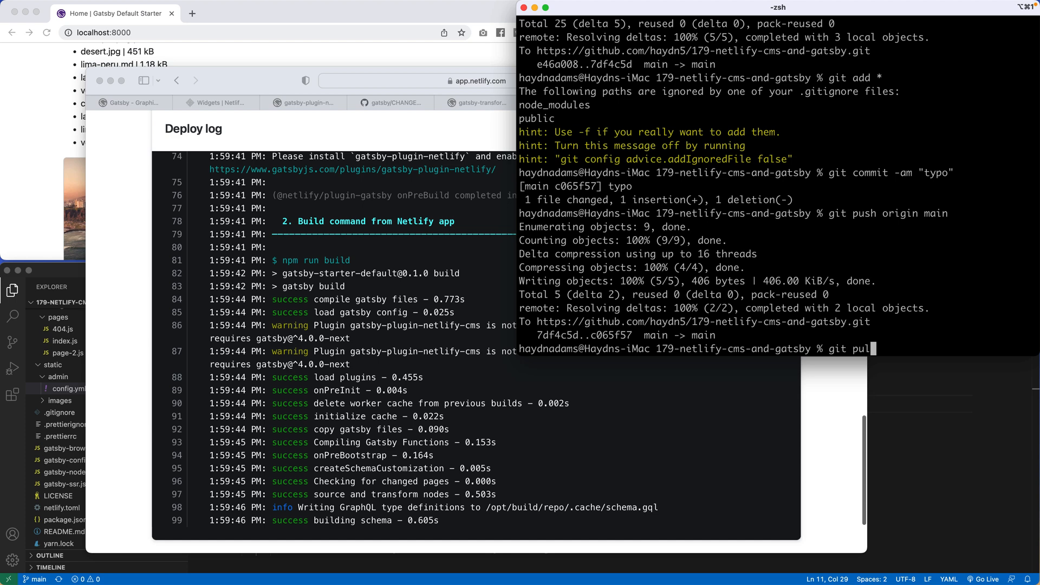
text(origin main)
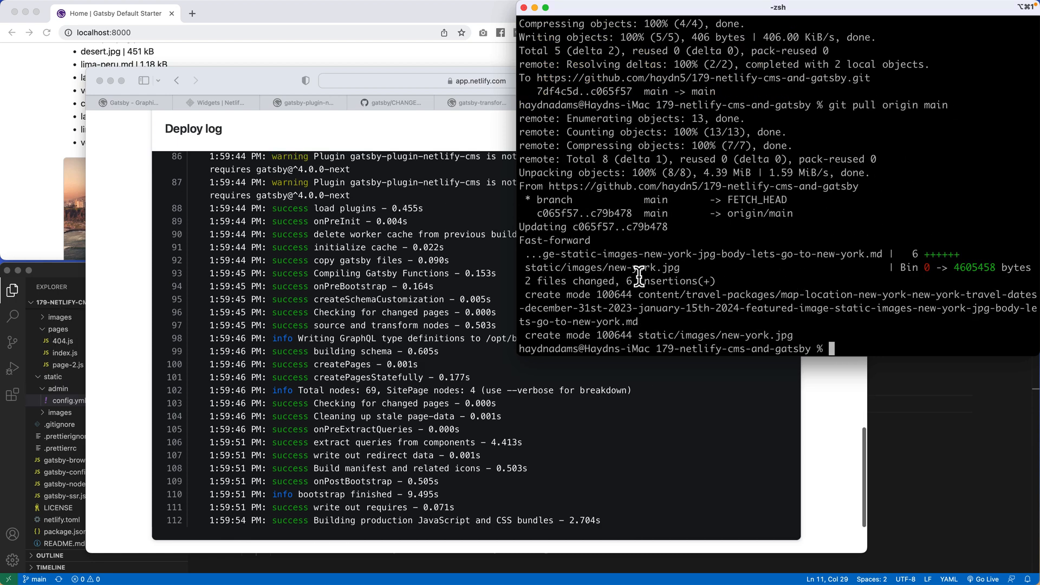
scroll(down, 3)
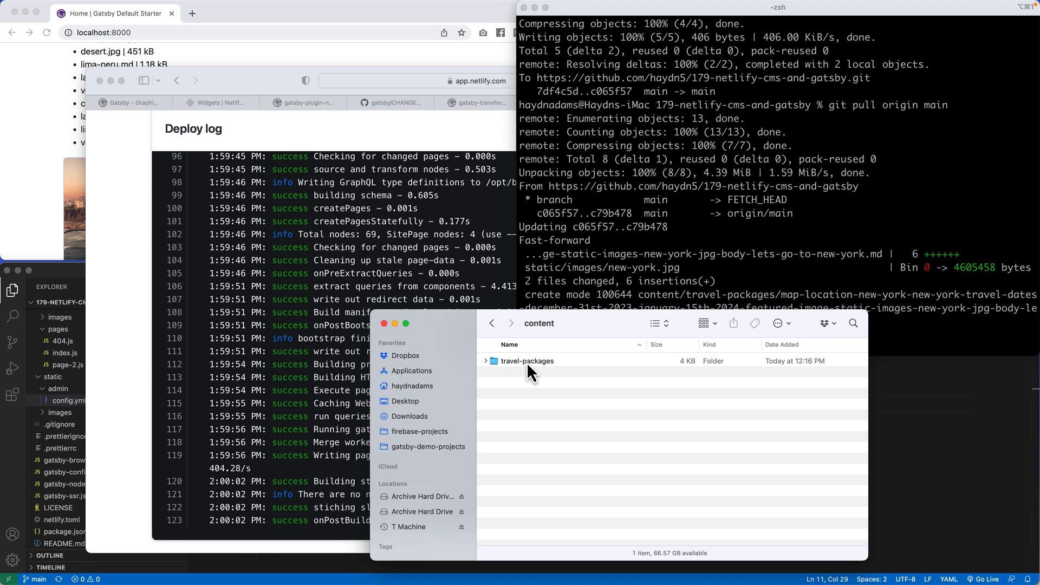
Open the travel-packages folder and select the new map-location-new-york markdown file.
double_click(527, 361)
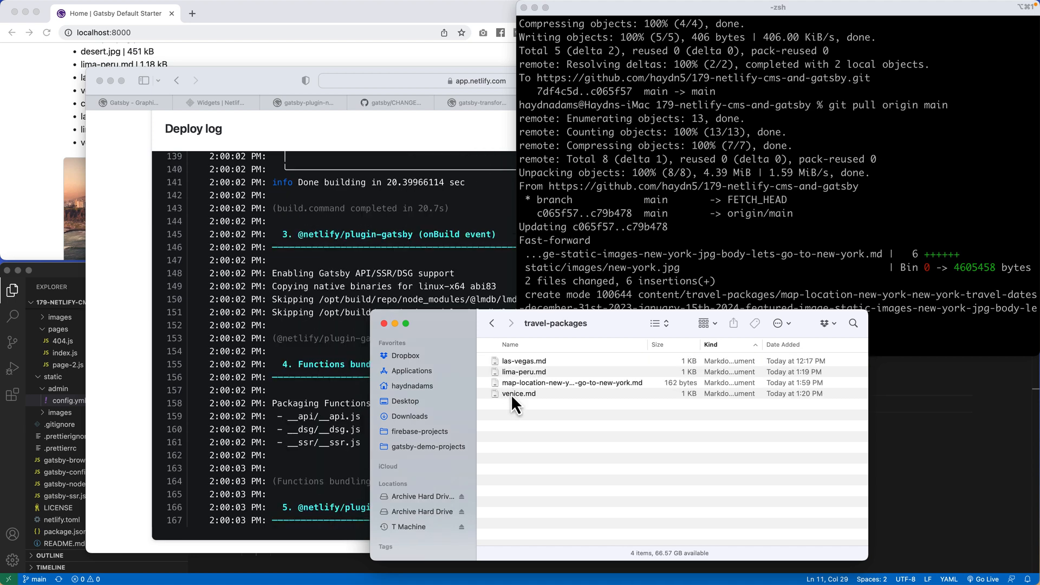
click(572, 383)
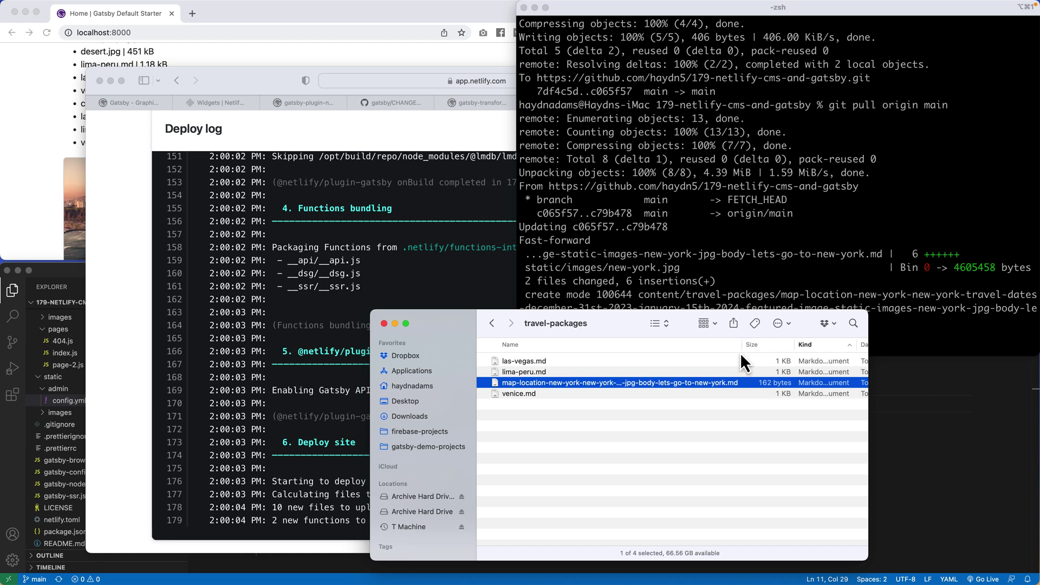
mouse_move(696, 391)
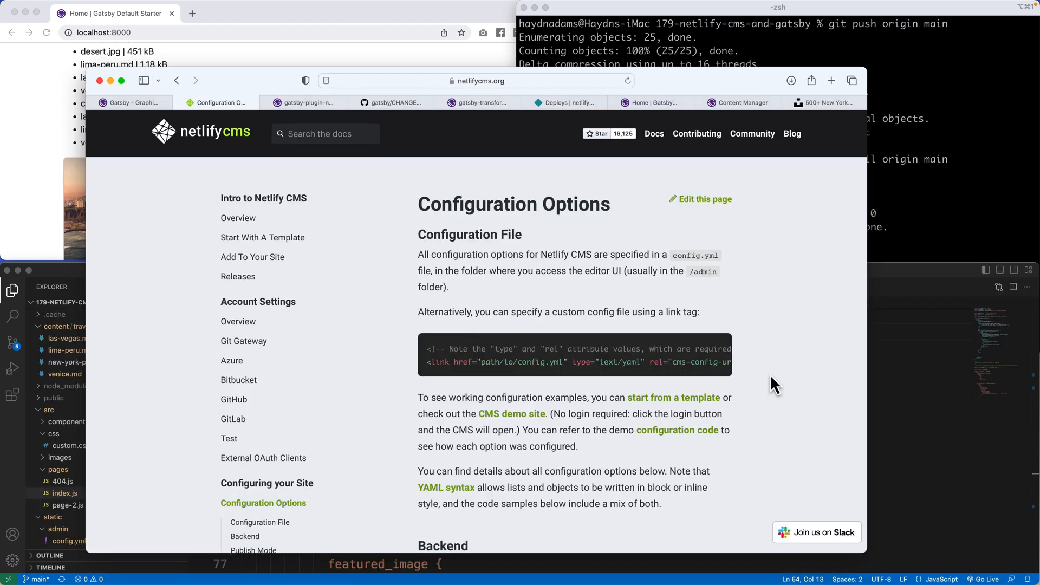
mouse_move(525, 229)
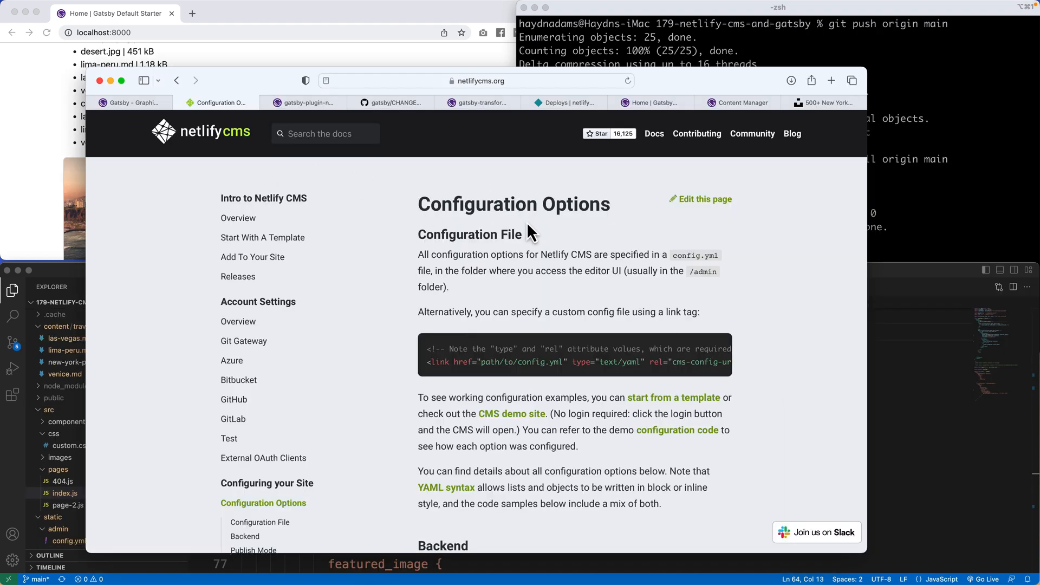
Search the configuration docs for 'slug' and highlight the required 'a title' field note.
scroll(down, 3)
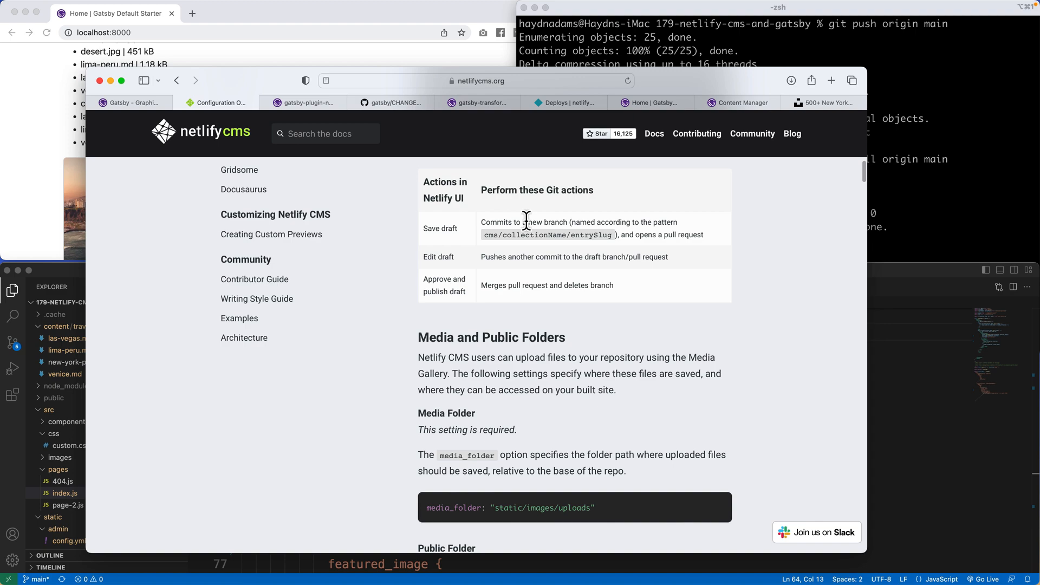
text(slug)
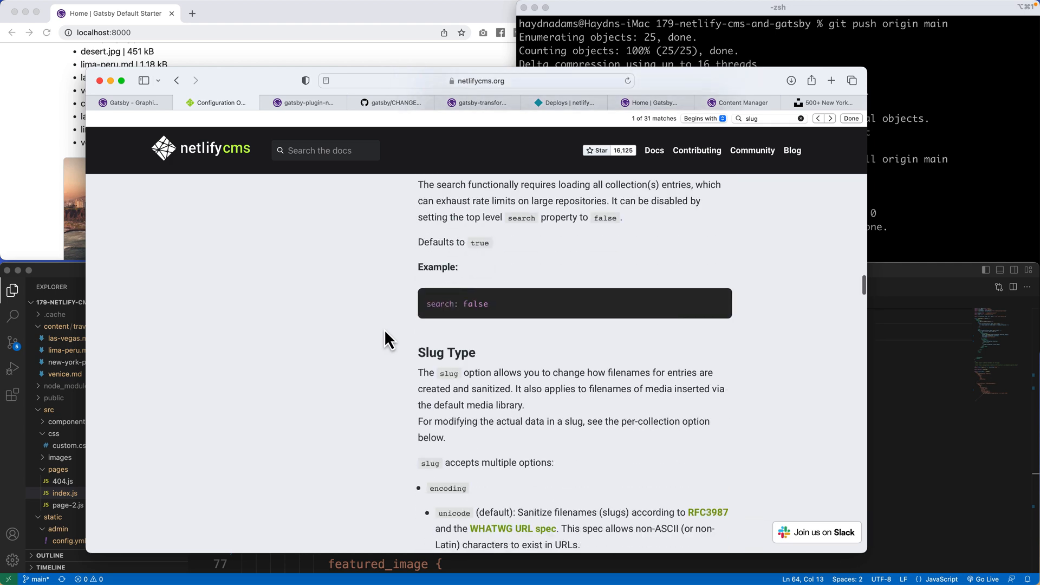
scroll(down, 3)
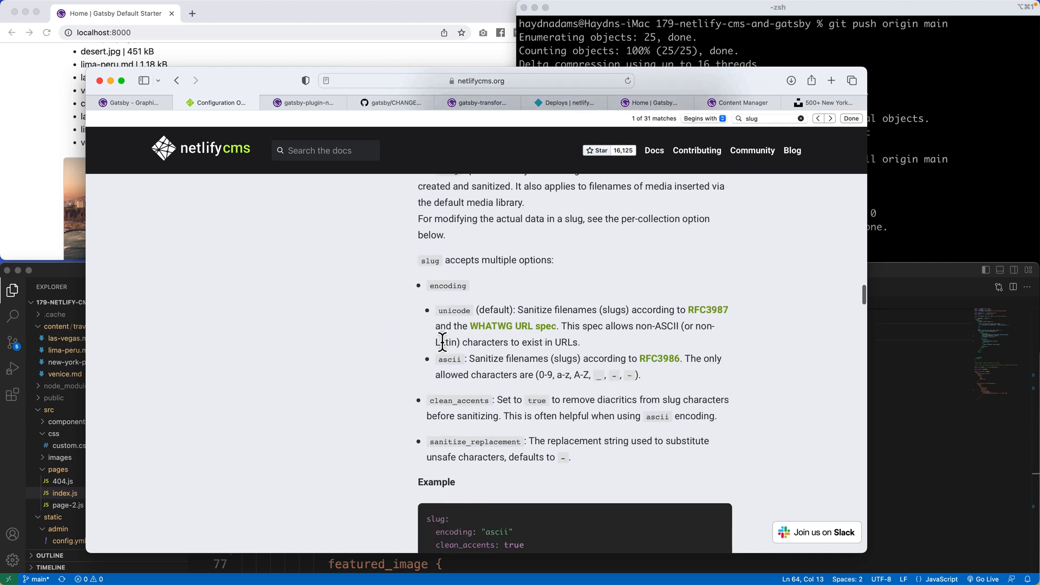
scroll(down, 3)
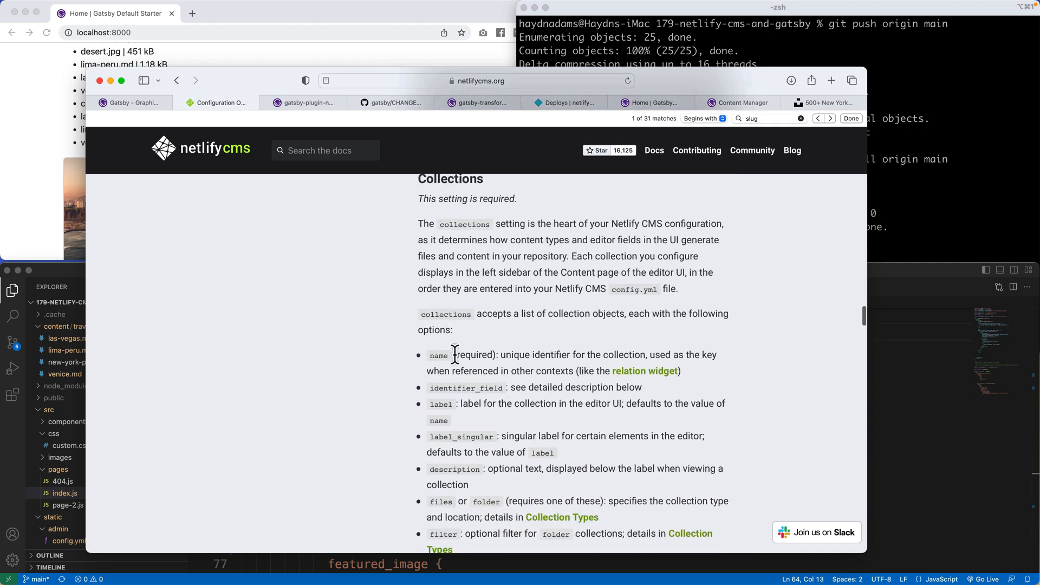
scroll(down, 3)
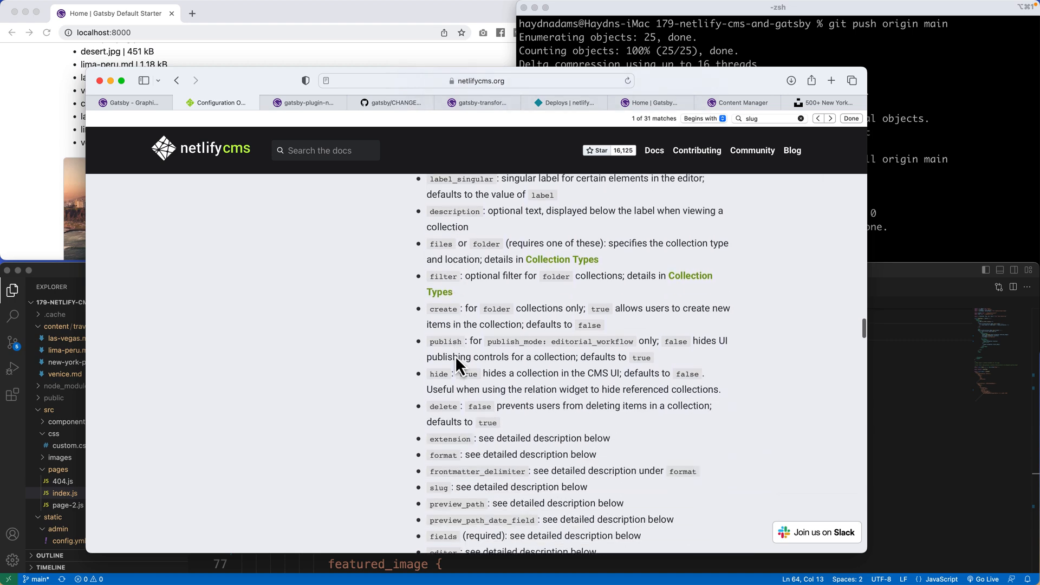
scroll(down, 3)
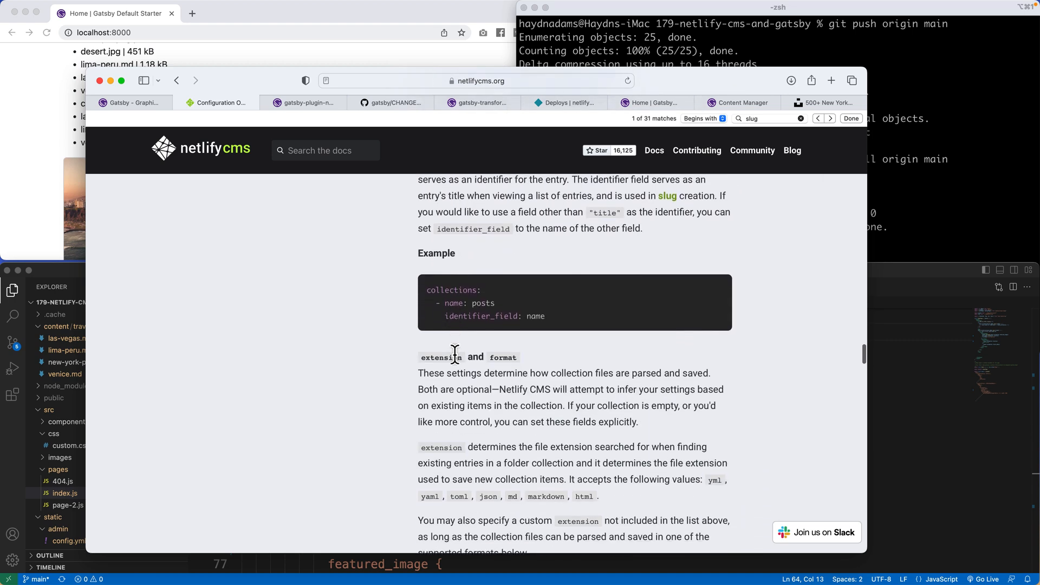
scroll(down, 3)
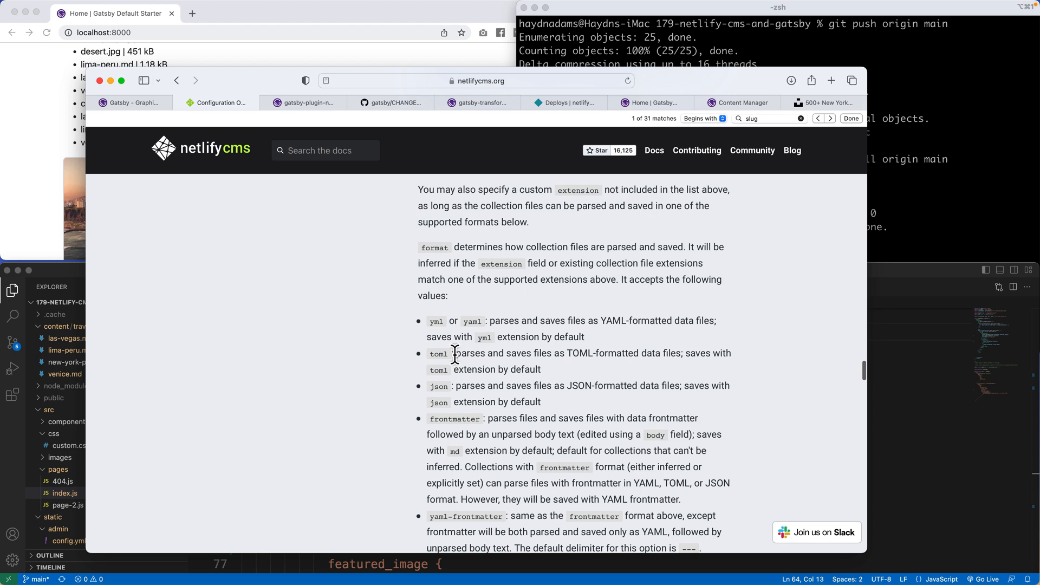
scroll(down, 3)
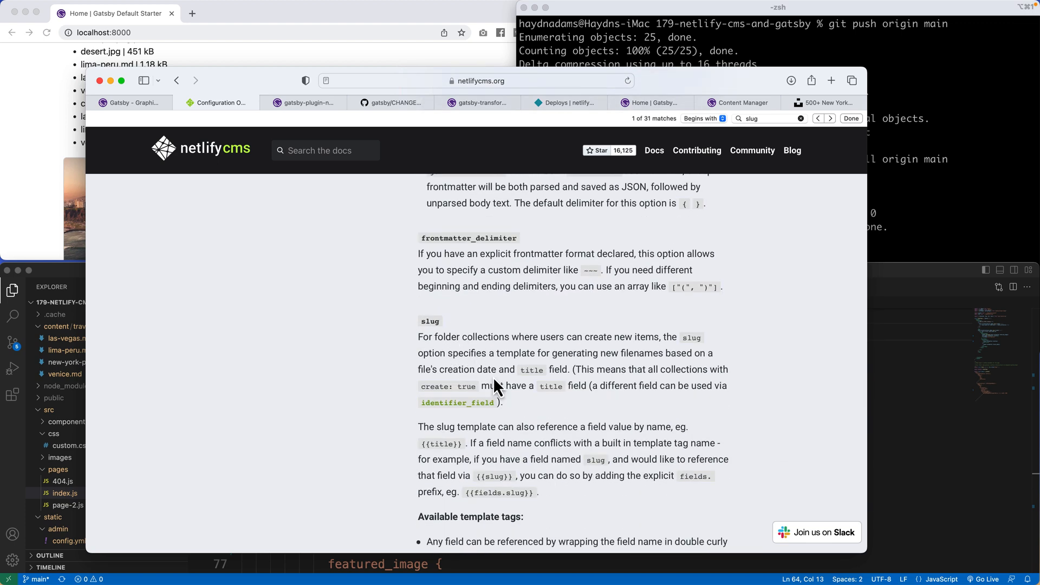
double_click(551, 386)
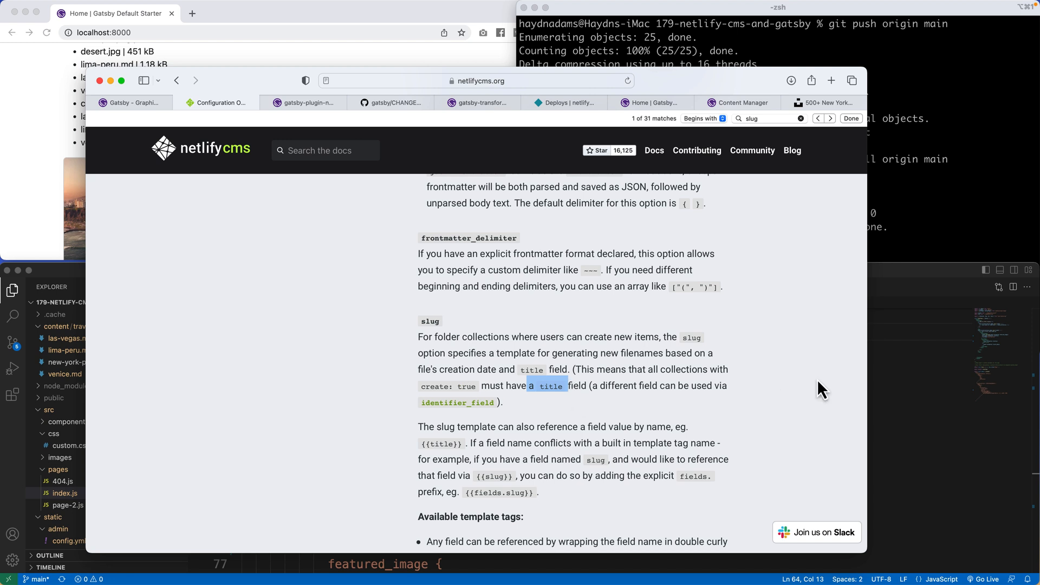
click(523, 368)
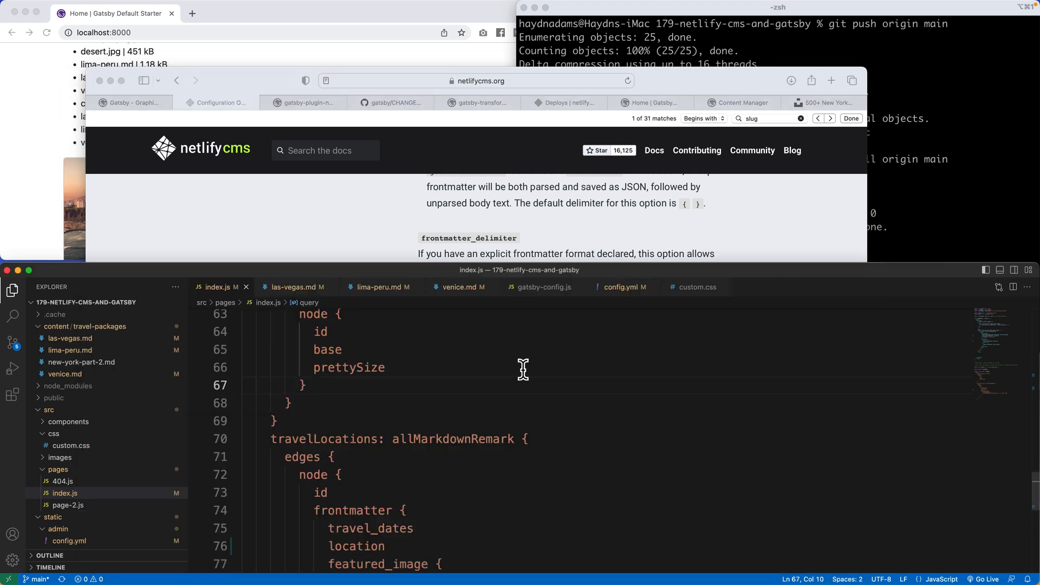
mouse_move(512, 307)
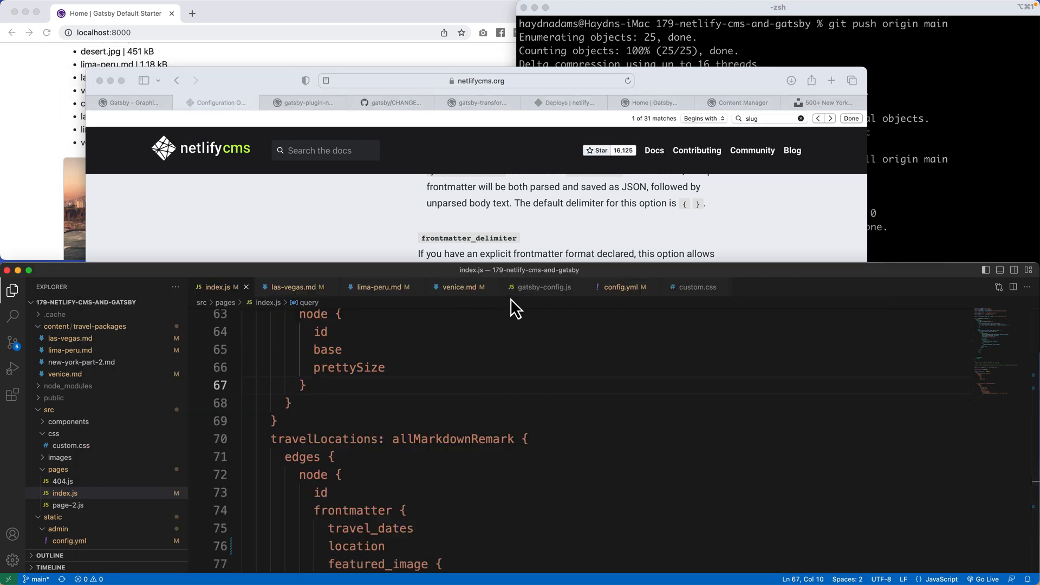
In config.yml, rename the Location Title field from 'location' to 'title'.
click(620, 287)
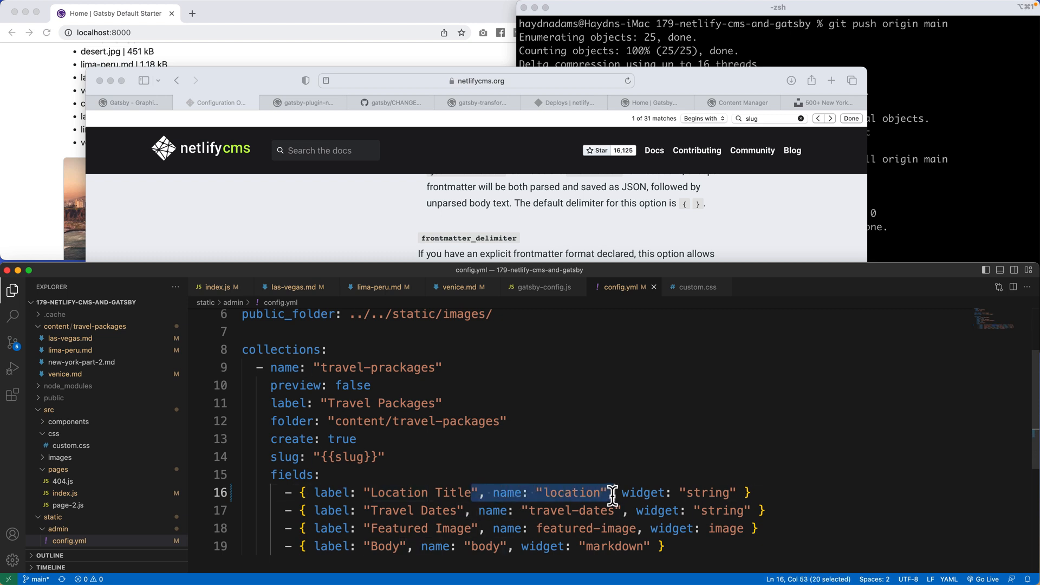
text(titl)
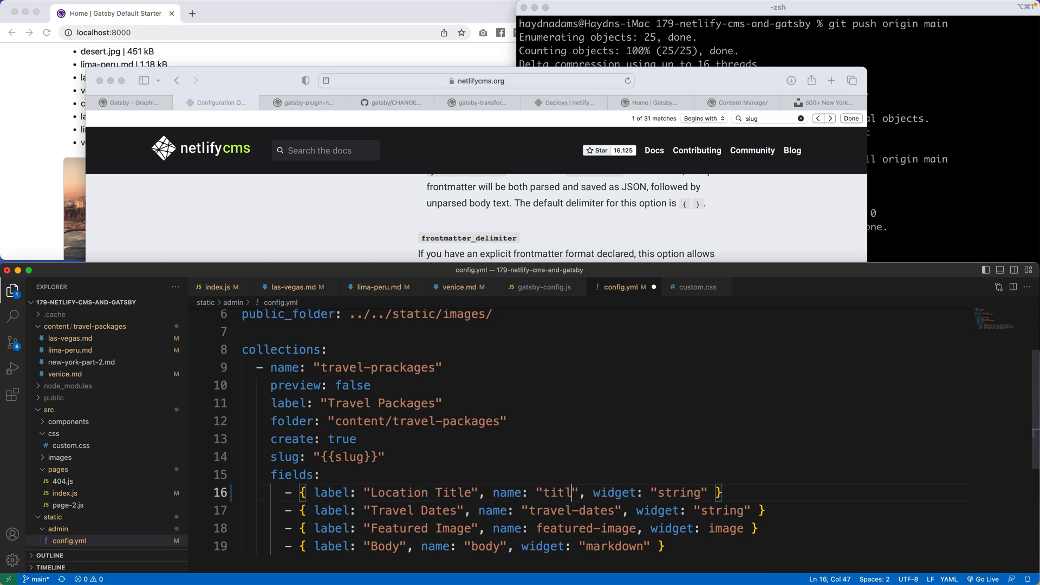
text(e)
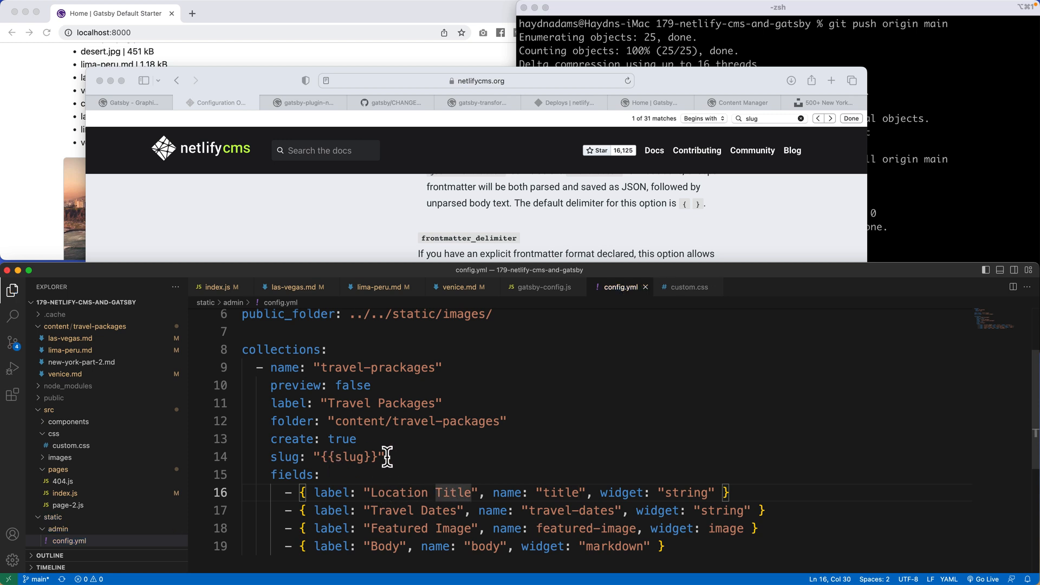
drag(487, 493, 577, 493)
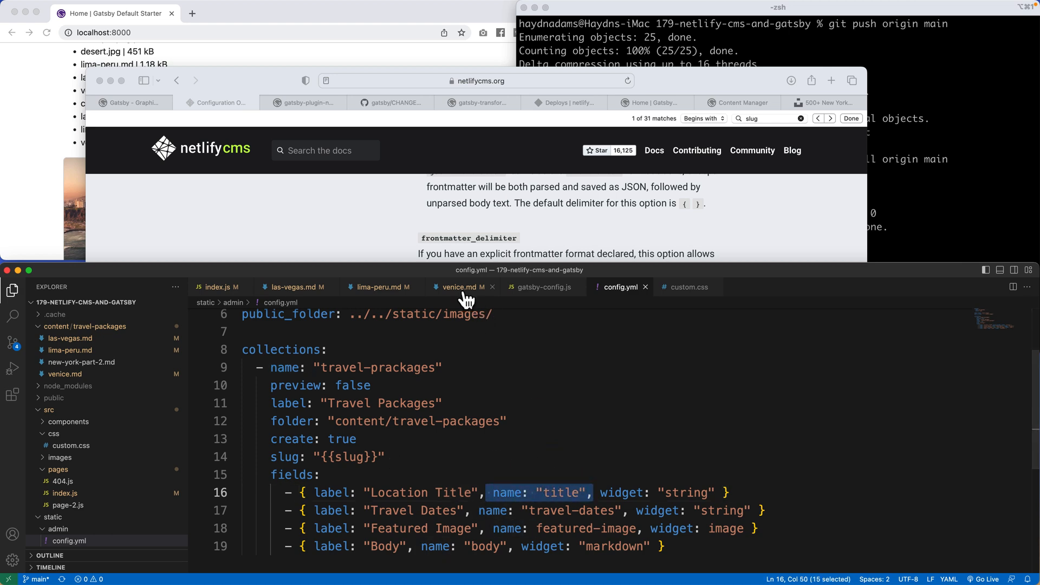
Change venice.md's location front-matter key to title, then check las-vegas.md.
click(459, 287)
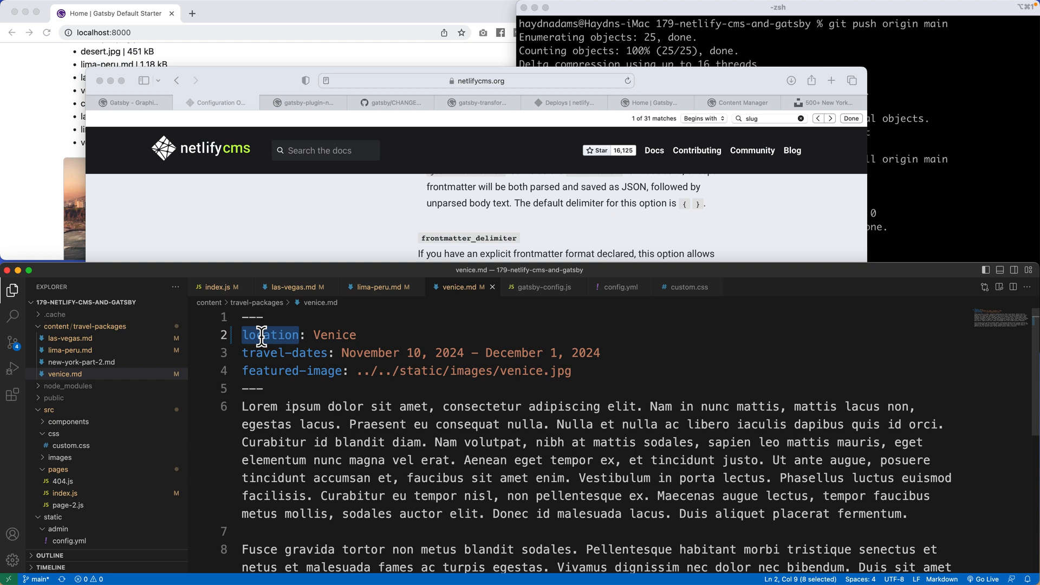
text(tot;e)
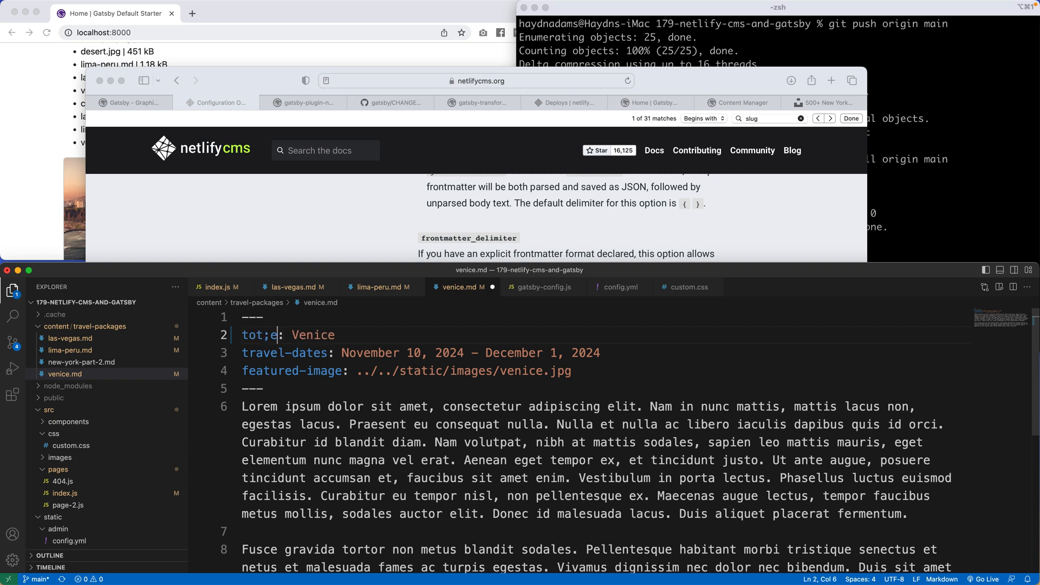
text(title)
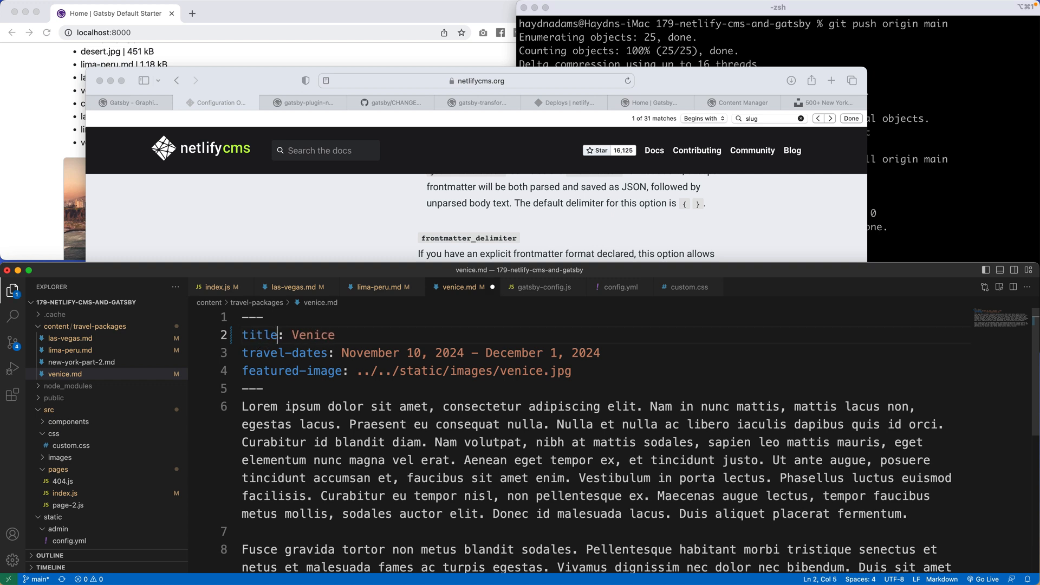
double_click(259, 335)
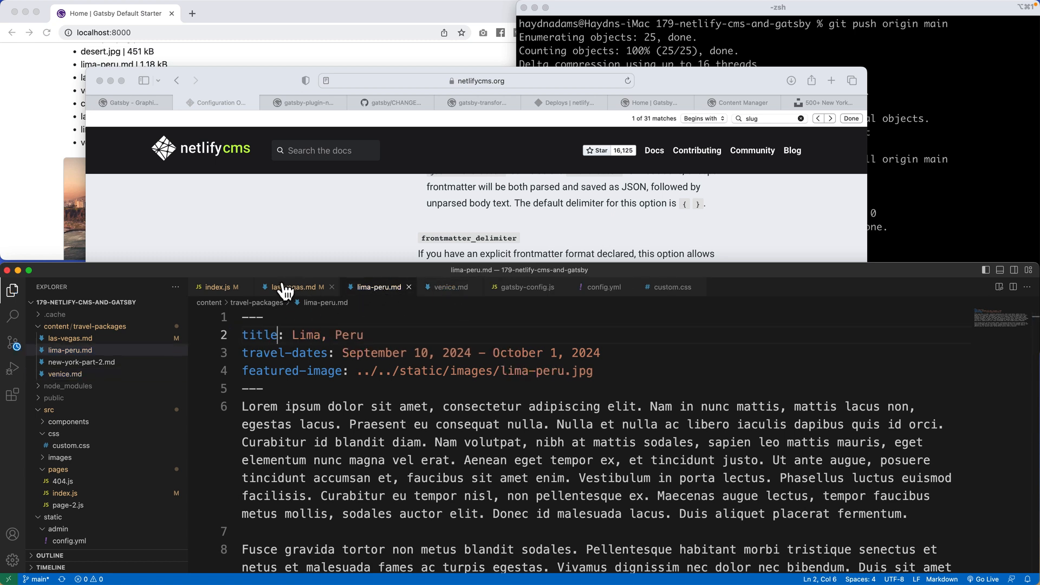
click(294, 287)
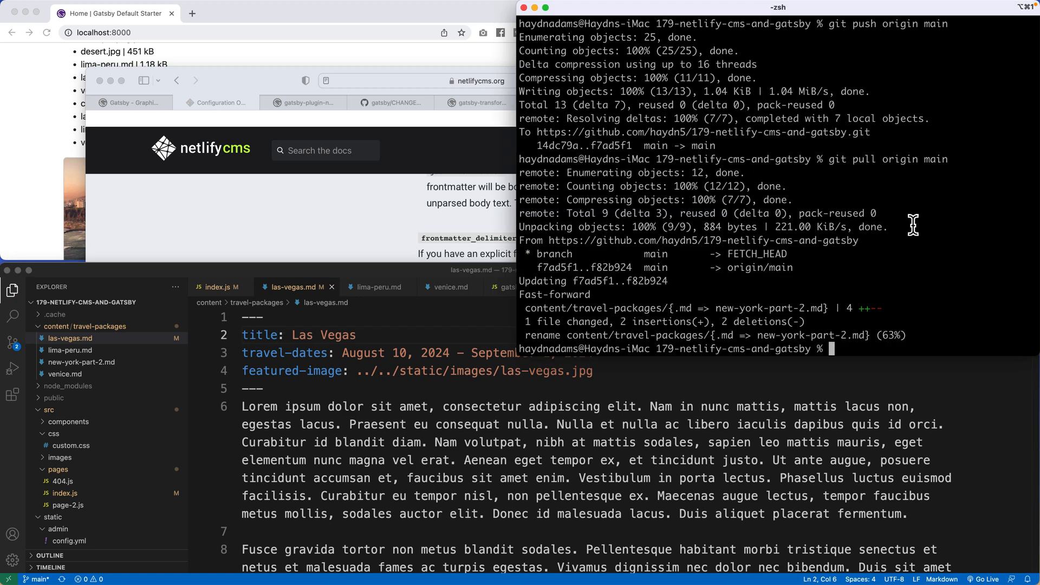
Delete new-york-part-2.md from the travel-packages folder.
text(git)
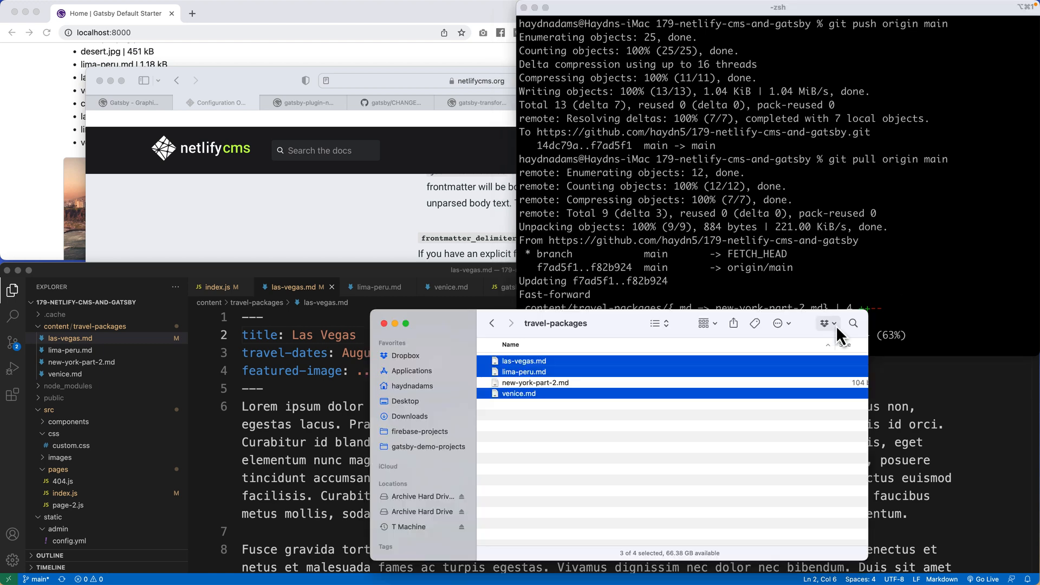
click(535, 382)
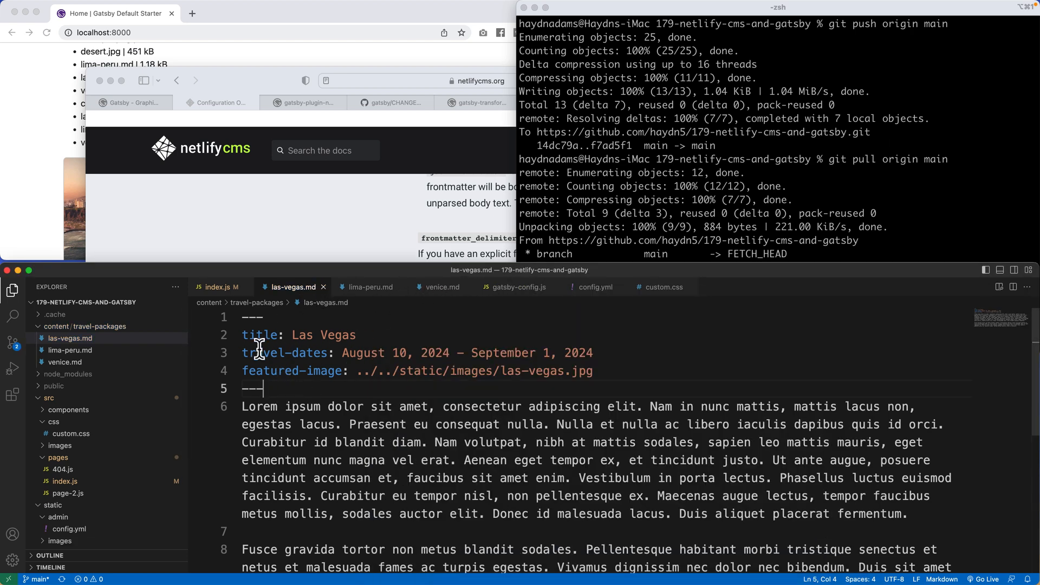
Replace location with title in the index.js page query.
click(217, 286)
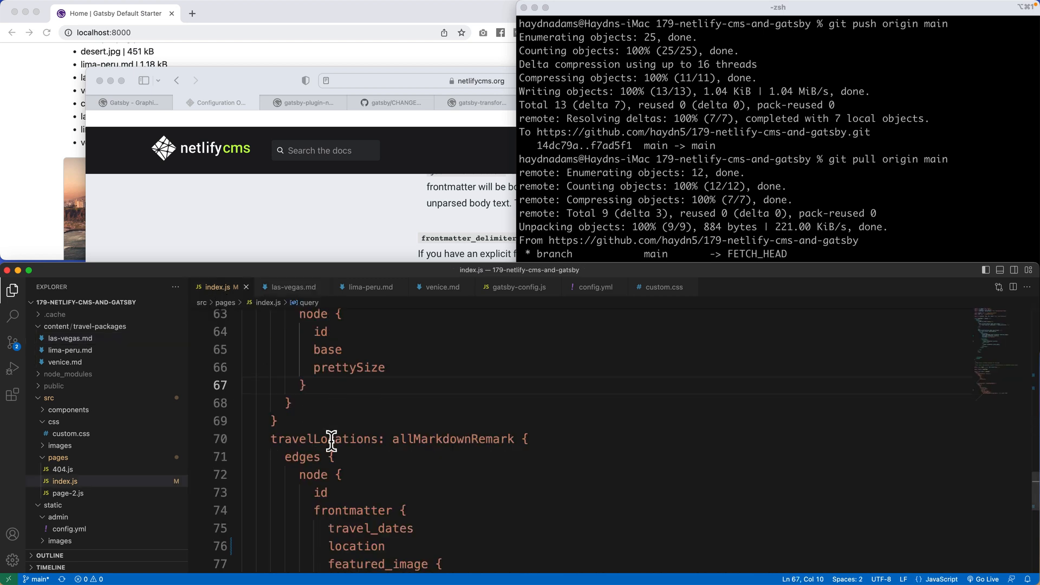
double_click(356, 442)
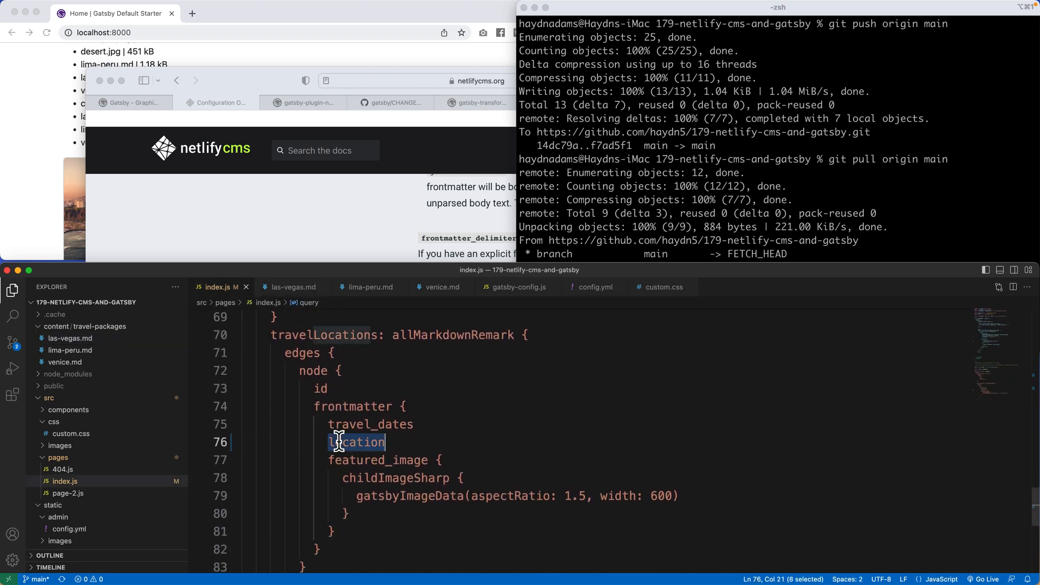
text(title})
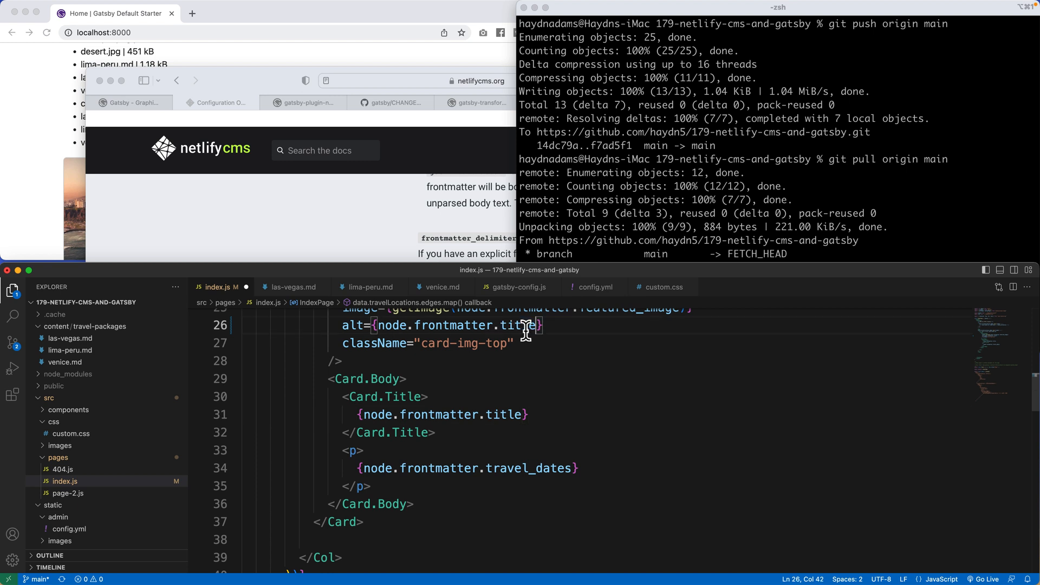
text(gatsby % gatsby de)
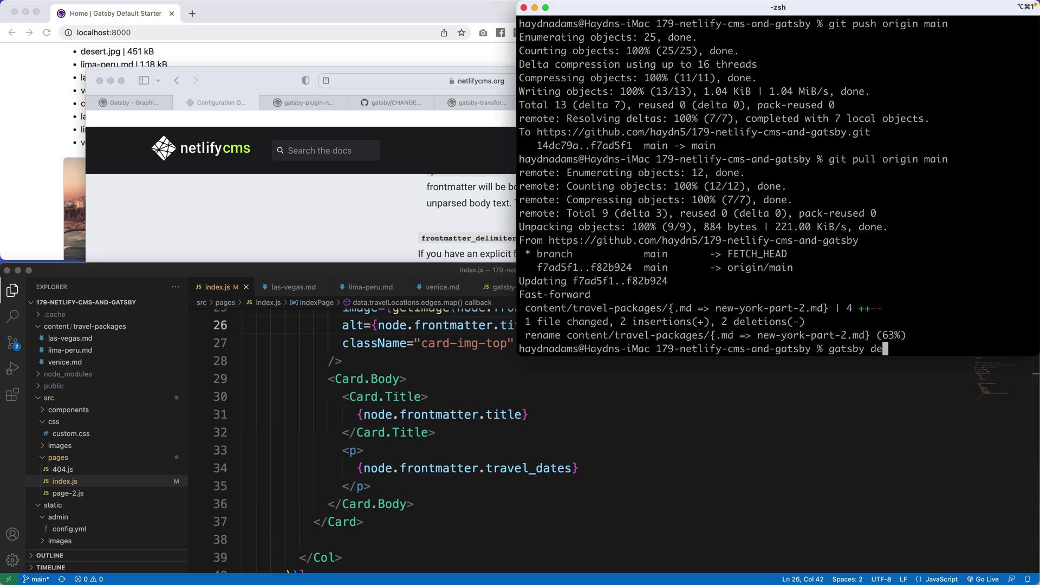
Run gatsby develop to start the local development server.
text(velop)
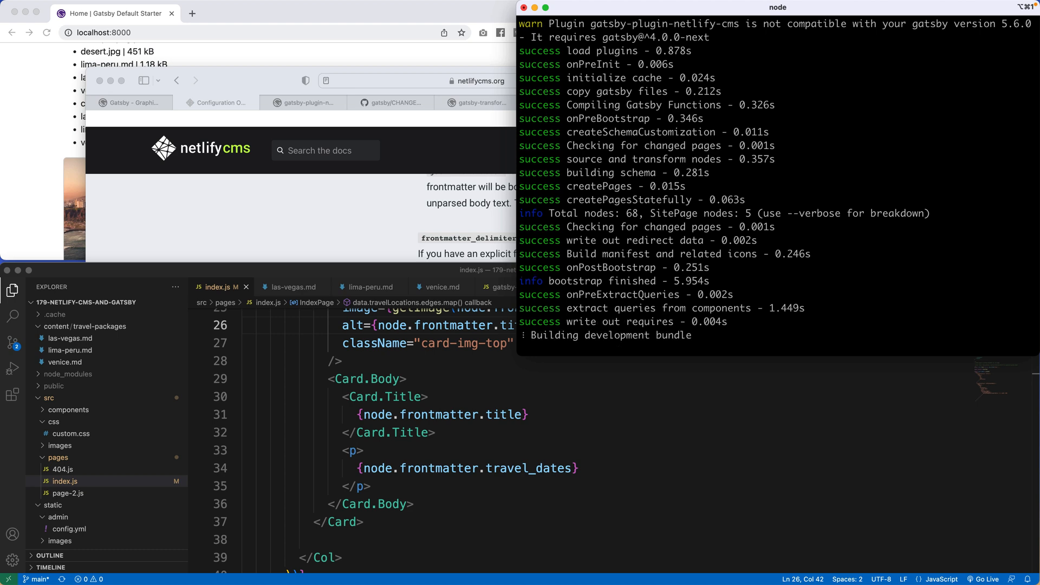
mouse_move(658, 179)
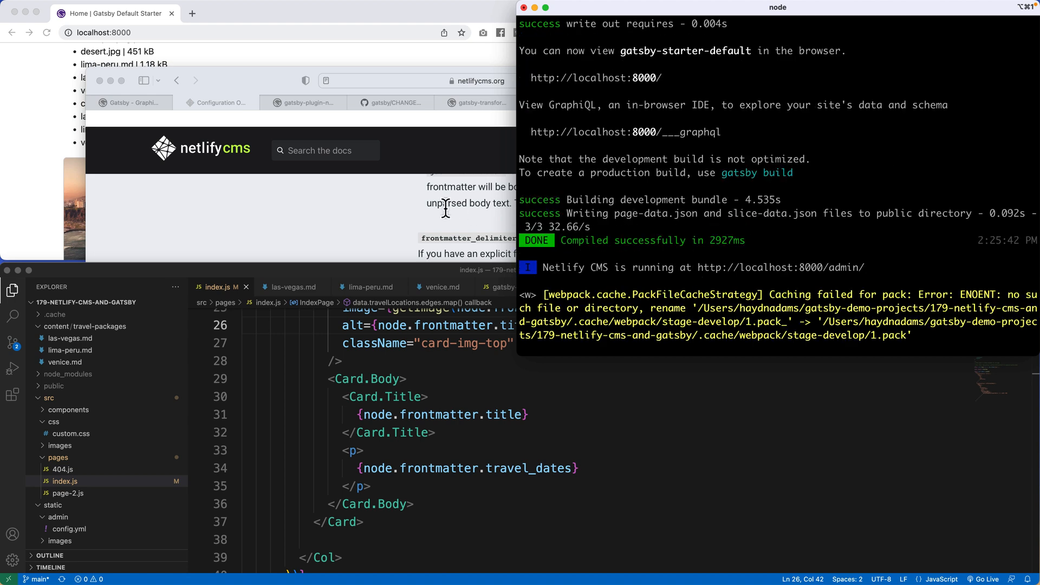
mouse_move(425, 216)
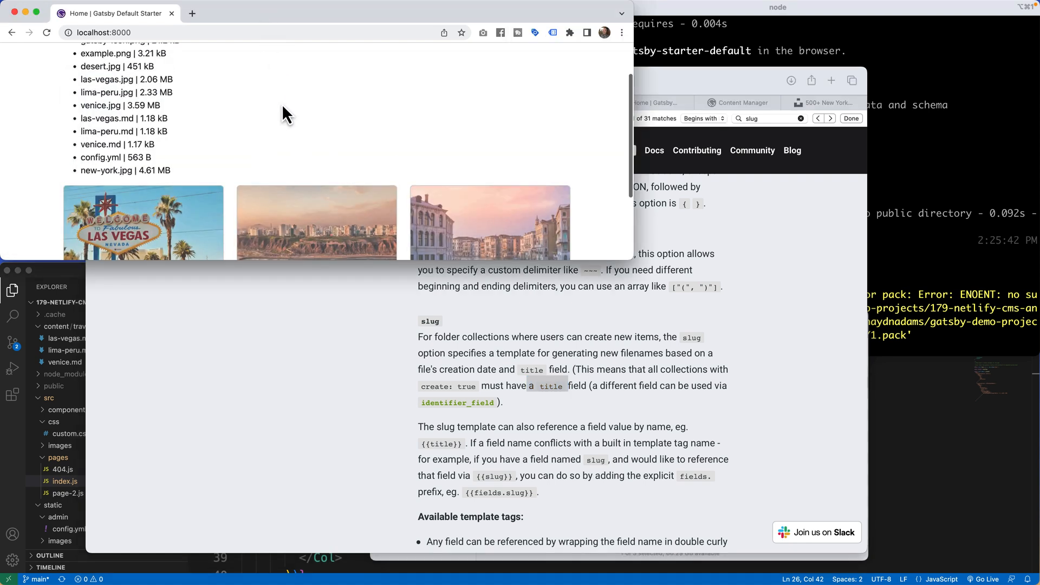
Scroll the localhost:8000 homepage to review the Las Vegas, Lima, Peru and Venice cards.
scroll(down, 3)
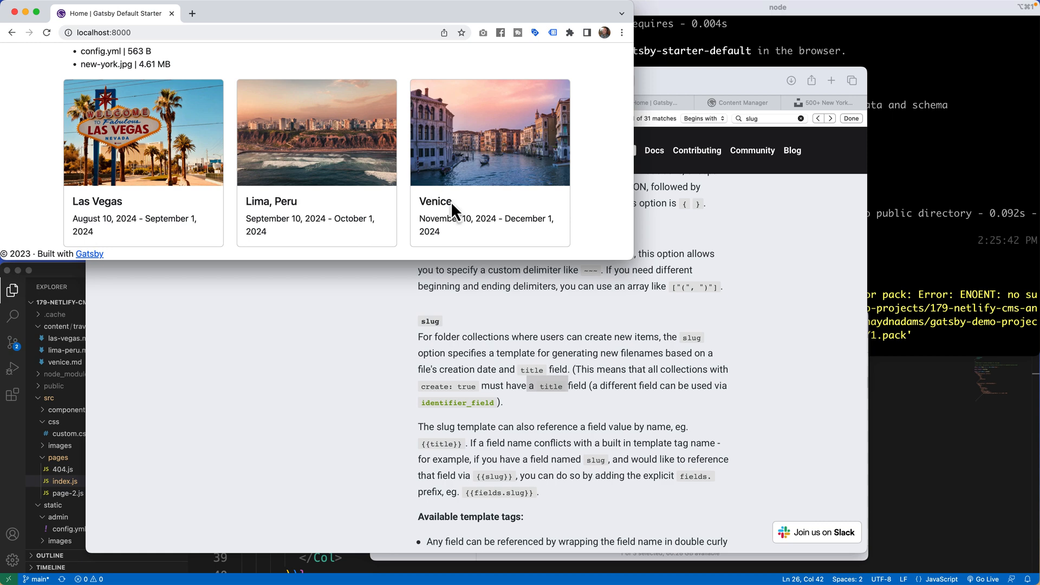
mouse_move(714, 269)
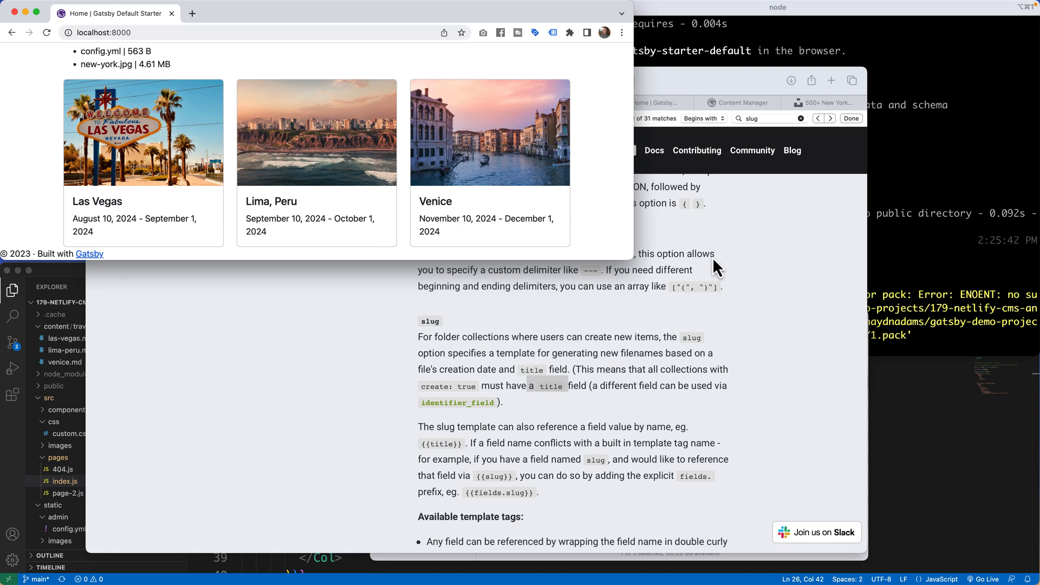
mouse_move(658, 89)
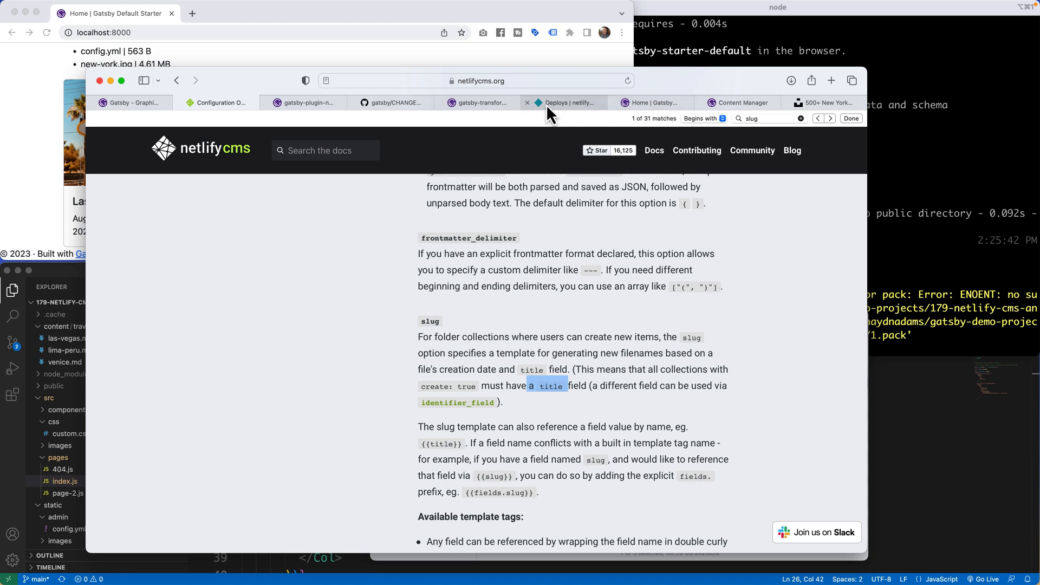
Stage all changes, commit them as "fix yml", and push to main.
click(779, 7)
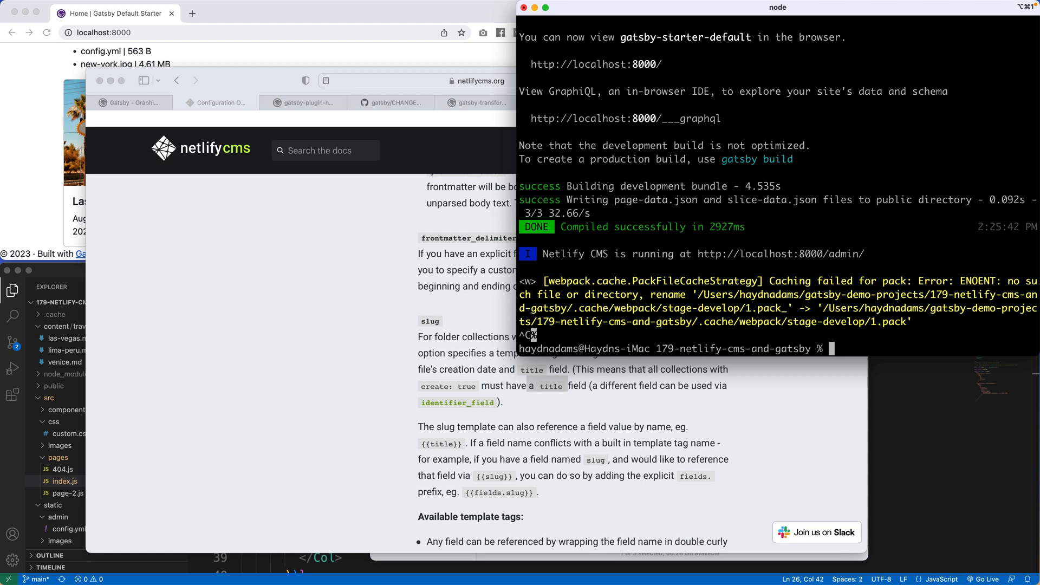
text(git add *)
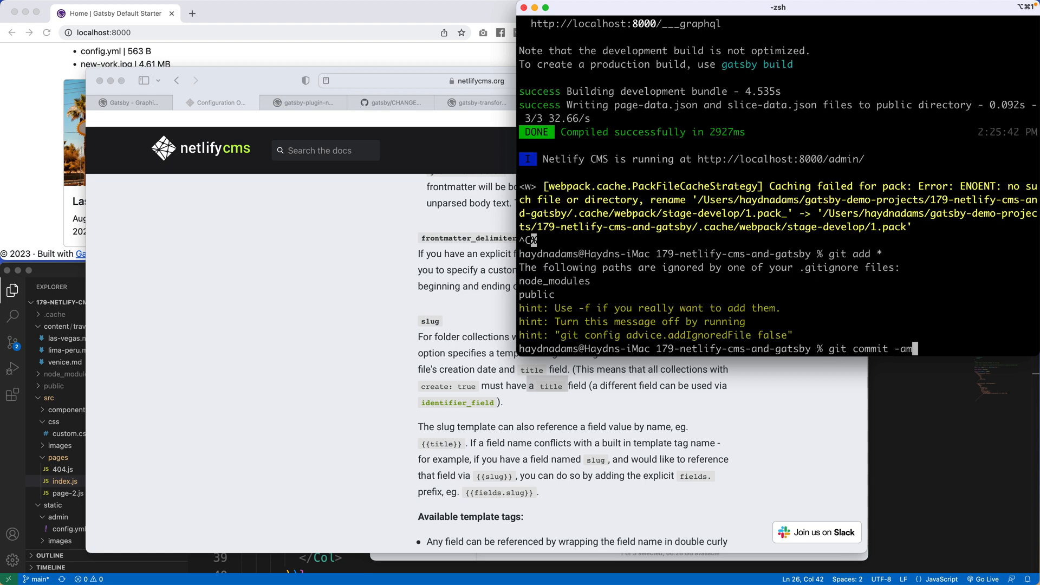
text("fix ym)
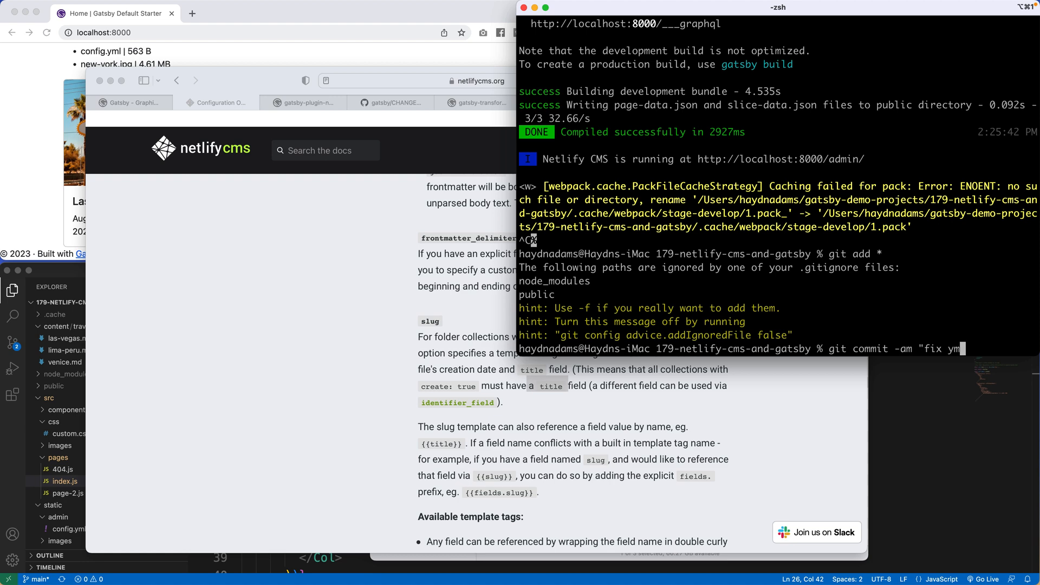
key(Enter)
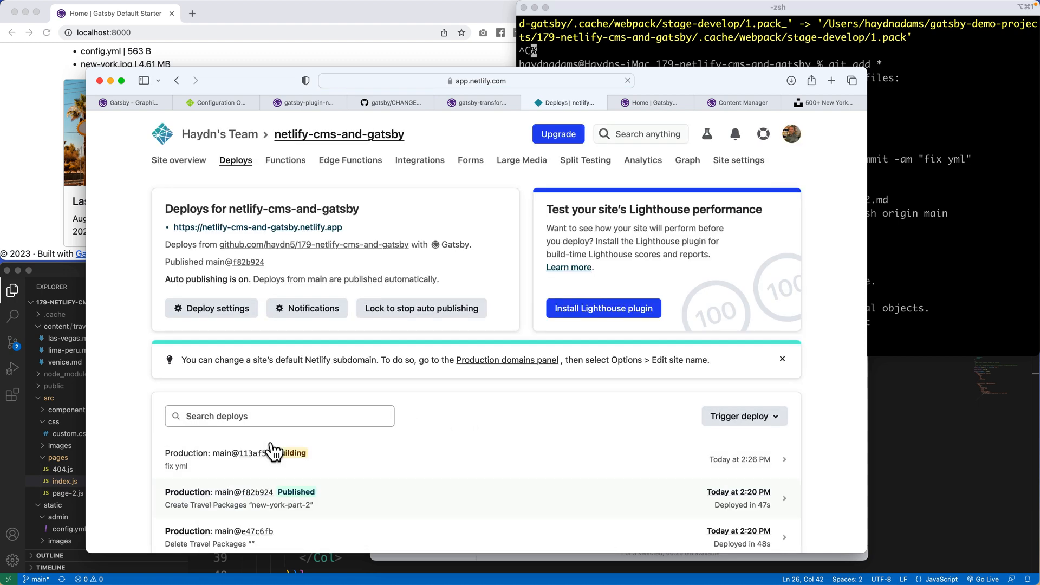
Open the deploy log of the building Production: main "fix yml" deploy.
click(274, 453)
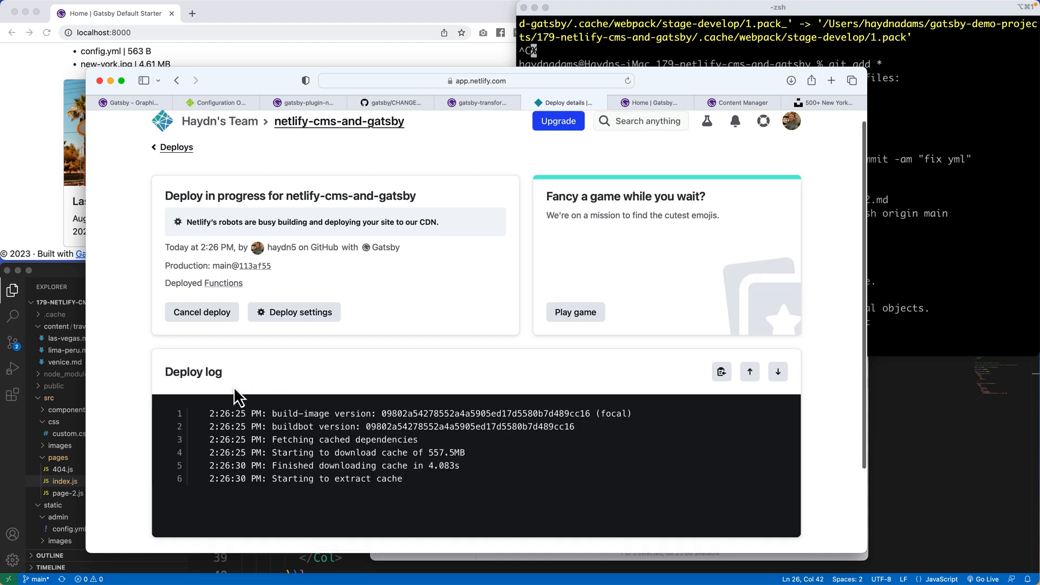
mouse_move(446, 347)
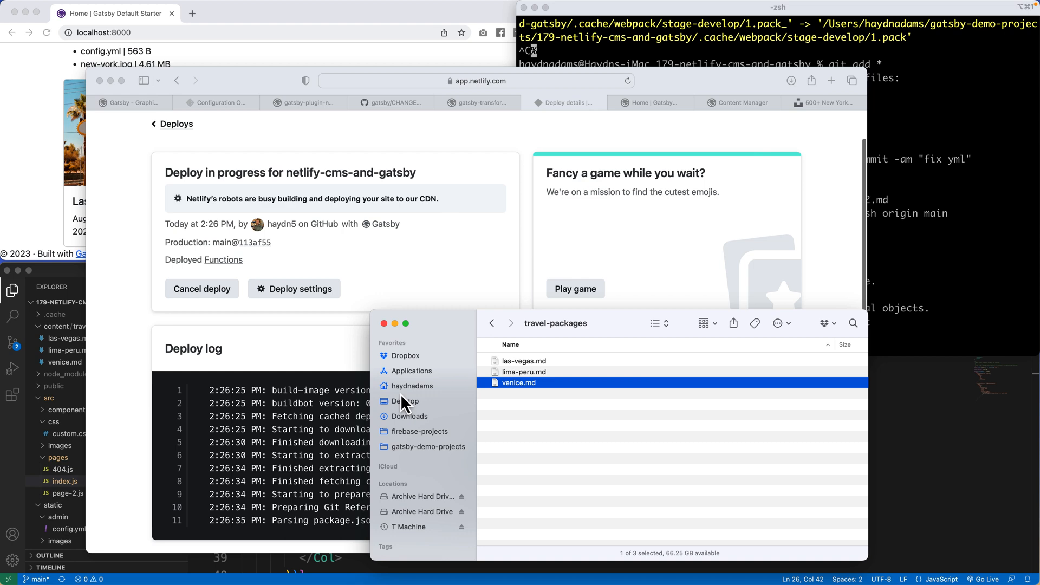
Check the images folder for new-york.jpg, then return to the Netlify deploy log.
click(491, 323)
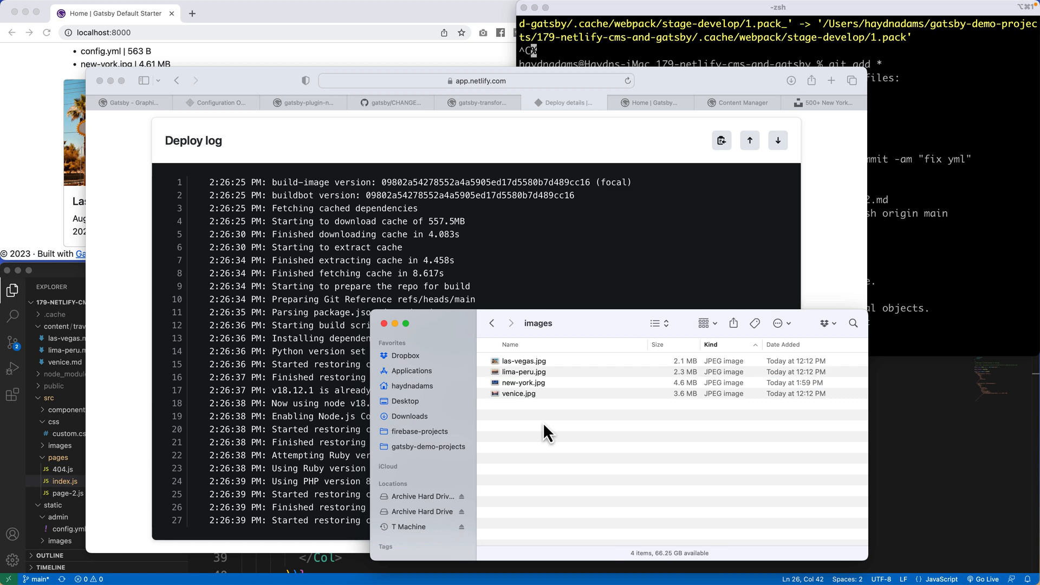
click(524, 372)
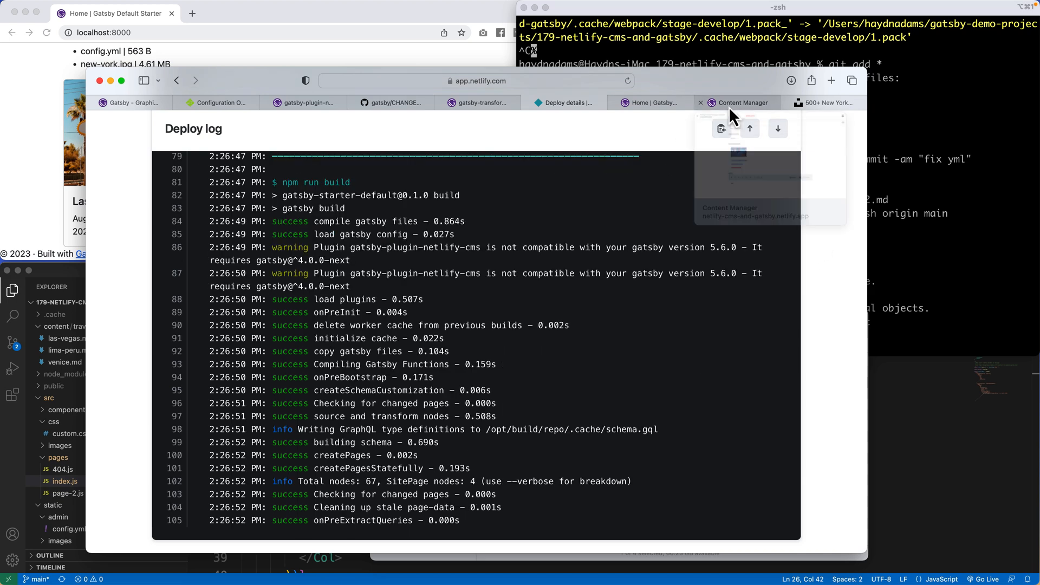
Check the Travel Packages list still shows New York Part 2, then return to the deploy log.
click(742, 102)
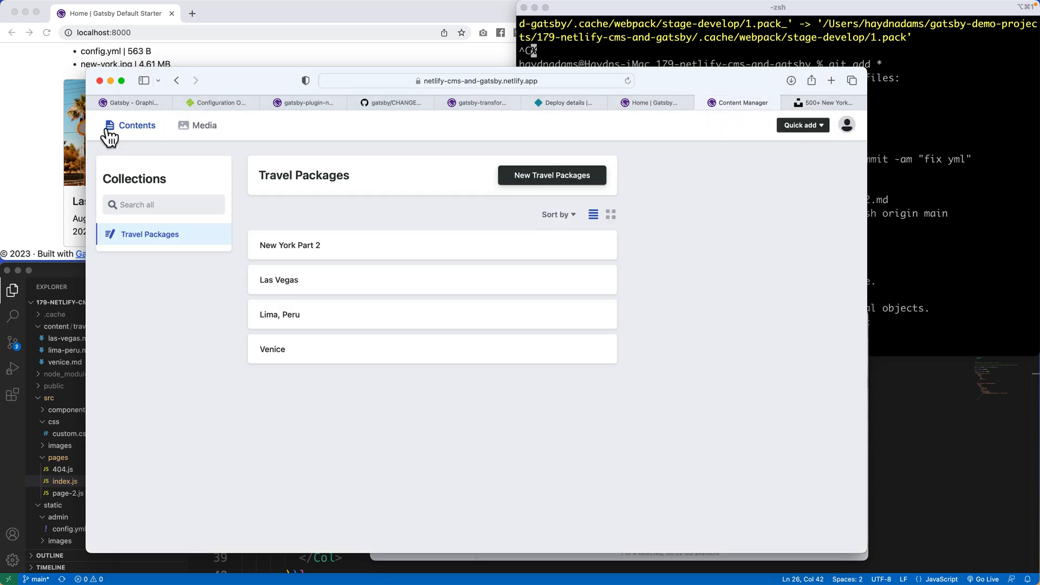
mouse_move(477, 329)
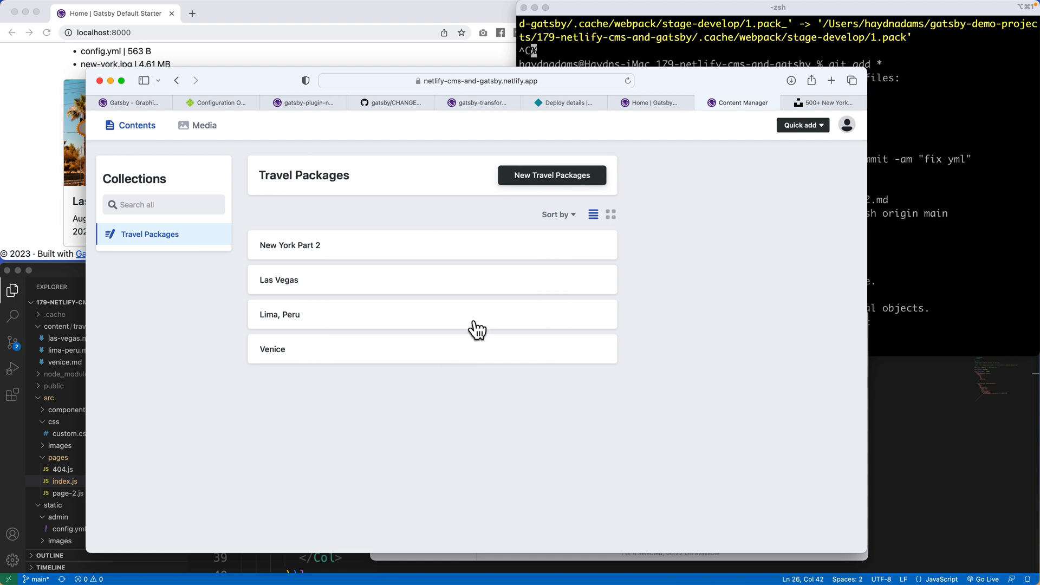
click(568, 103)
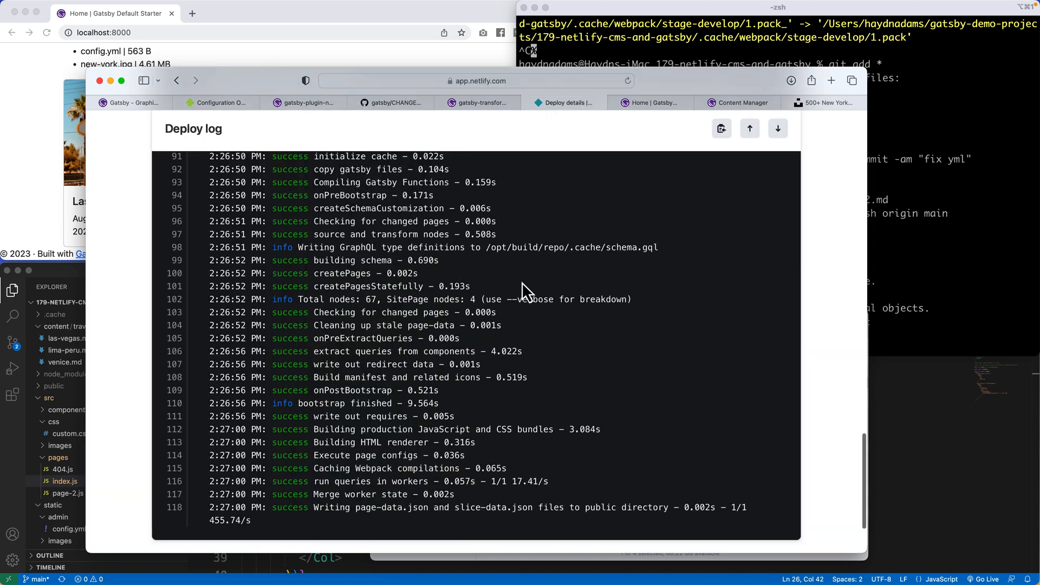
mouse_move(477, 337)
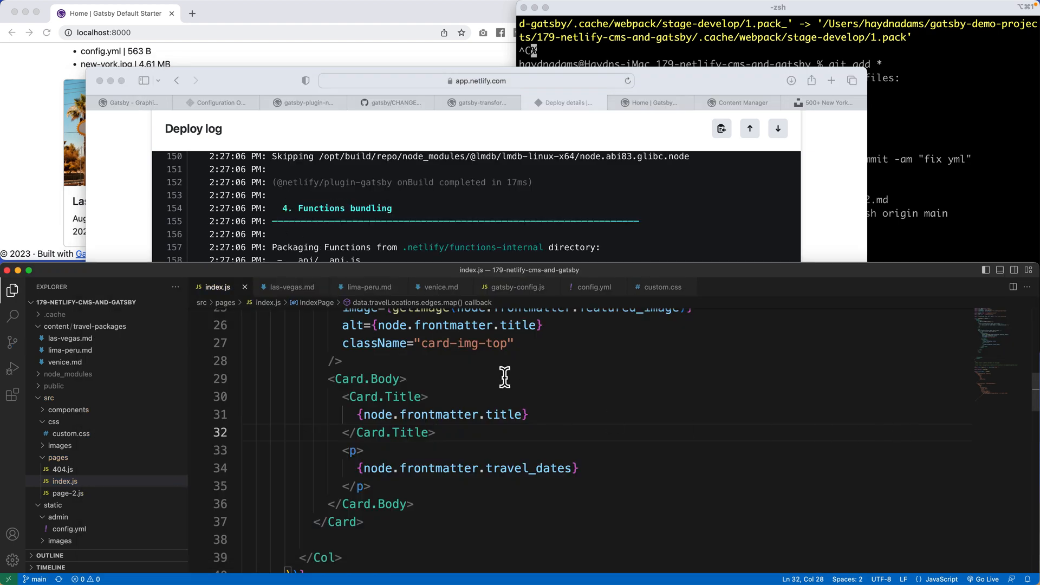
Open static/admin/config.yml and select the slug key on line 14.
click(594, 287)
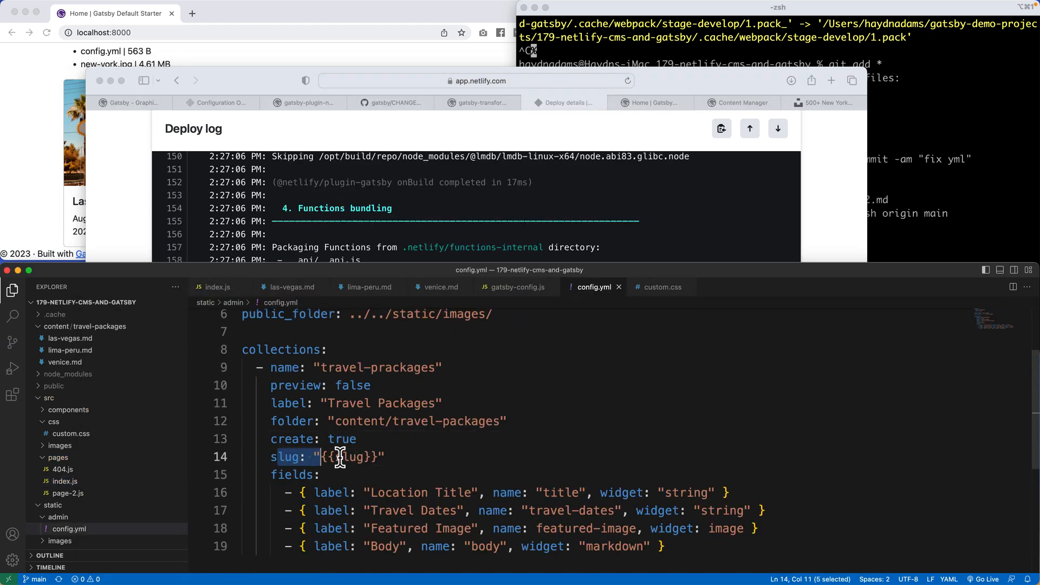
double_click(506, 493)
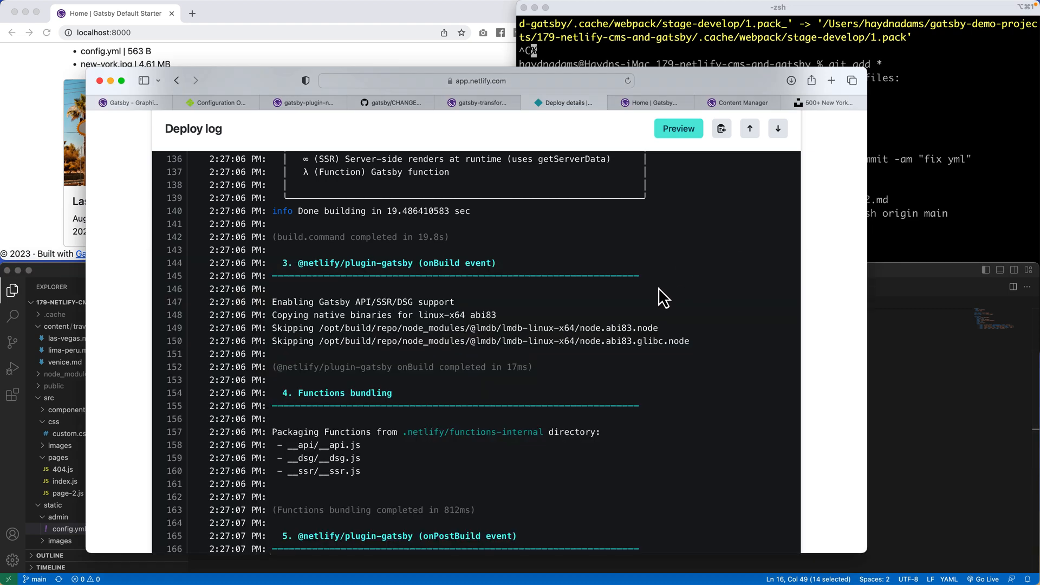
Scroll the deploy log down to the finished build and Preview button.
scroll(down, 3)
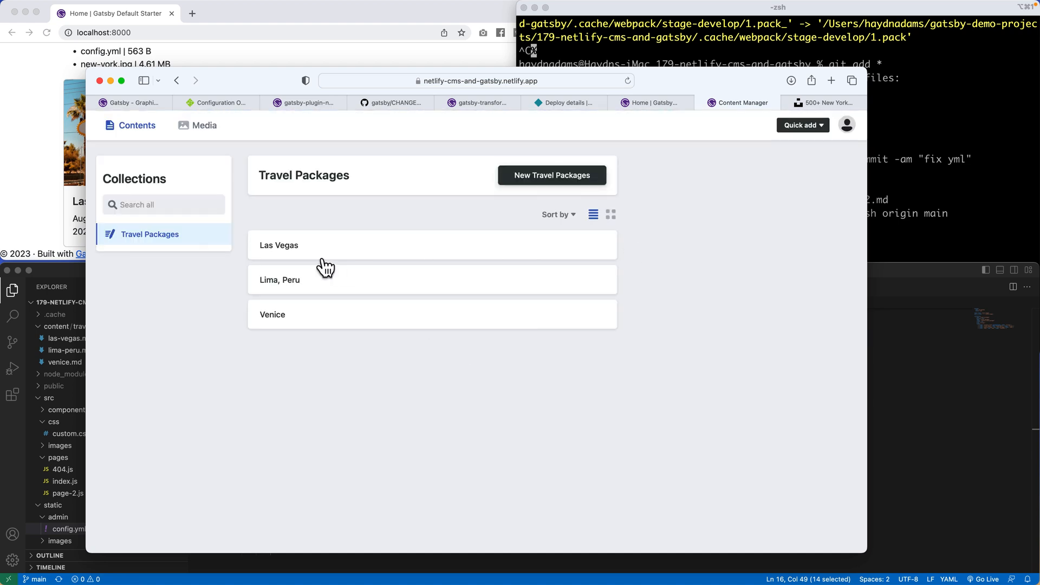
mouse_move(339, 319)
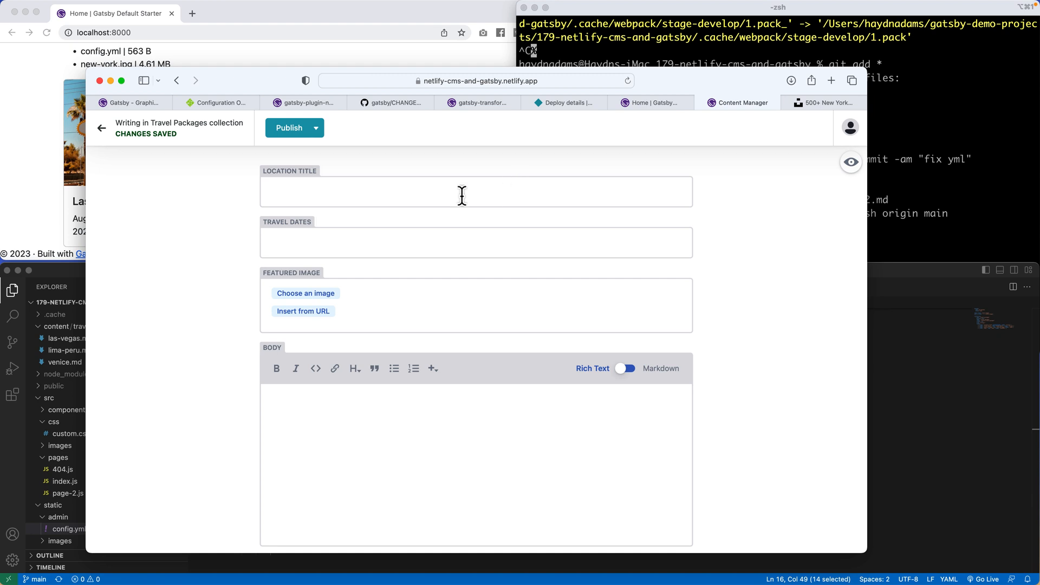
Title the package New York with travel dates December 31st, 2024 - January 10th, 2025.
text(New York)
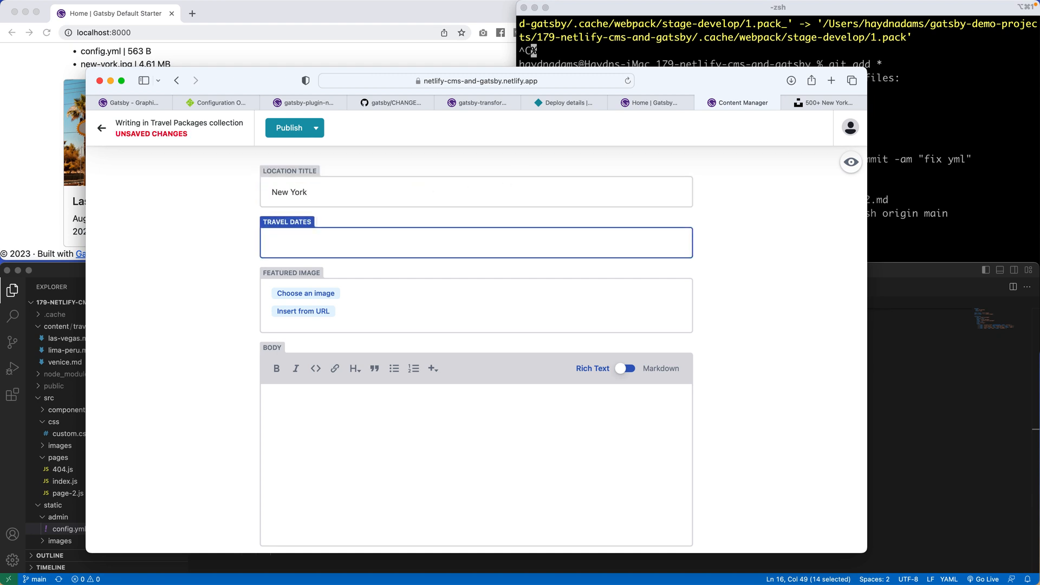
text(Dece,n)
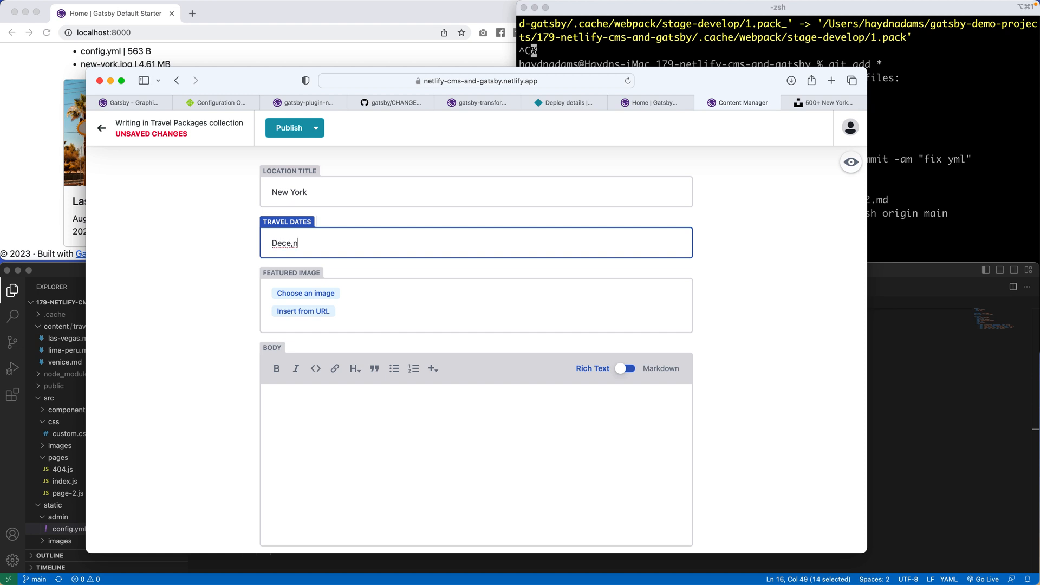
text(December 31st)
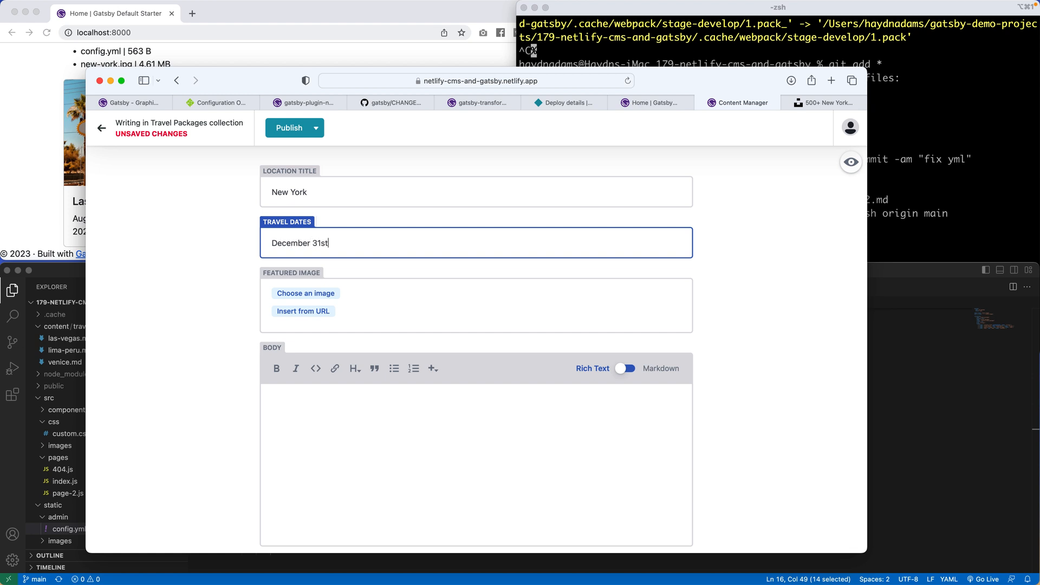
text(, 2024 -)
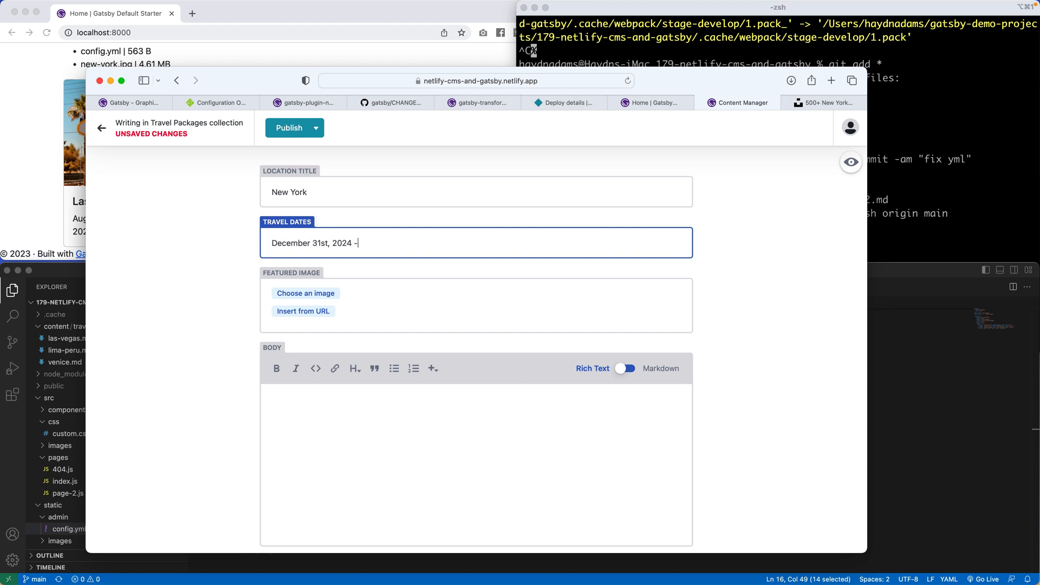
text(January)
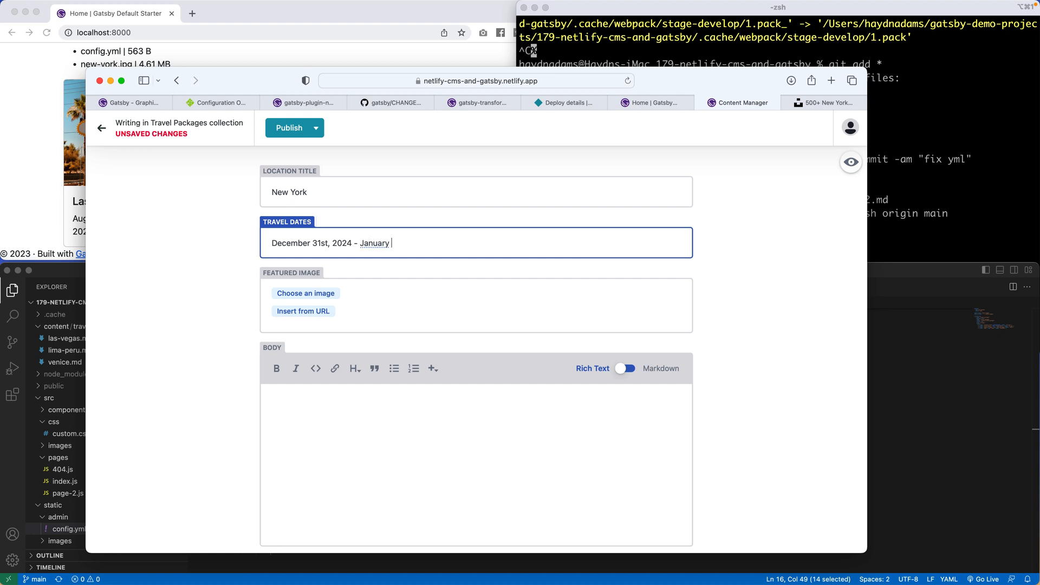
text(10th, 20)
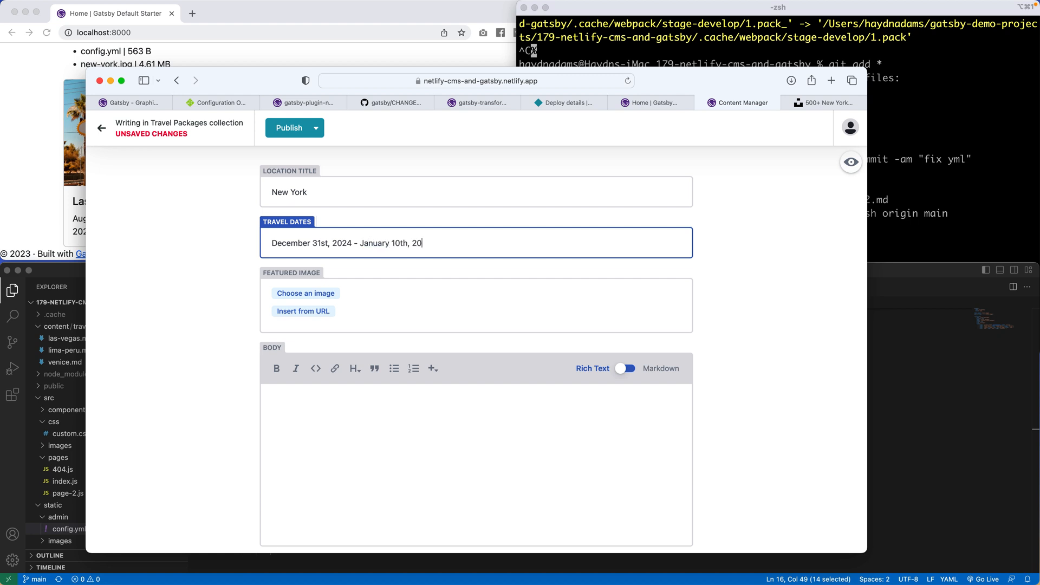
text(25)
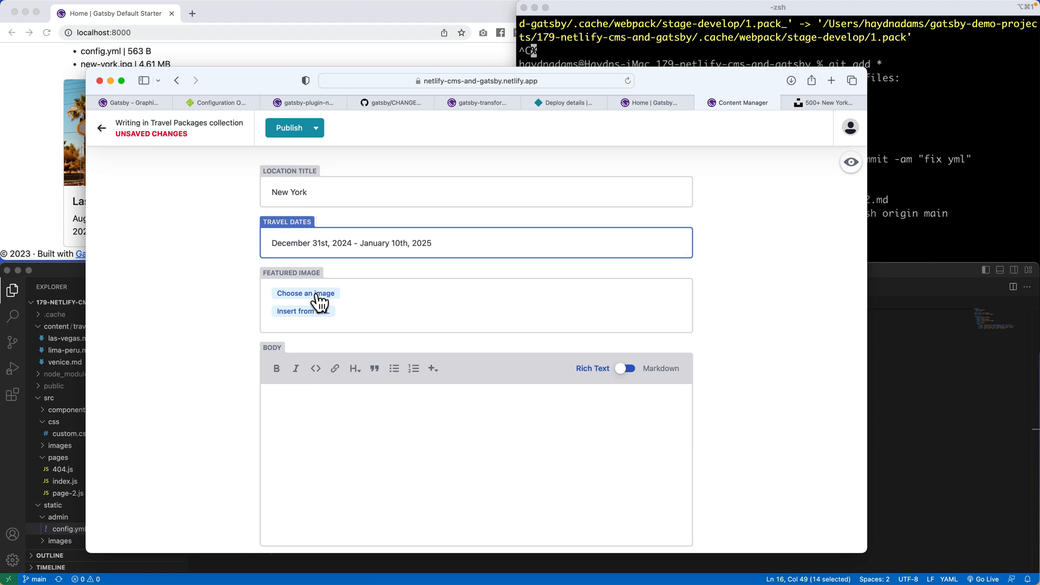
Set new-york.jpg as the featured image and write the New York body text.
click(306, 293)
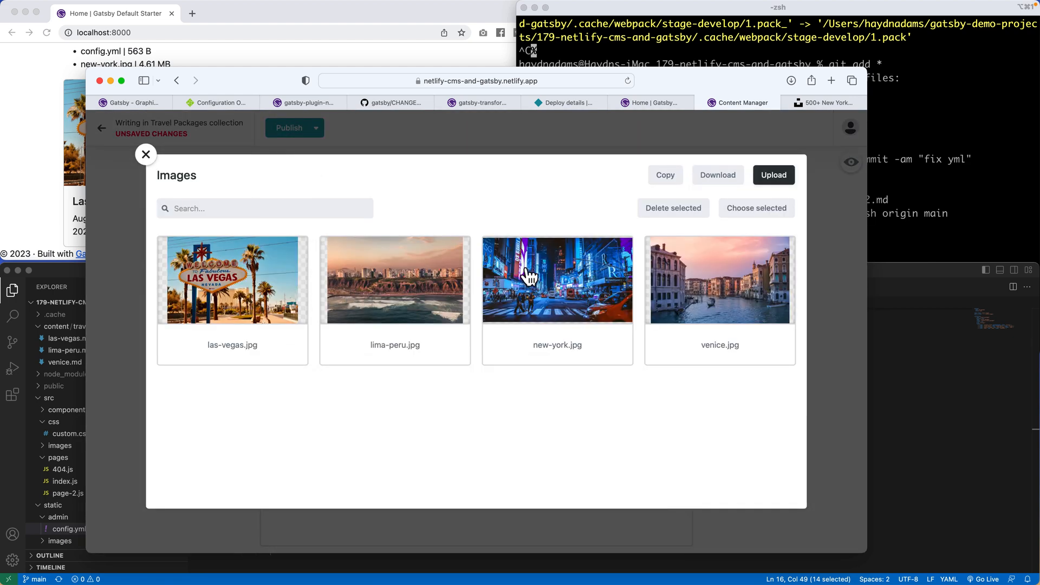
click(558, 281)
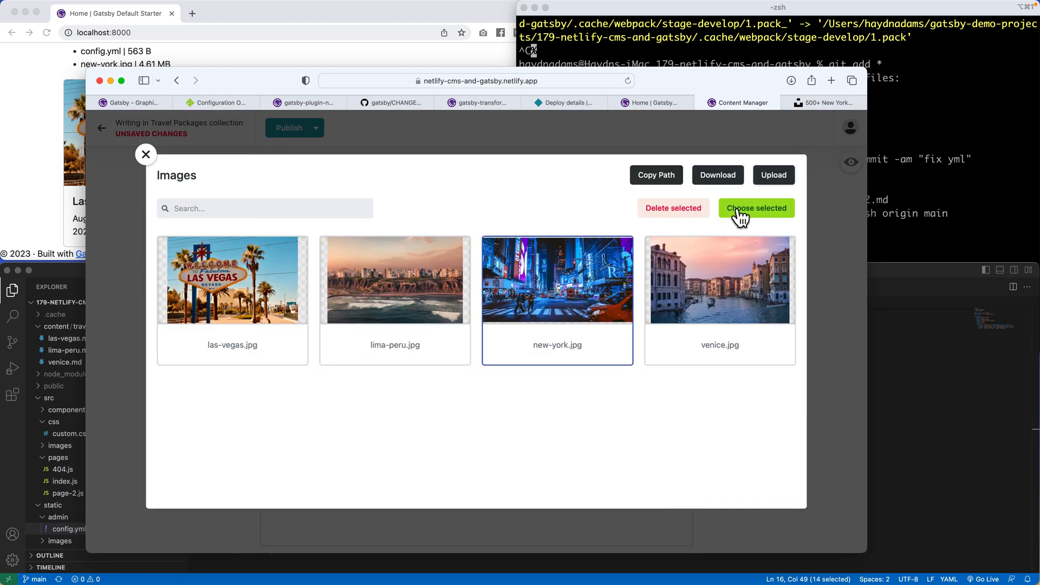
click(756, 208)
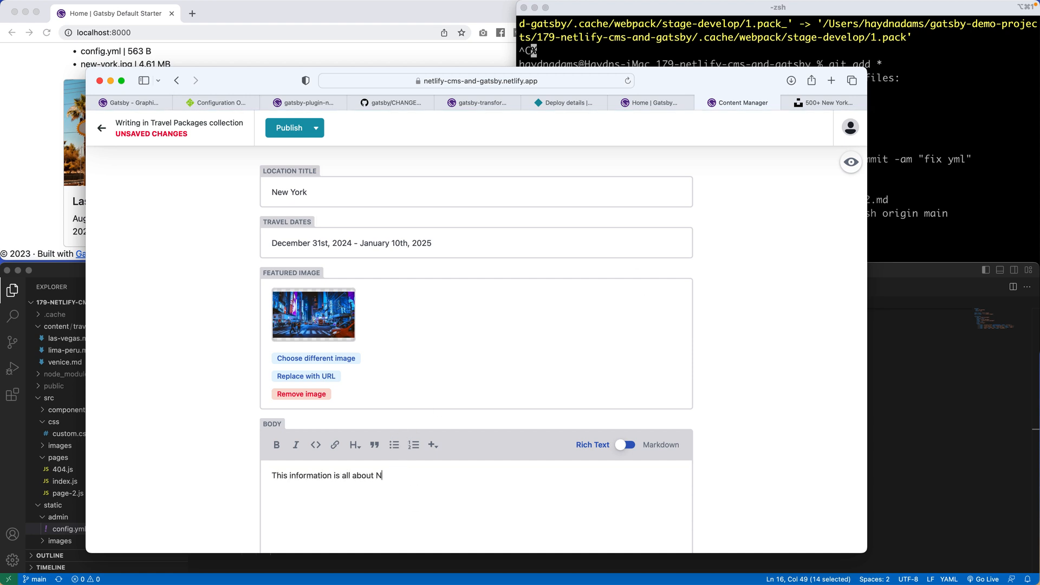
text(ew York.)
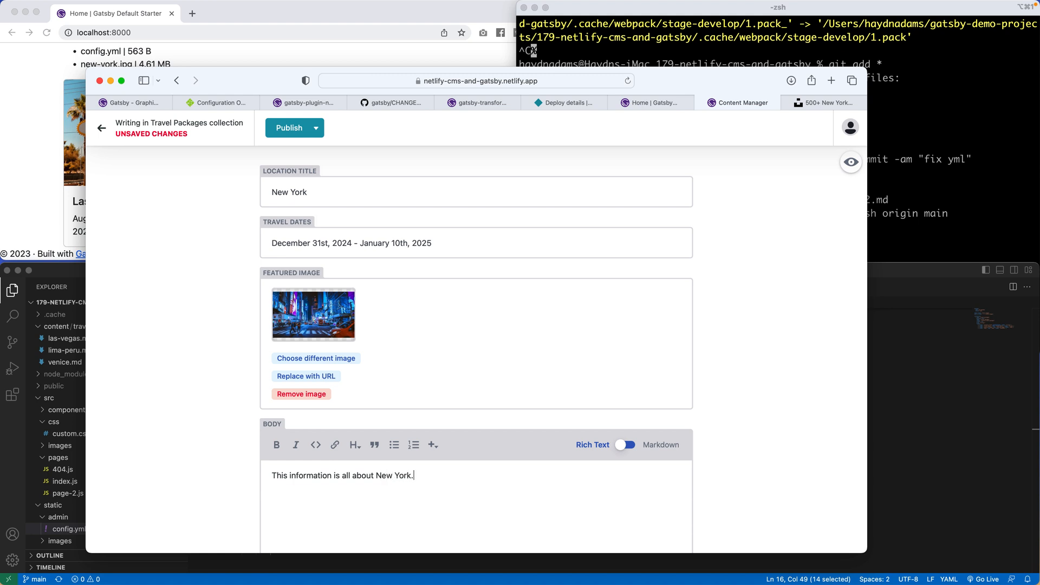
Publish the New York entry now and find its building deploy in Netlify's Deploys list.
click(316, 127)
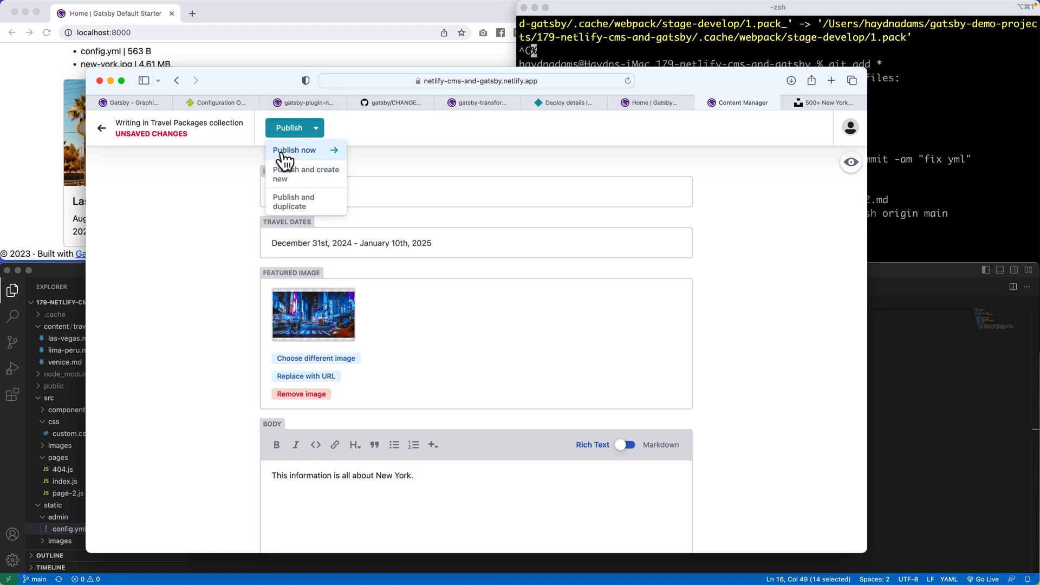
click(294, 151)
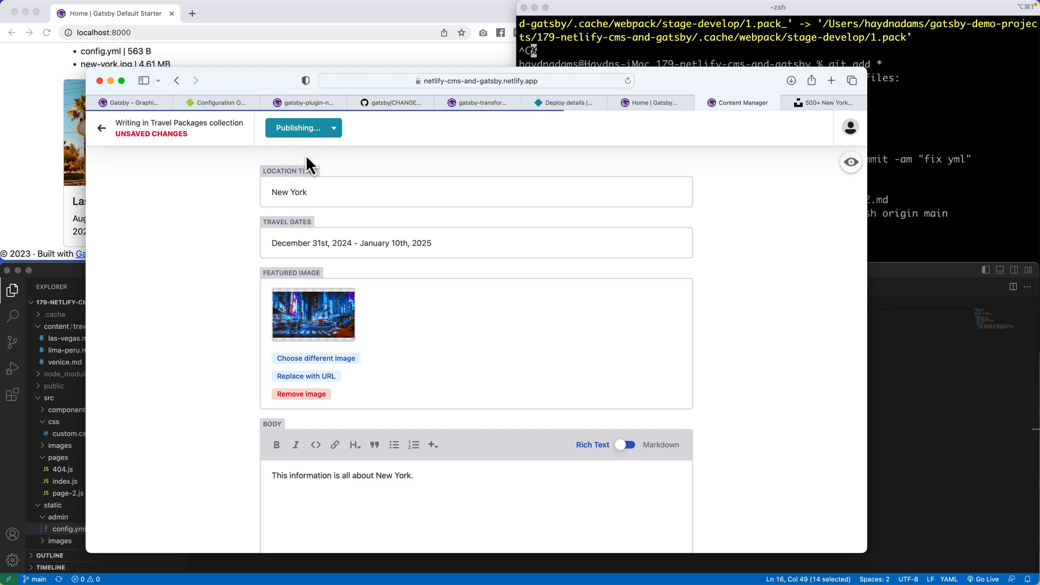
click(298, 128)
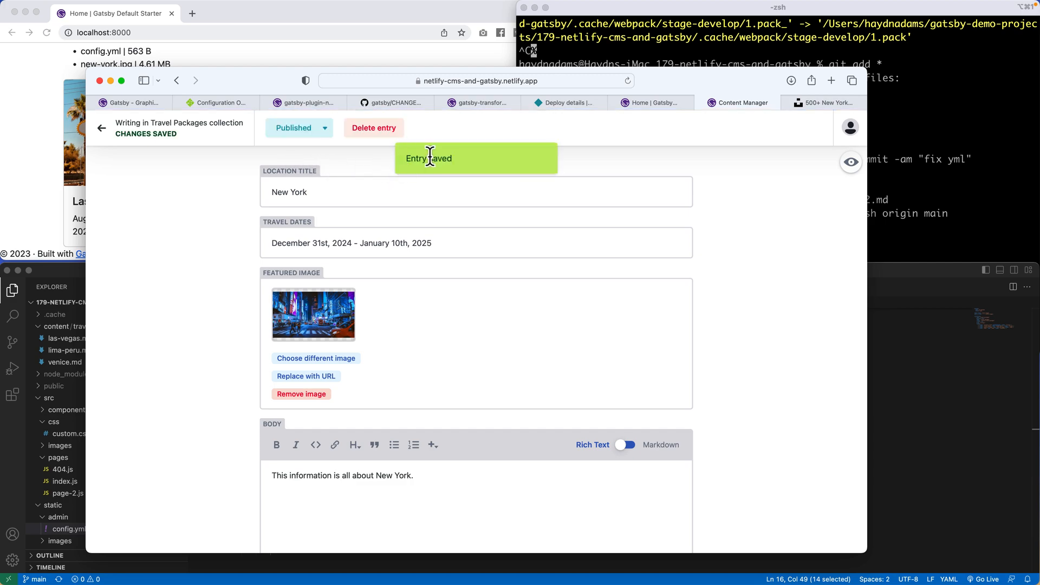
click(567, 103)
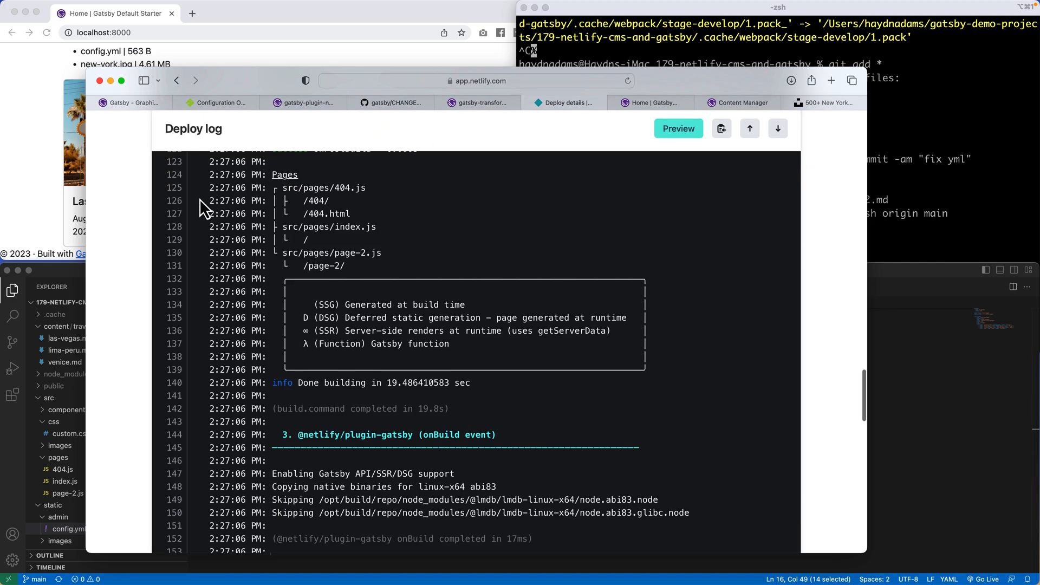
click(178, 160)
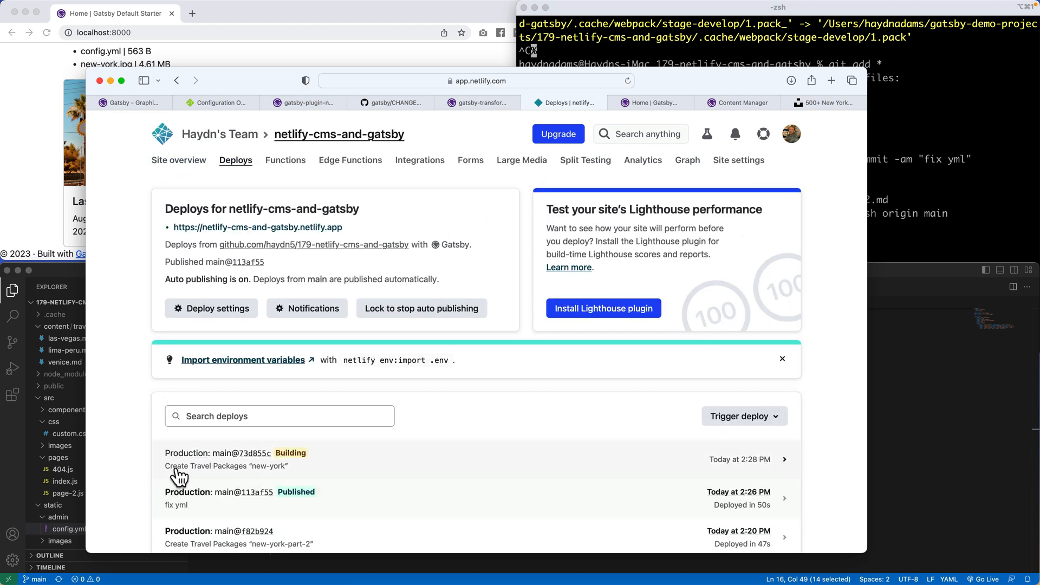
mouse_move(276, 477)
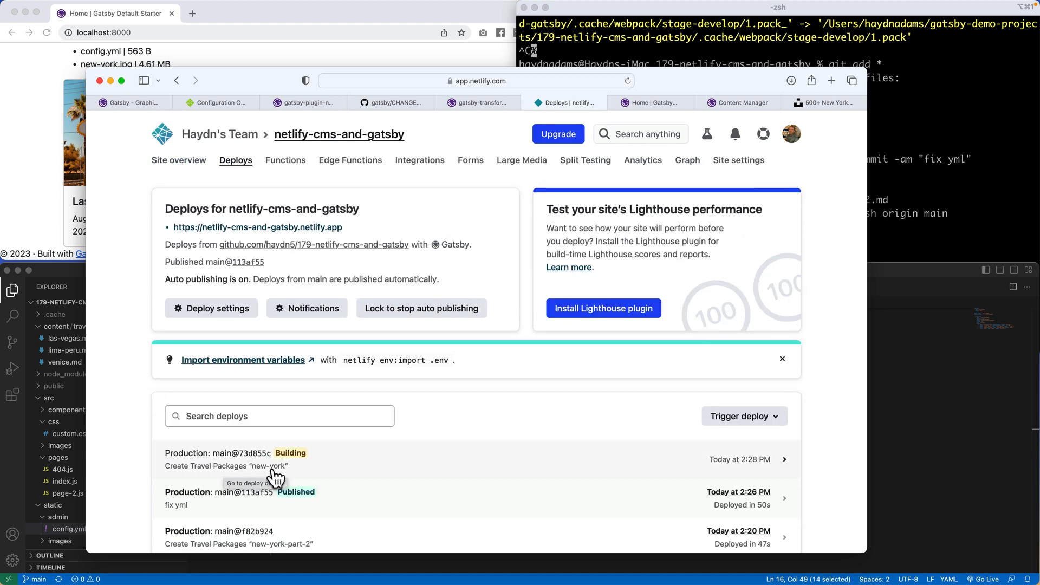
mouse_move(522, 374)
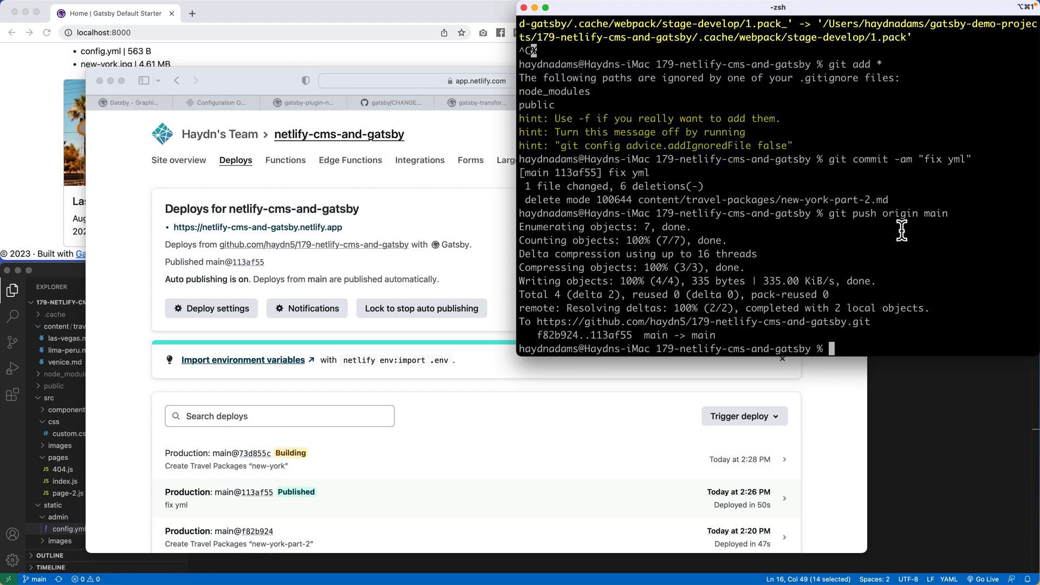
Pull main locally and confirm new-york.md appears in content/travel-packages.
text(git pull origin main)
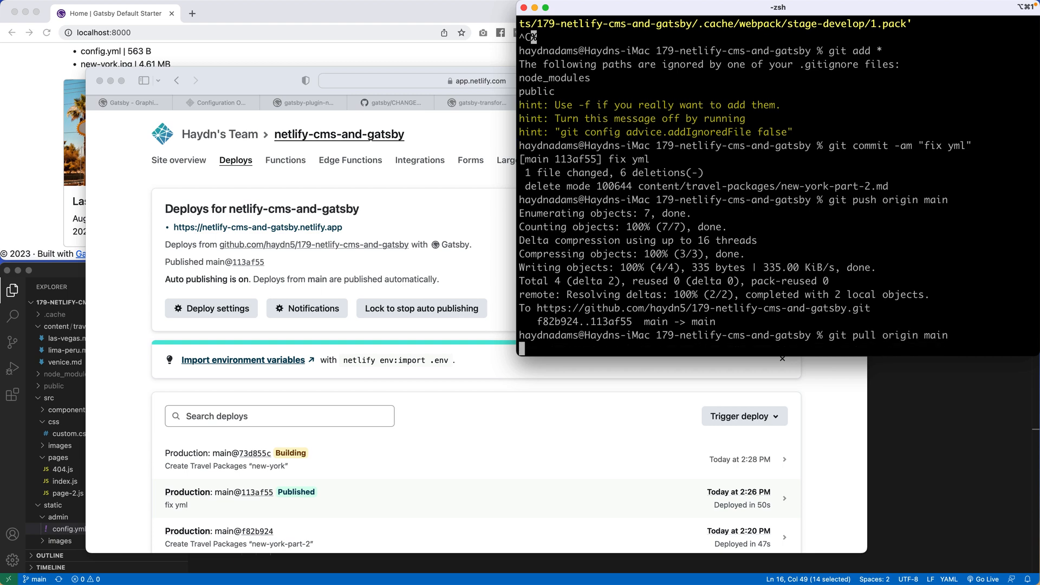
key(Enter)
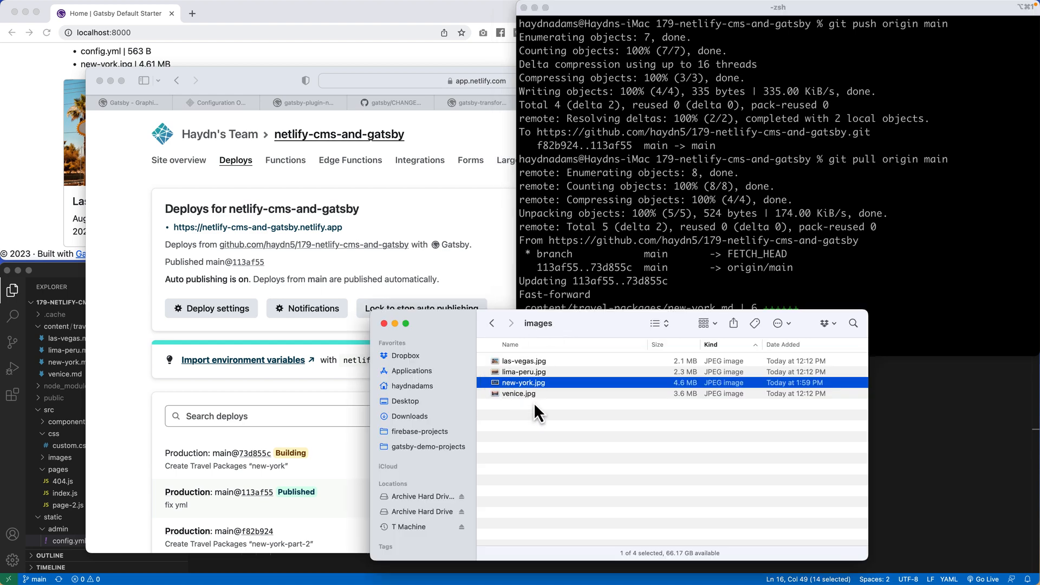
click(491, 323)
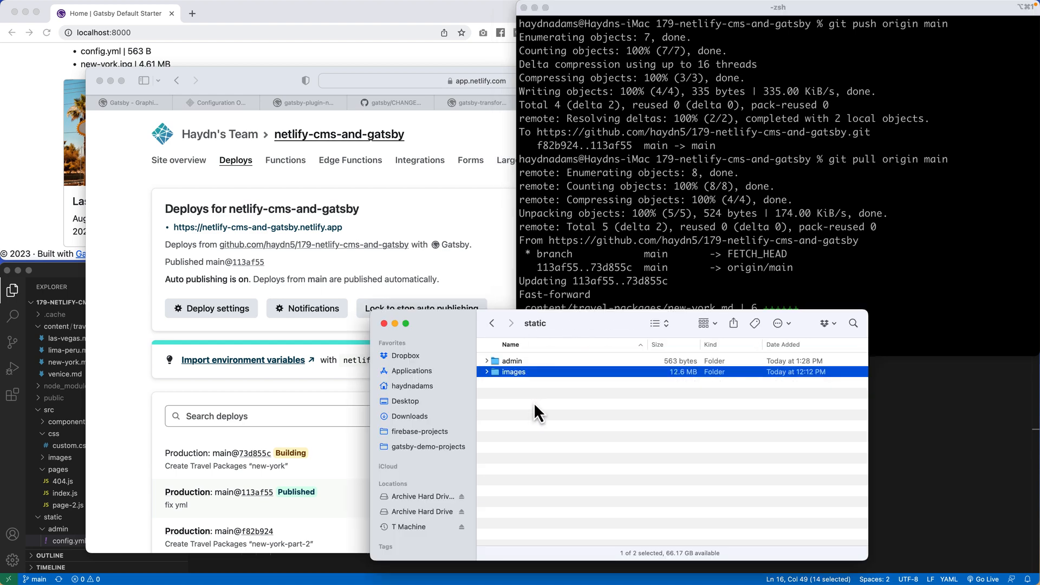
click(491, 324)
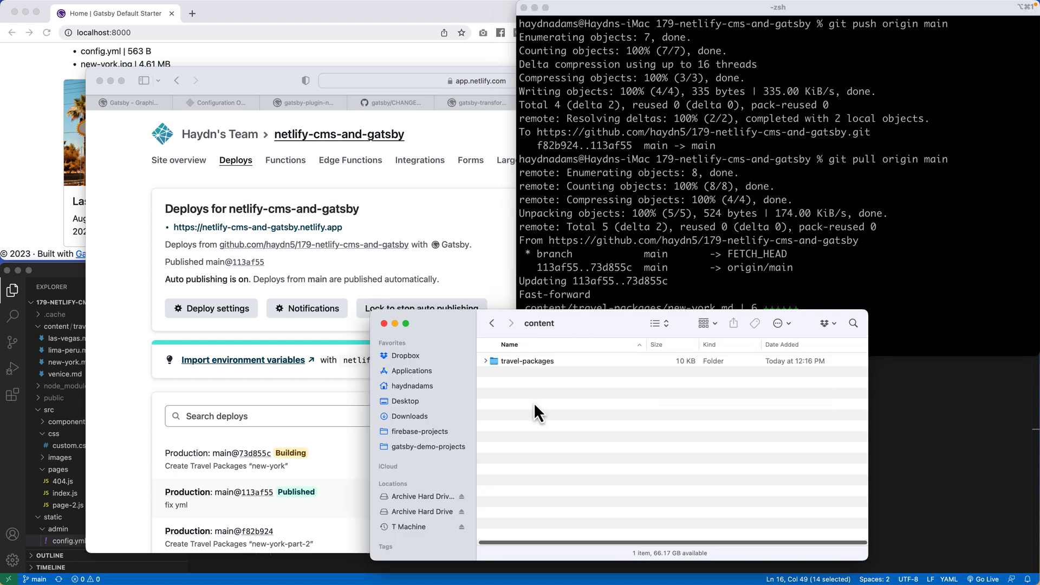
double_click(527, 361)
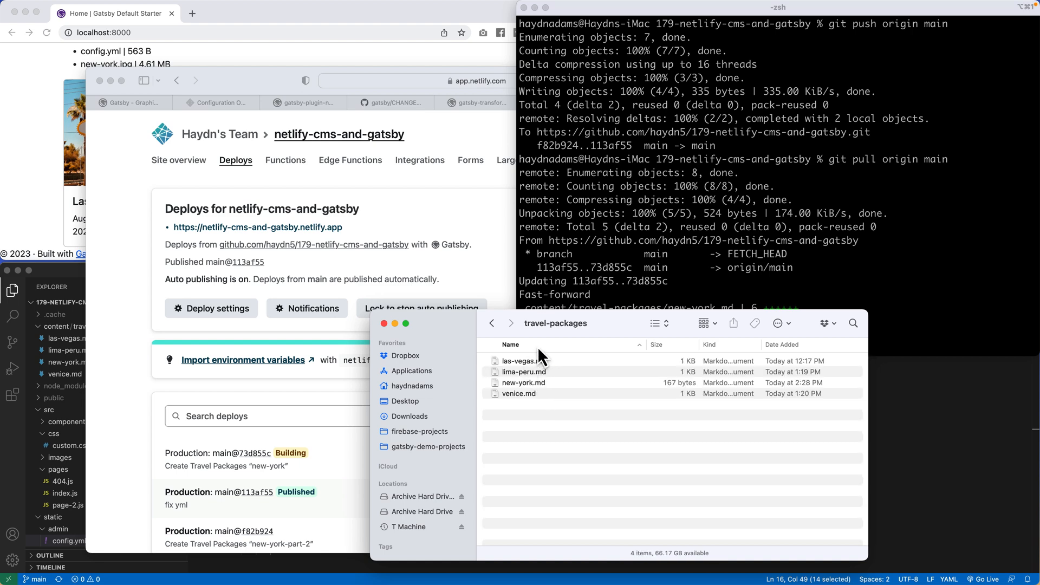
mouse_move(453, 230)
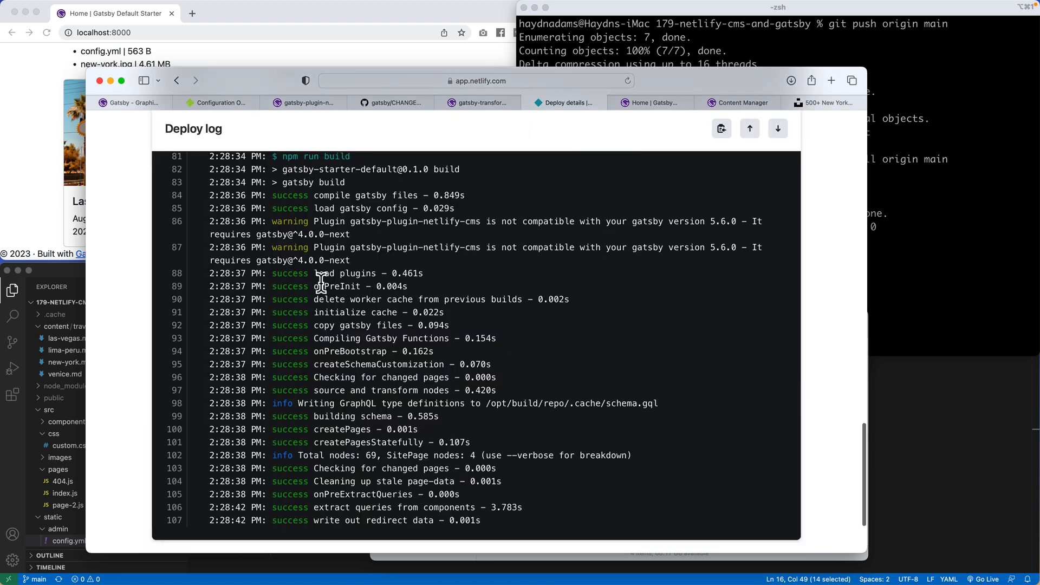
Check the New York deploy log for Gatsby build progress, then return to the deploys list.
scroll(down, 3)
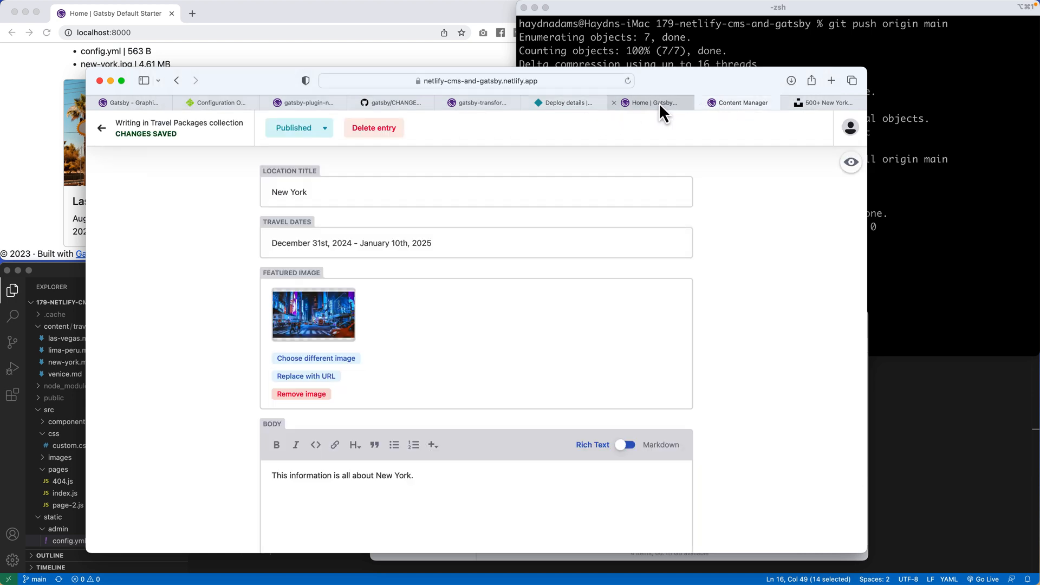
click(565, 102)
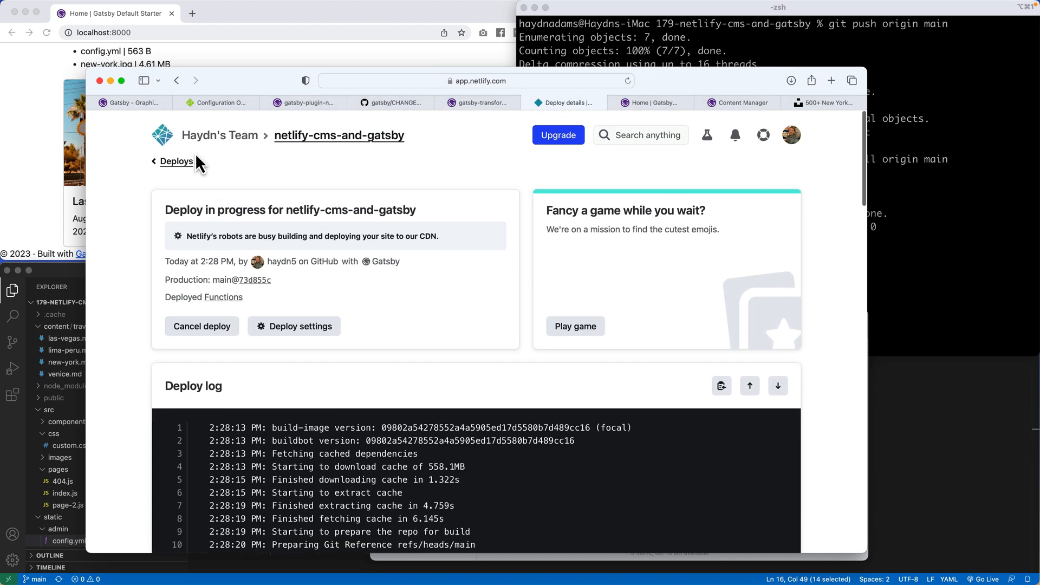
click(177, 161)
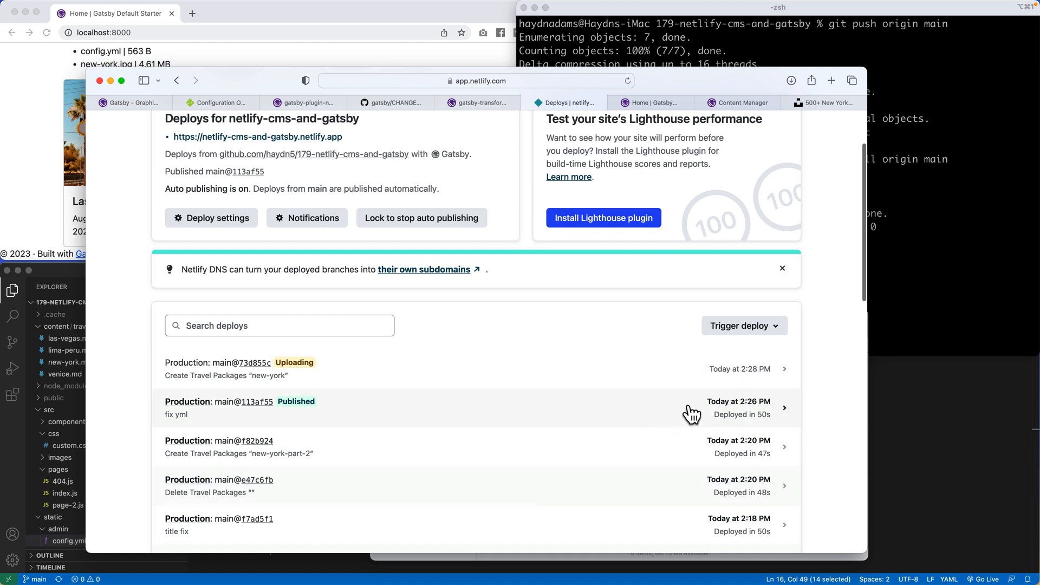
mouse_move(727, 385)
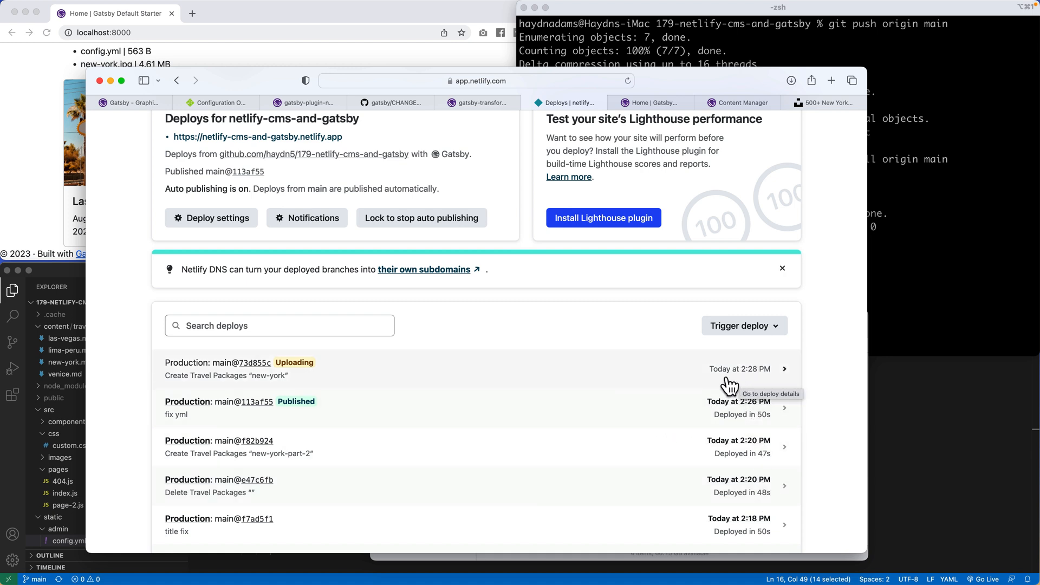
mouse_move(516, 376)
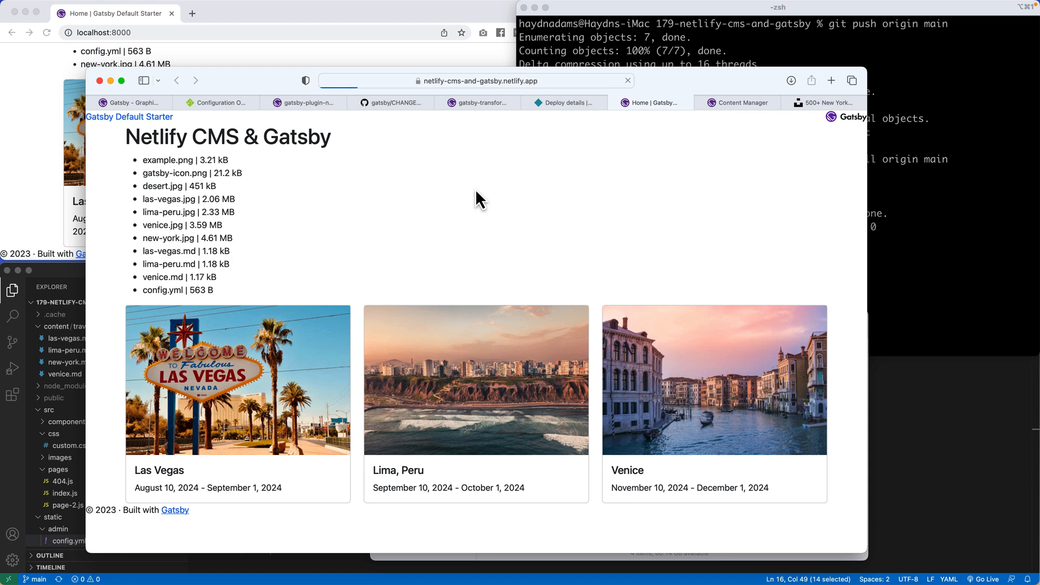
Scroll the live site to the New York card dated December 31st, 2024 – January 10th, 2025.
scroll(down, 3)
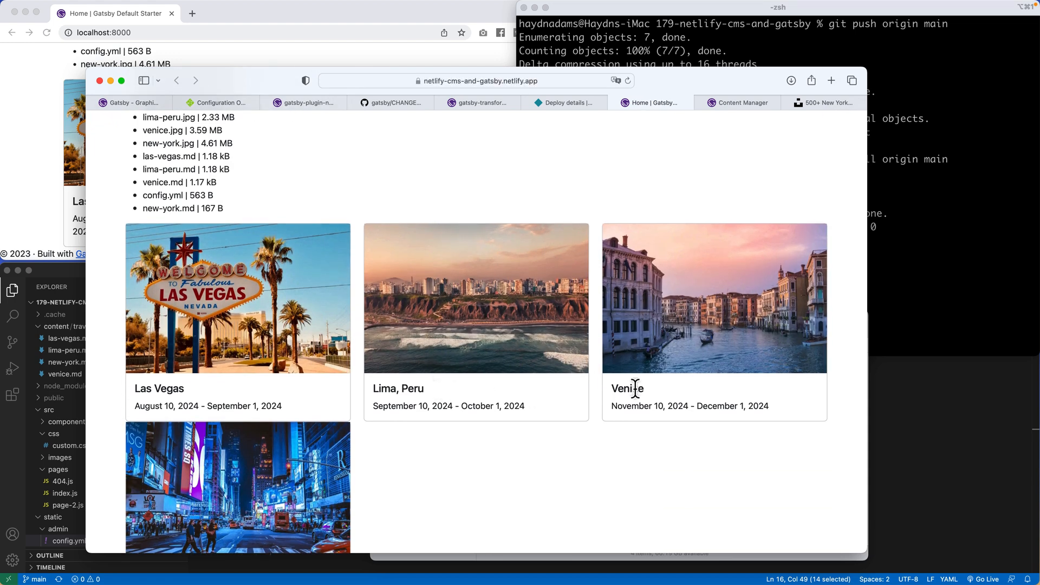
scroll(down, 3)
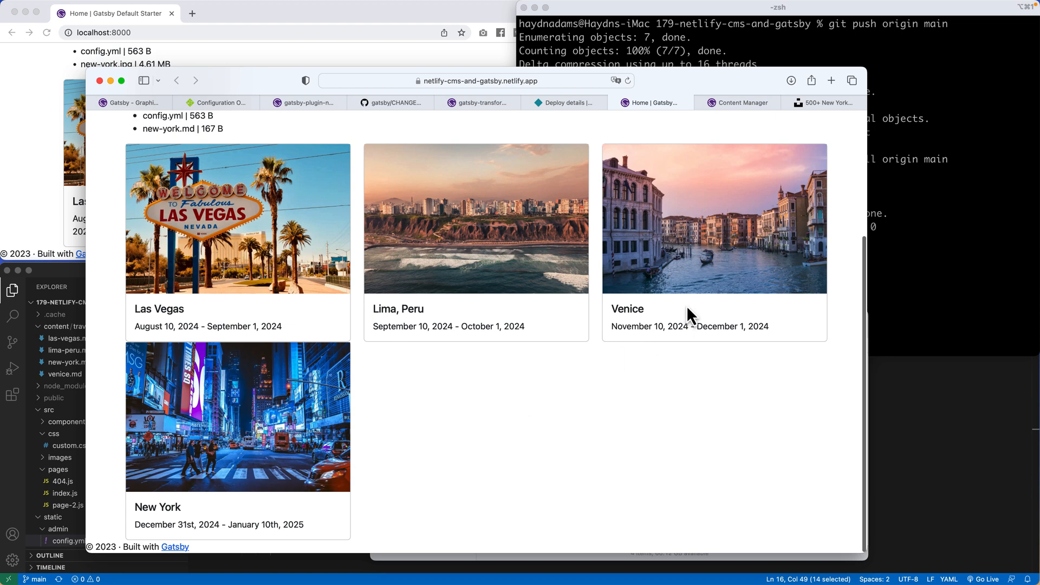
mouse_move(265, 432)
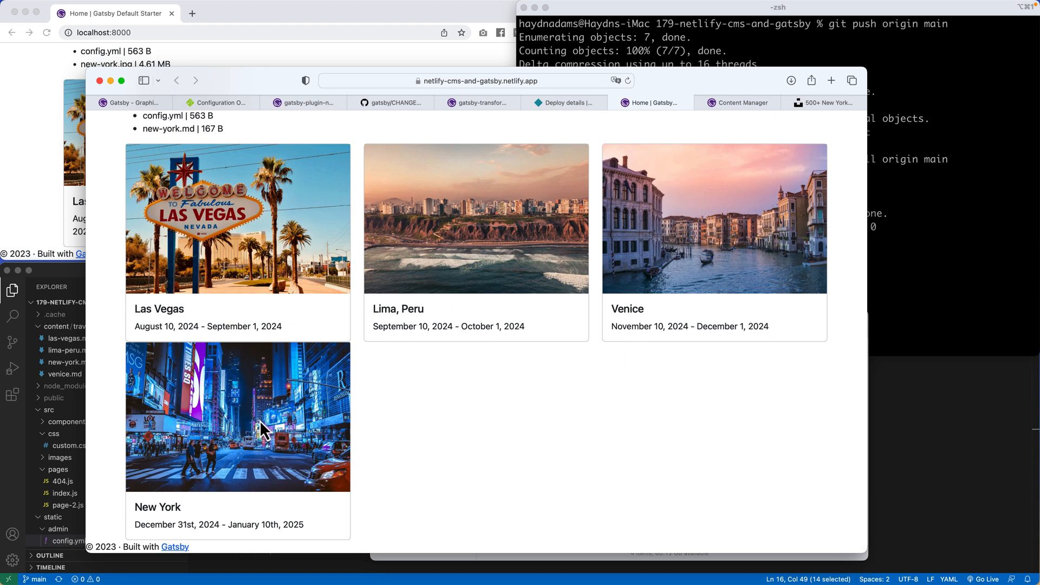
mouse_move(230, 407)
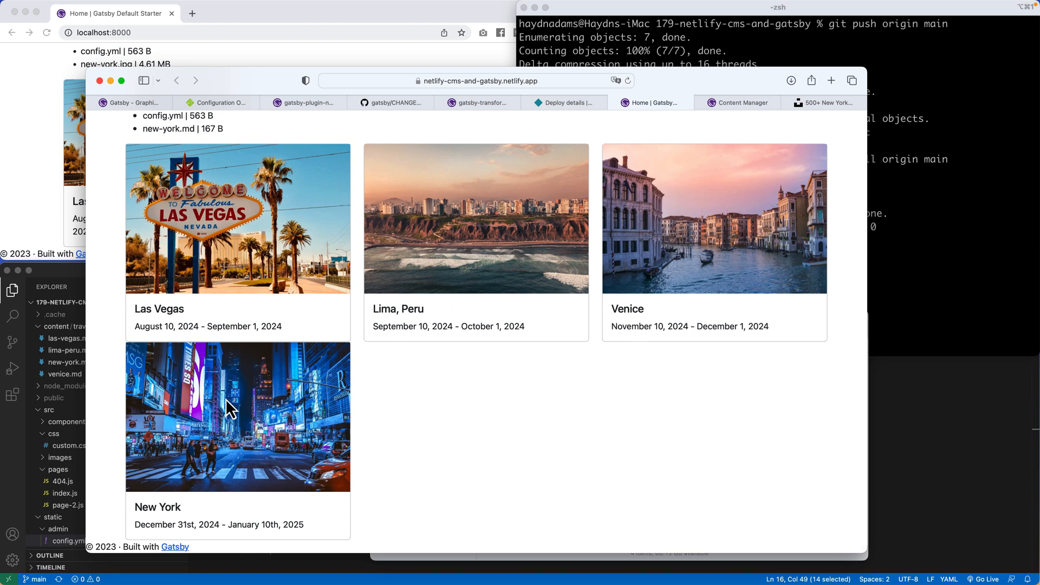
mouse_move(137, 430)
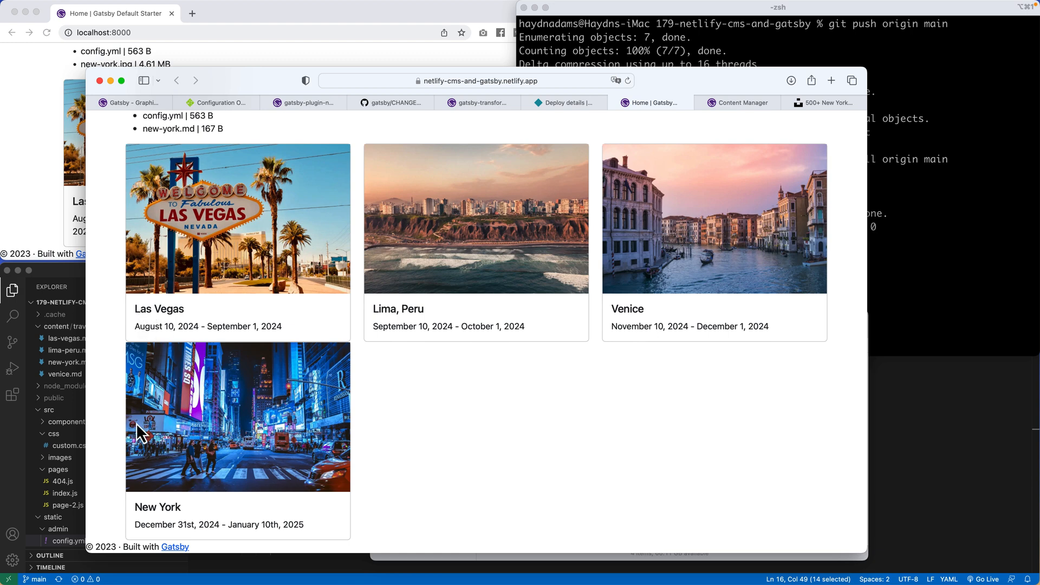
mouse_move(438, 319)
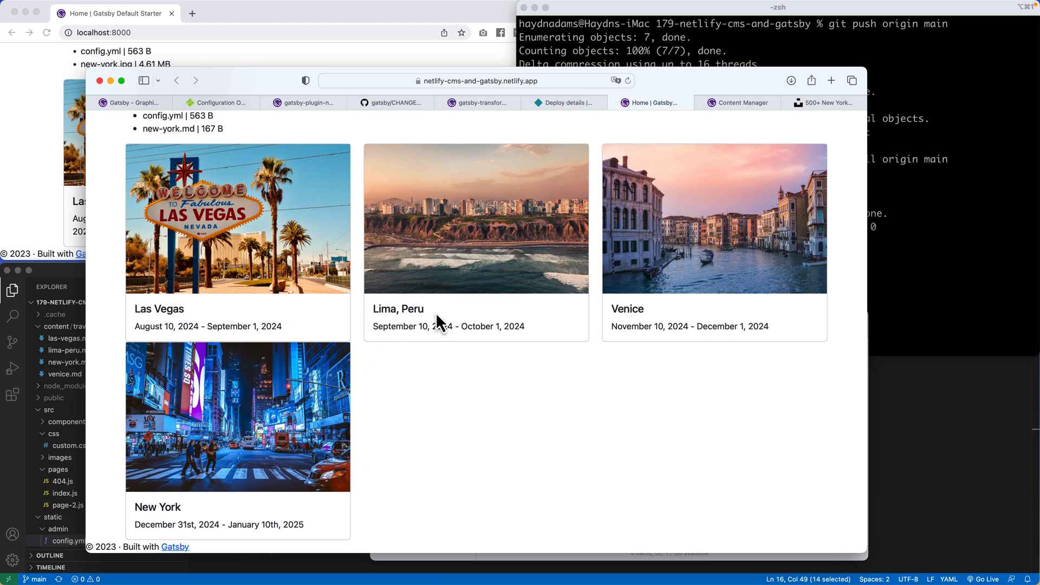
mouse_move(623, 307)
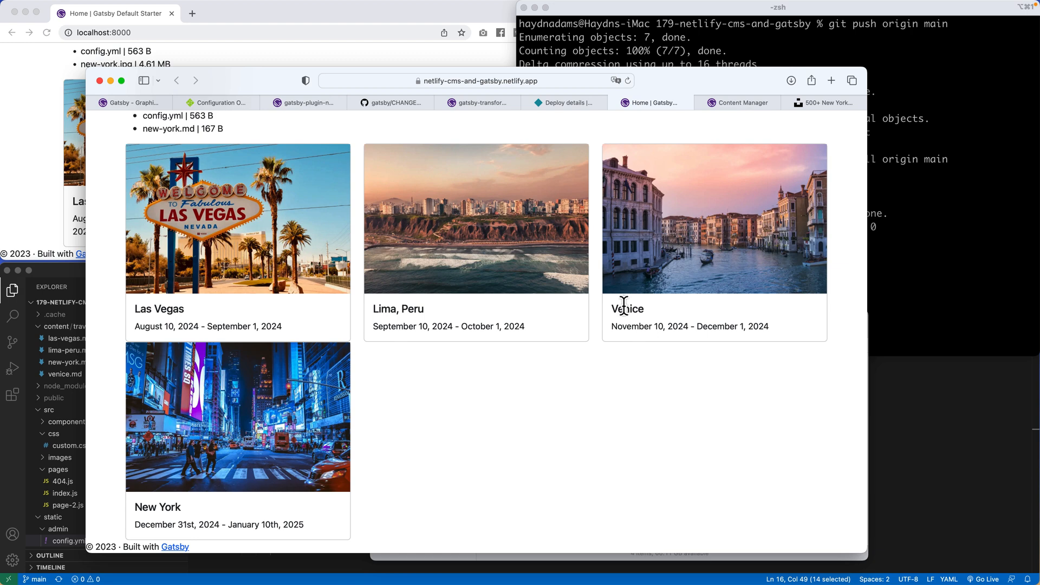
mouse_move(354, 356)
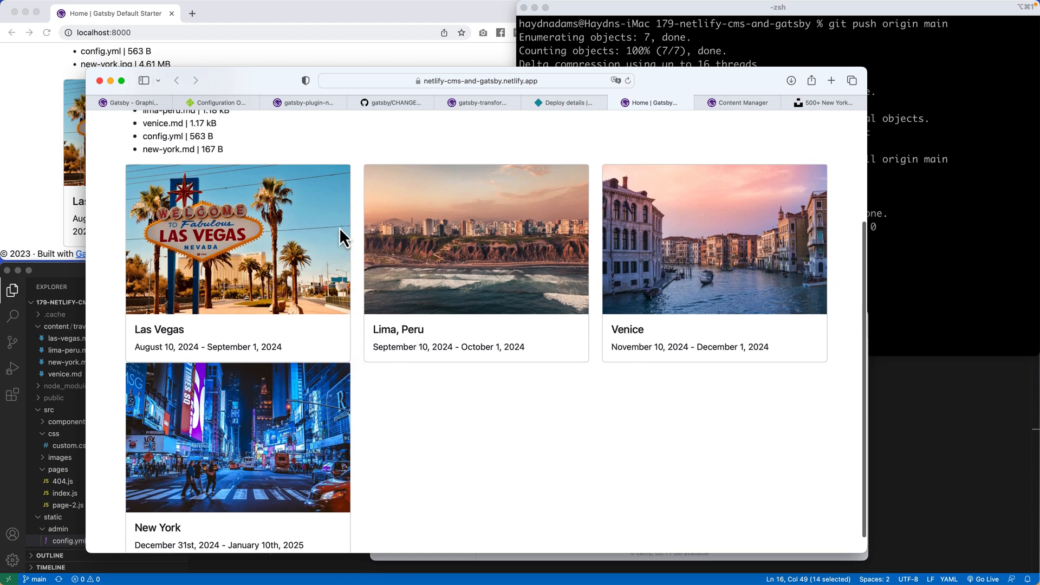
mouse_move(354, 381)
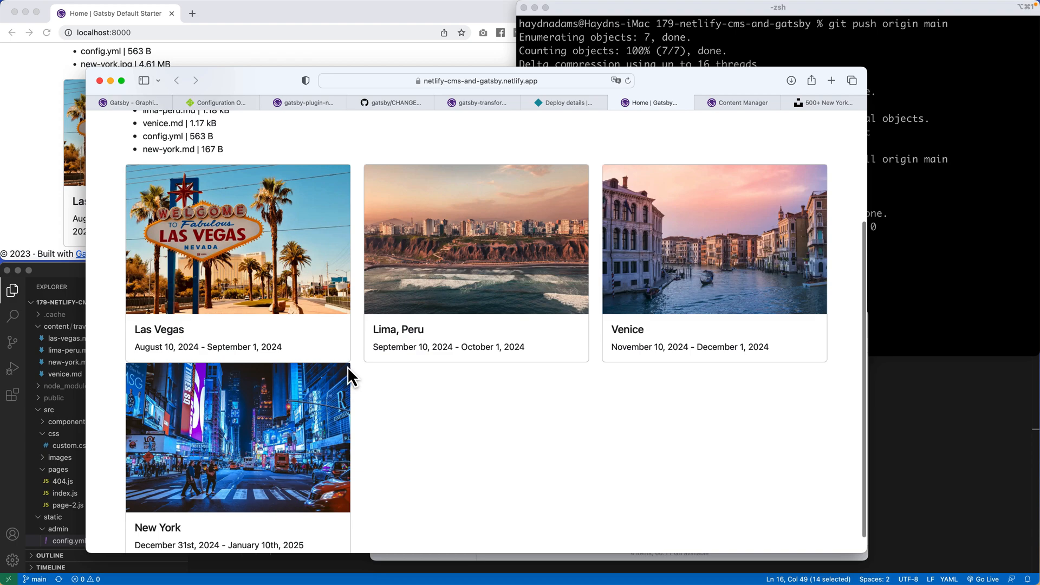